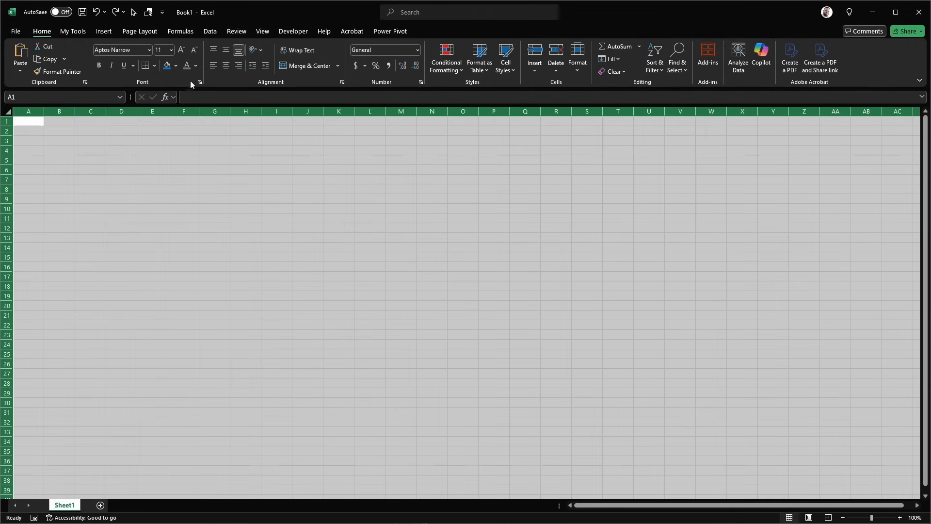
Step: Give the whole sheet a dark fill and the Segoe UI font
{"action": "left_click", "coordinate": [176, 66]}
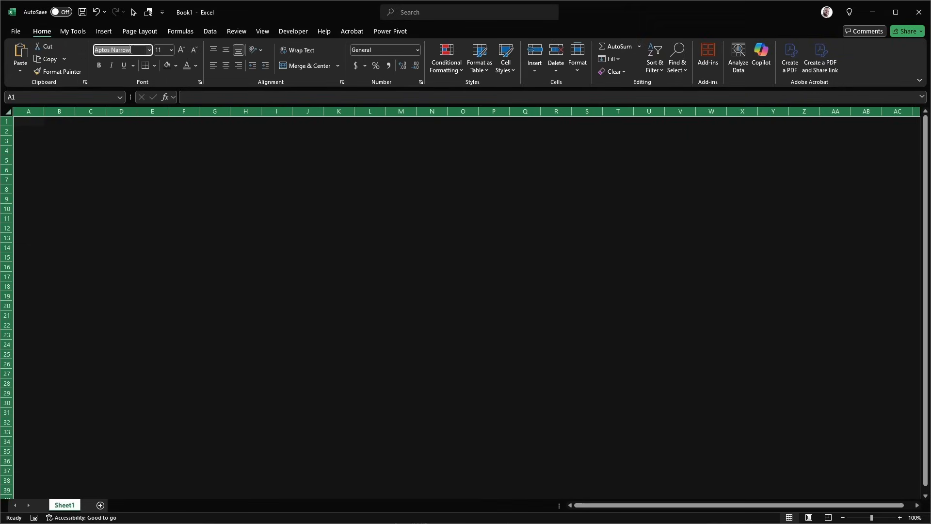
{"action": "type", "text": "Segoe Fluent Icons"}
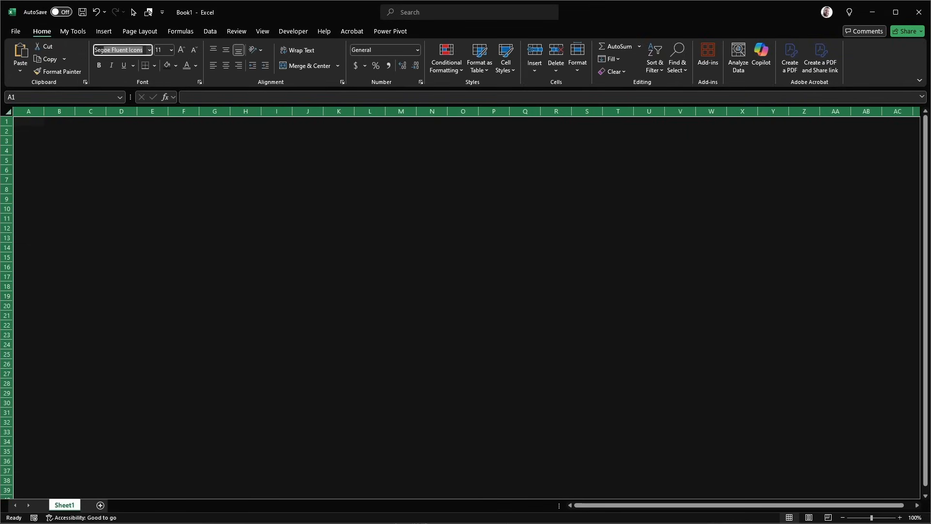
{"action": "type", "text": "Segoe UI"}
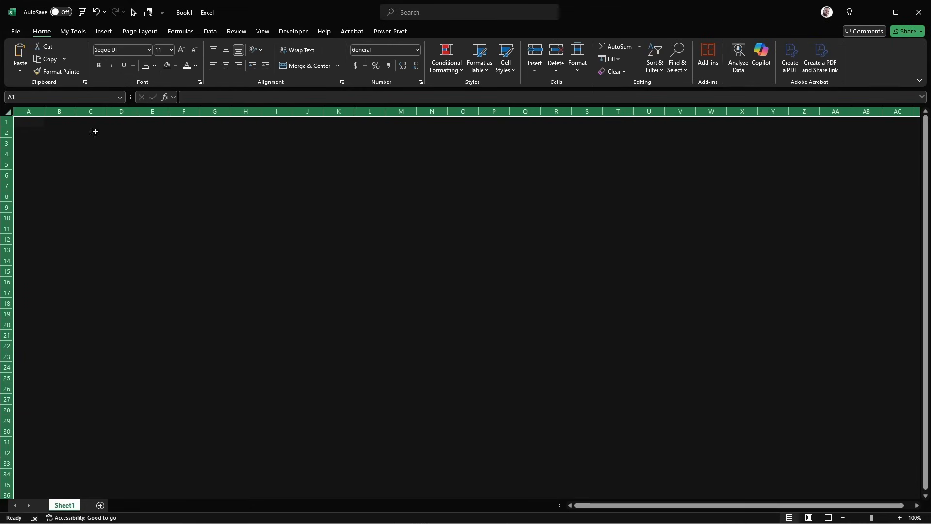
Step: Resize the layout columns and rows and add a bold 'Shipping' heading in B2
{"action": "left_click_drag", "start_coordinate": [74, 111], "coordinate": [64, 111]}
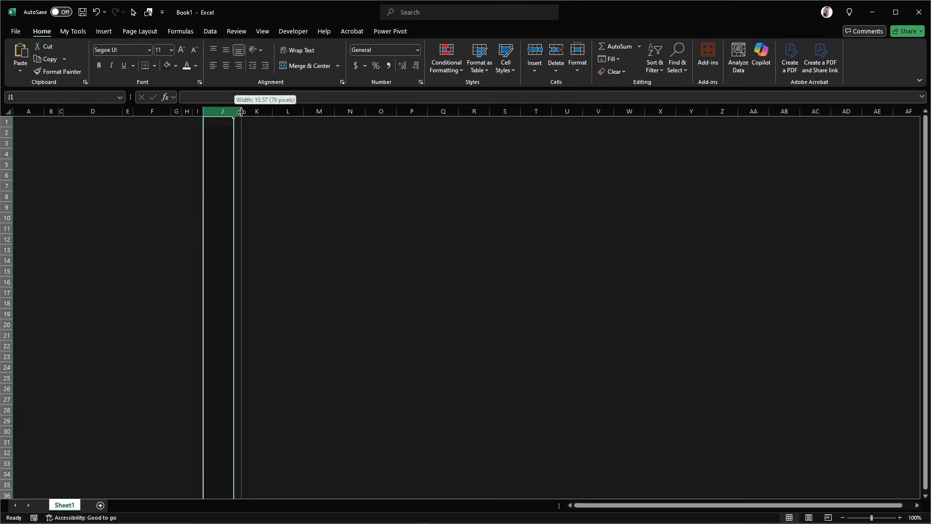
{"action": "left_click", "coordinate": [28, 175]}
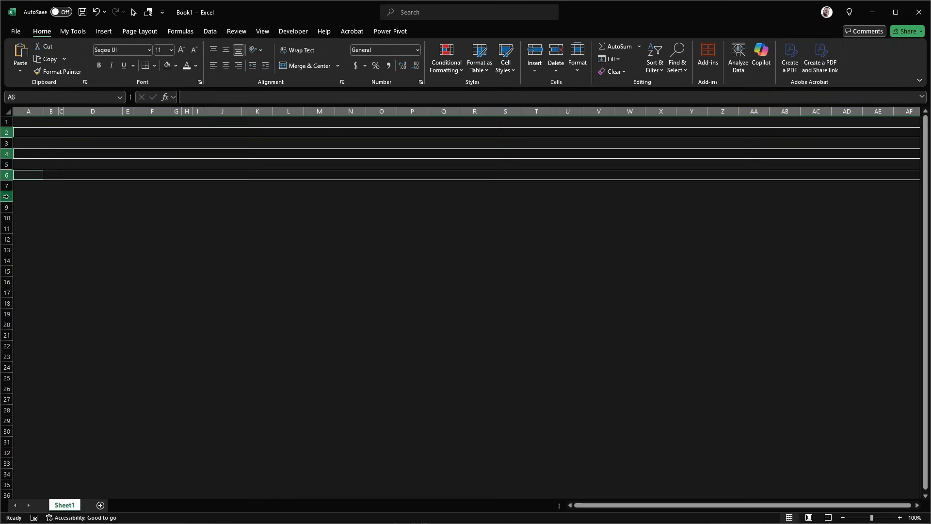
{"action": "type", "text": "Shipping"}
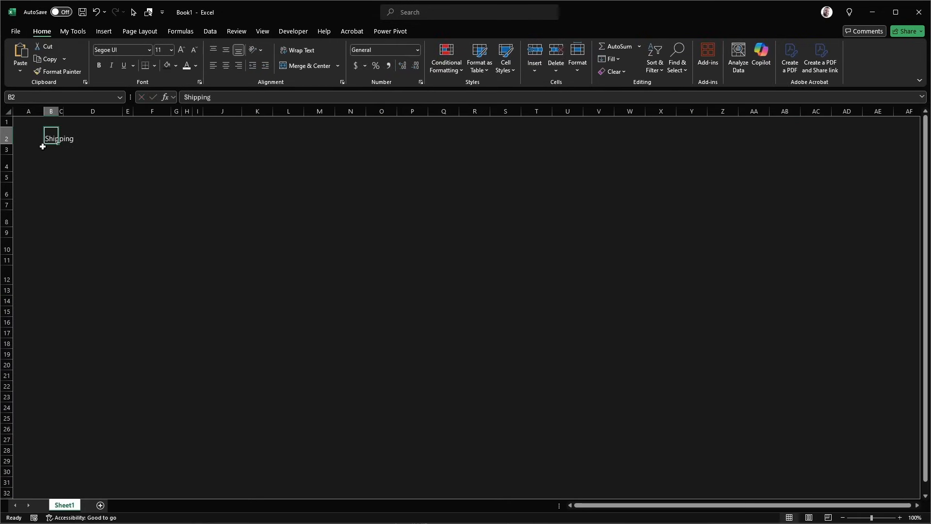
{"action": "left_click", "coordinate": [172, 50]}
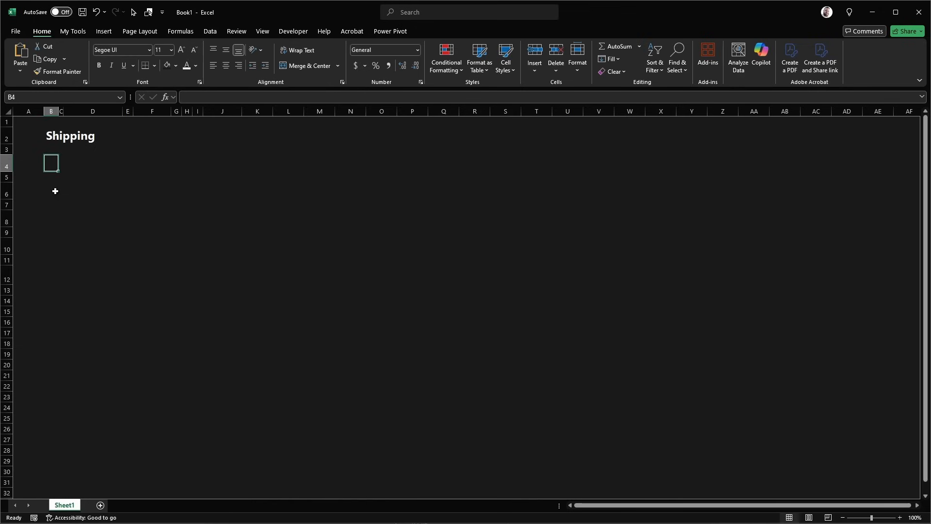
Step: Insert person, phone and location-pin icons from the stock icon library
{"action": "left_click", "coordinate": [104, 31]}
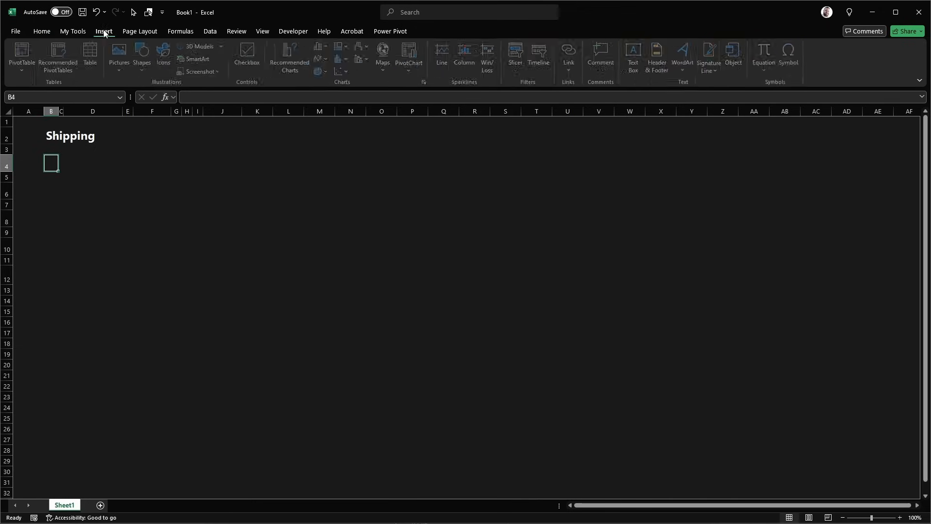
{"action": "left_click", "coordinate": [164, 53]}
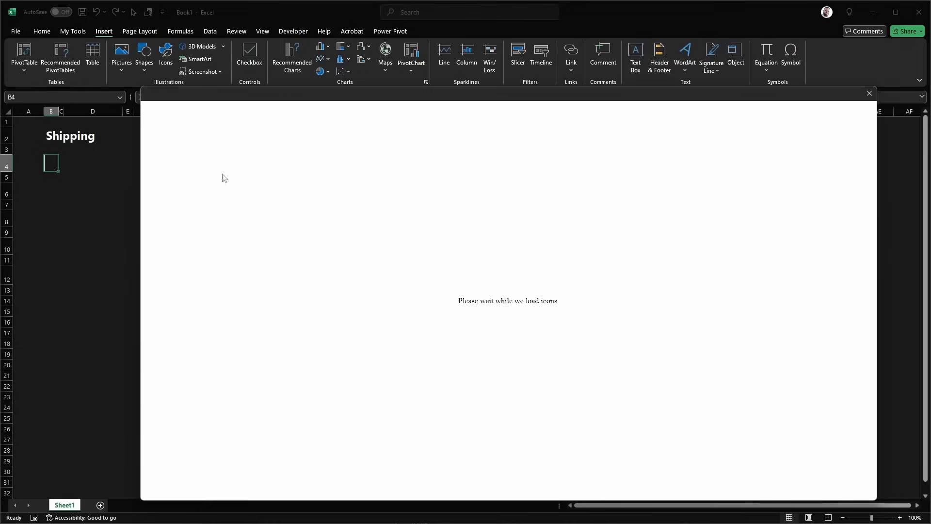
{"action": "type", "text": "person"}
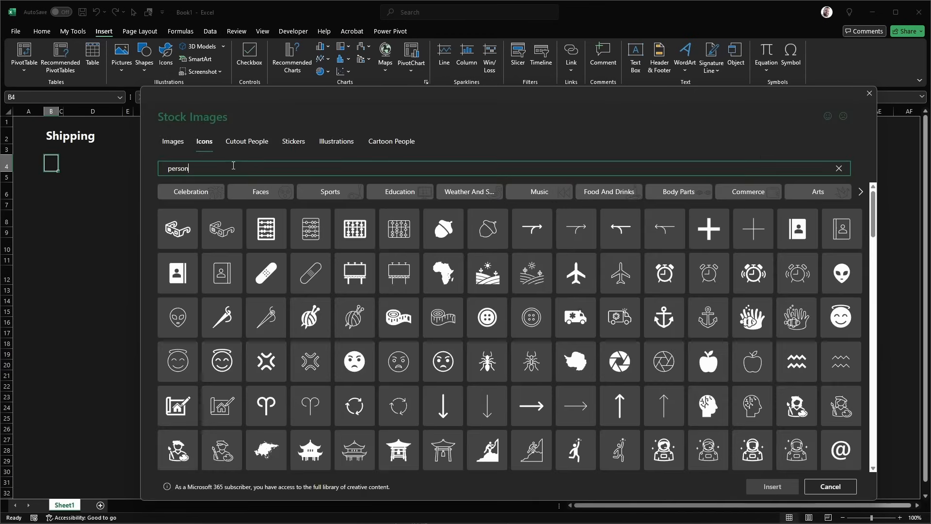
{"action": "left_click", "coordinate": [829, 486]}
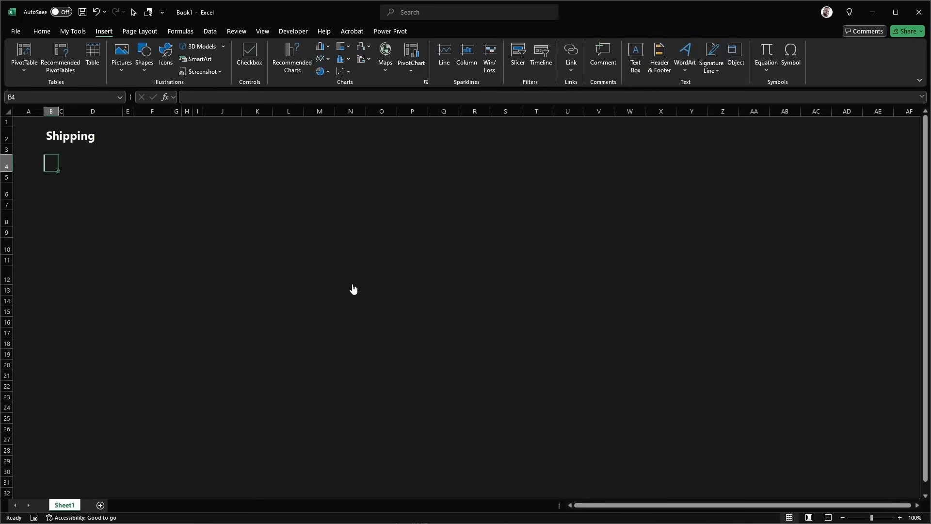
{"action": "left_click", "coordinate": [166, 53]}
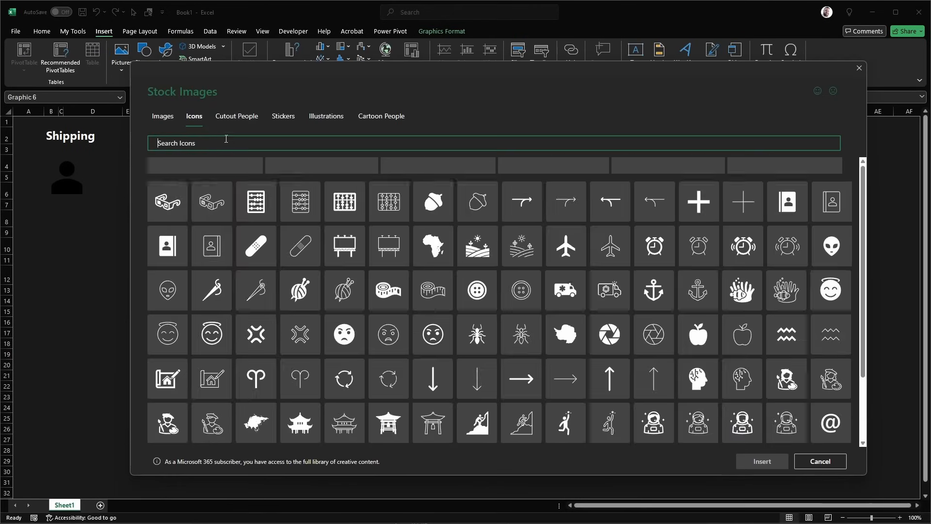
{"action": "type", "text": "pin"}
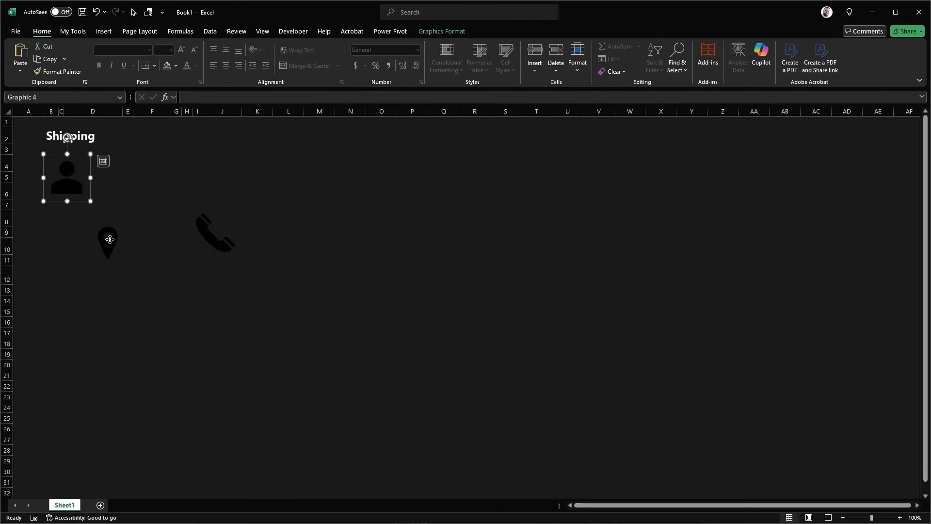
Step: Set all three icons to 0.93 cm height and place them in column B
{"action": "left_click", "coordinate": [176, 66]}
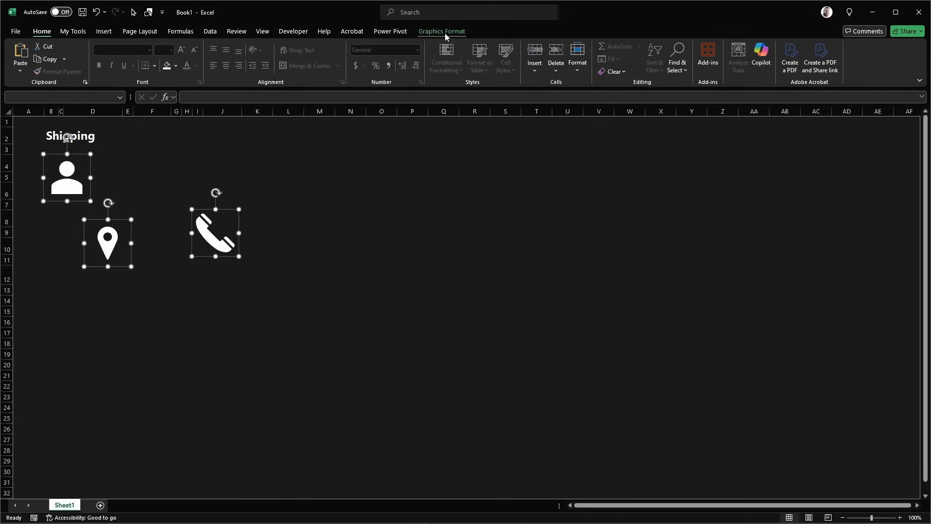
{"action": "left_click", "coordinate": [441, 31]}
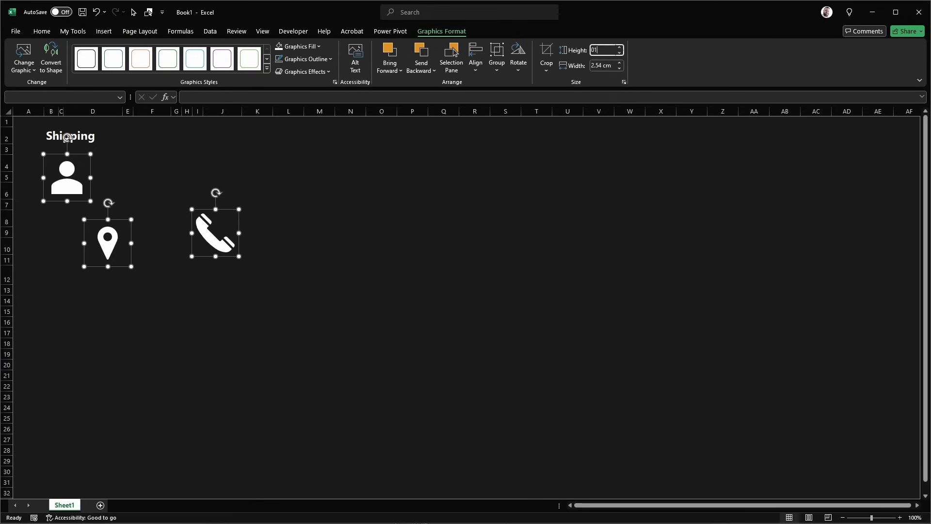
{"action": "type", "text": "0.93"}
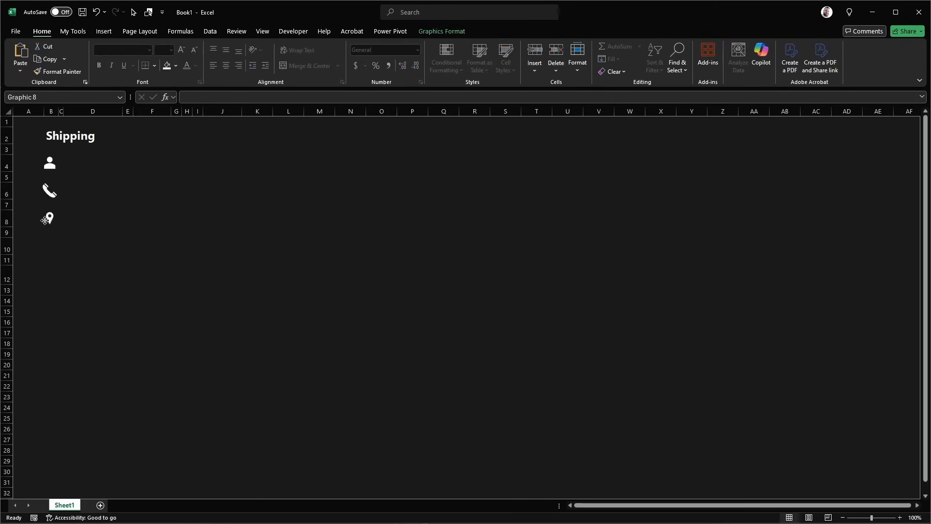
{"action": "left_click", "coordinate": [47, 217]}
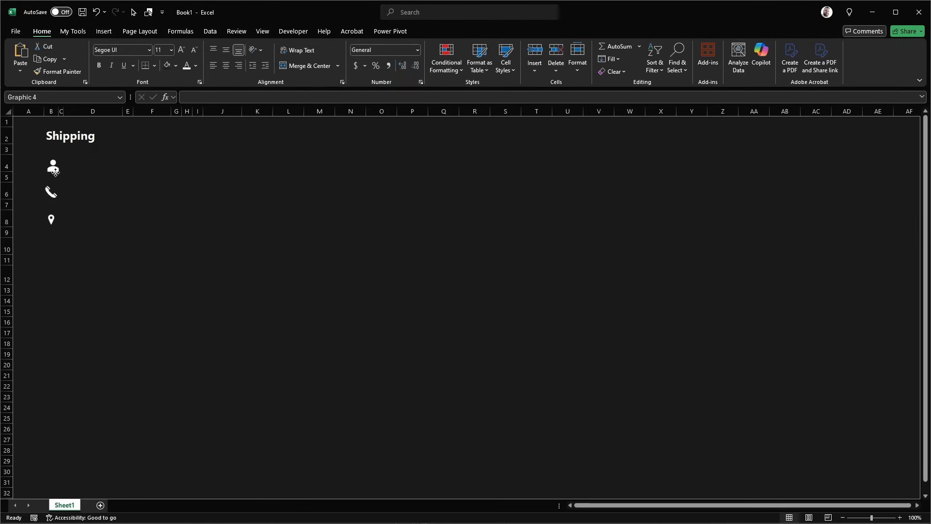
Step: Fill D4:J4, the other field ranges and three bottom boxes with the recent grey
{"action": "left_click", "coordinate": [51, 166]}
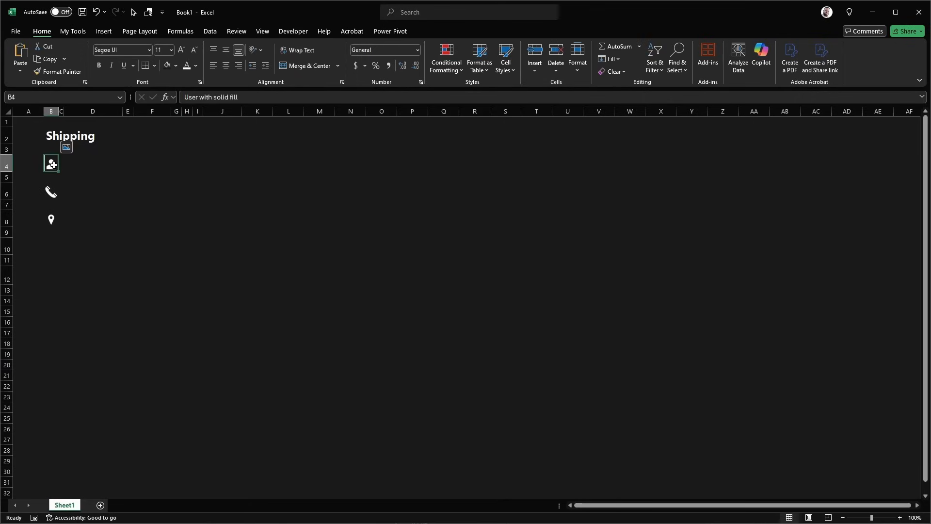
{"action": "left_click", "coordinate": [92, 275]}
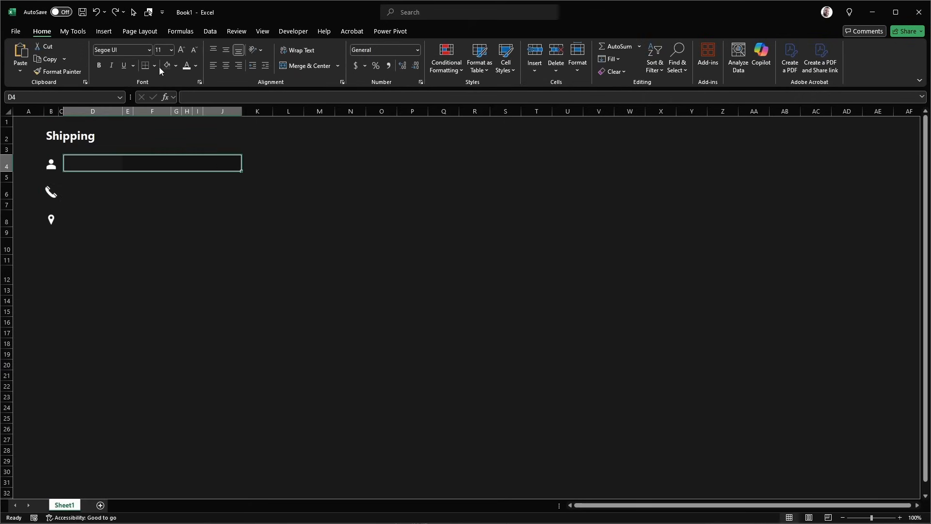
{"action": "left_click", "coordinate": [177, 65]}
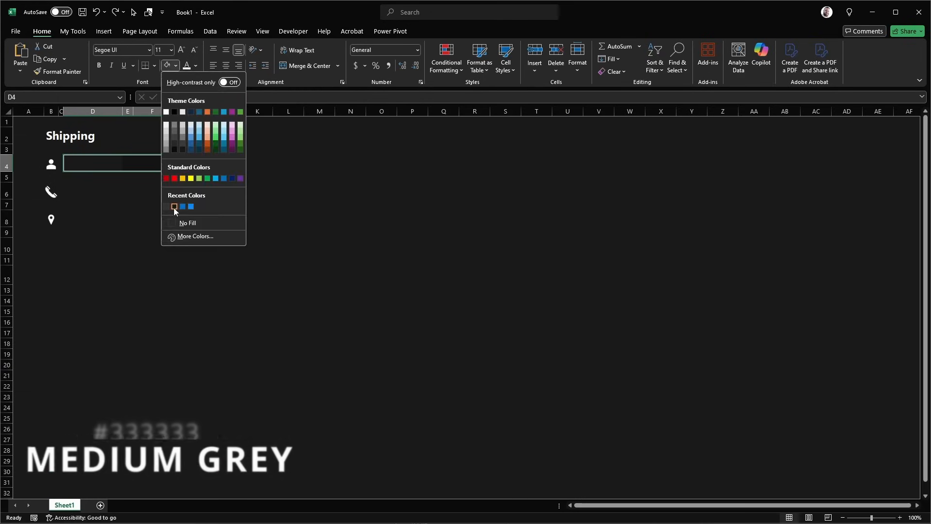
{"action": "left_click", "coordinate": [175, 206]}
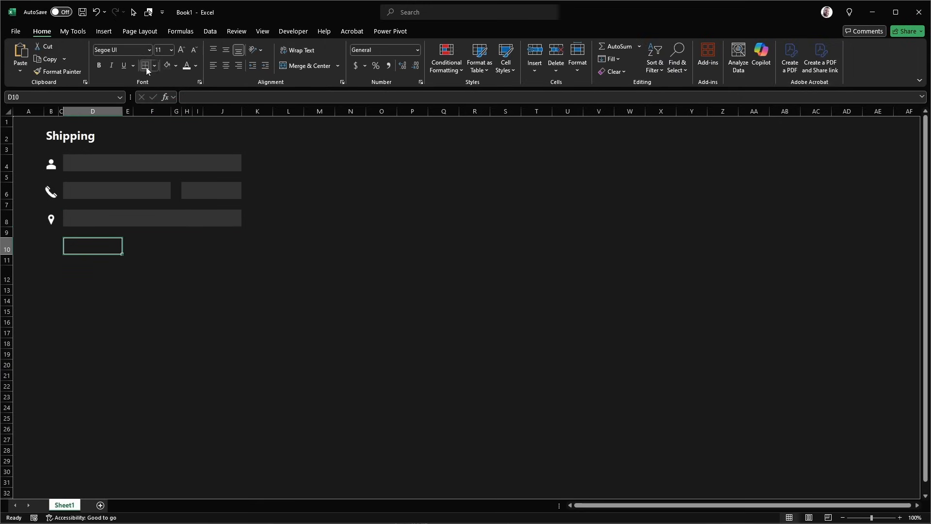
{"action": "left_click", "coordinate": [162, 245]}
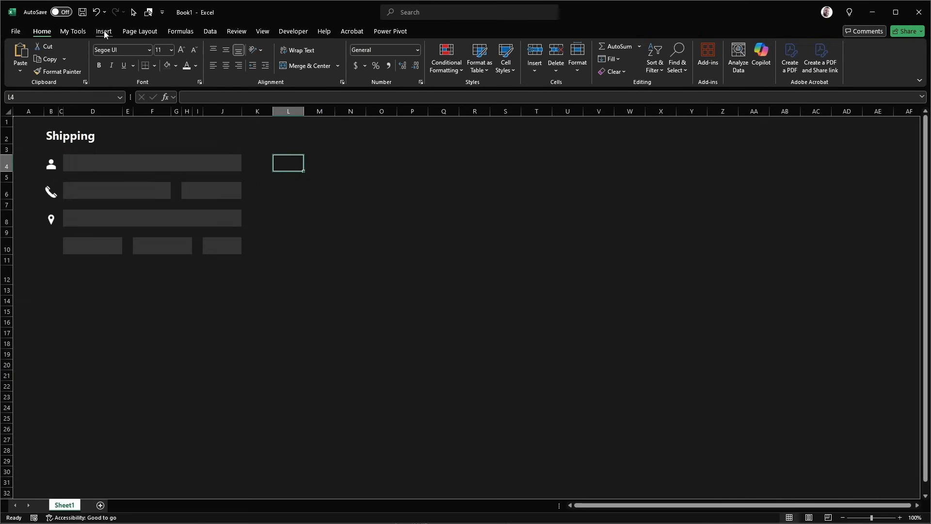
Step: Draw a blue rounded bar over the name field
{"action": "left_click", "coordinate": [144, 53]}
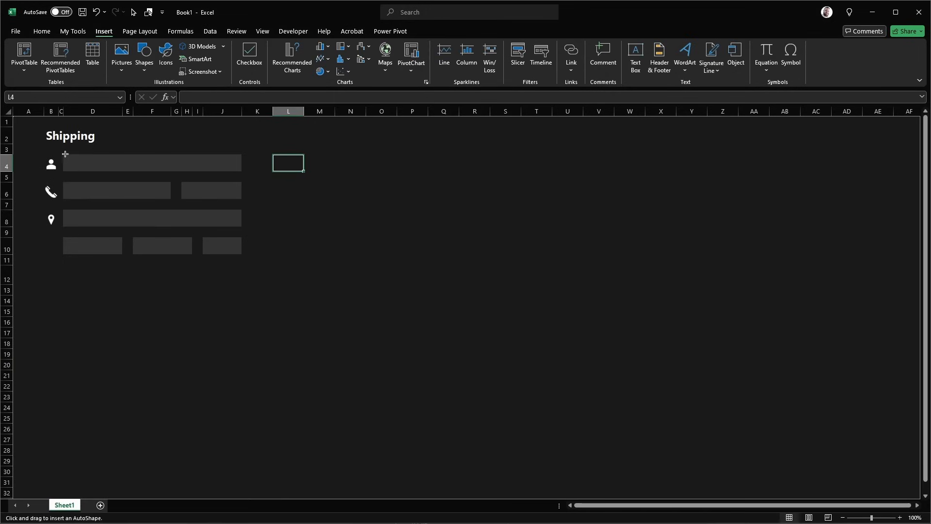
{"action": "mouse_move", "coordinate": [64, 154]}
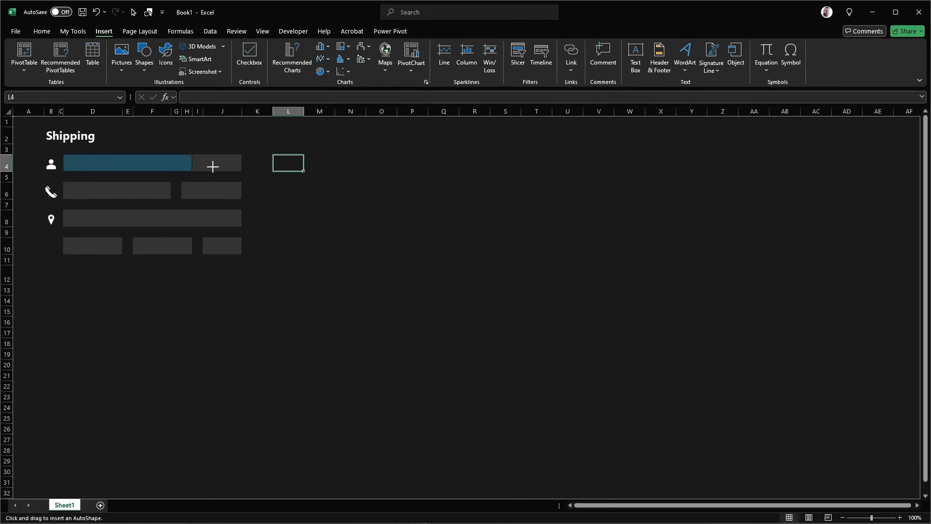
{"action": "left_click", "coordinate": [212, 164]}
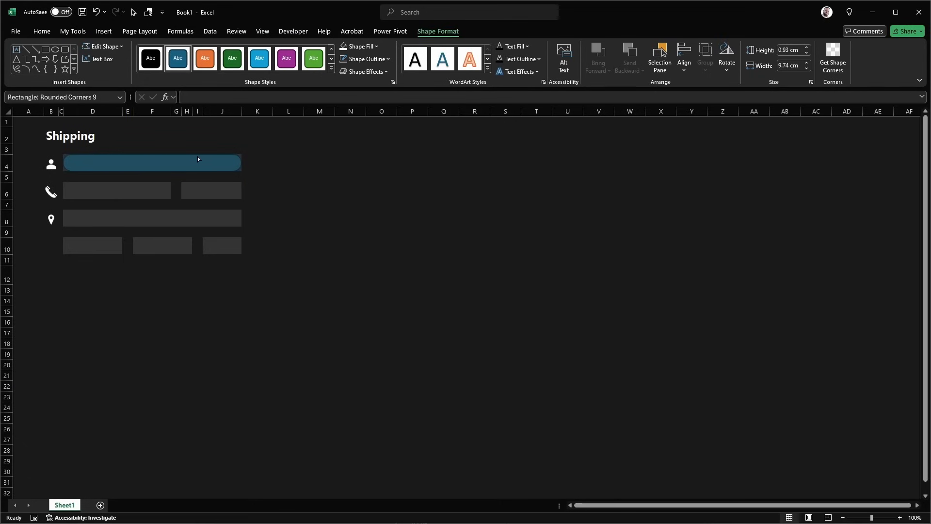
{"action": "left_click", "coordinate": [92, 191]}
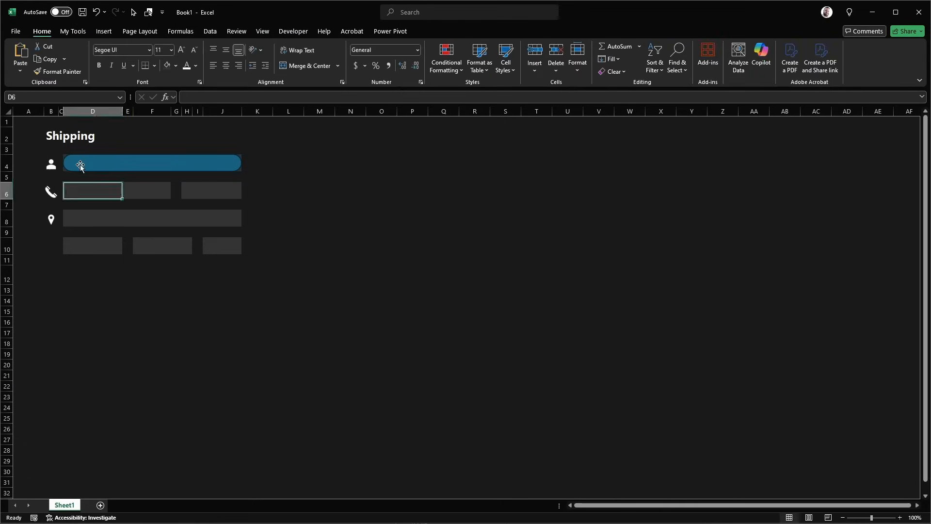
Step: Copy the rounded bar onto the other fields and select all the blue bars
{"action": "left_click", "coordinate": [151, 163]}
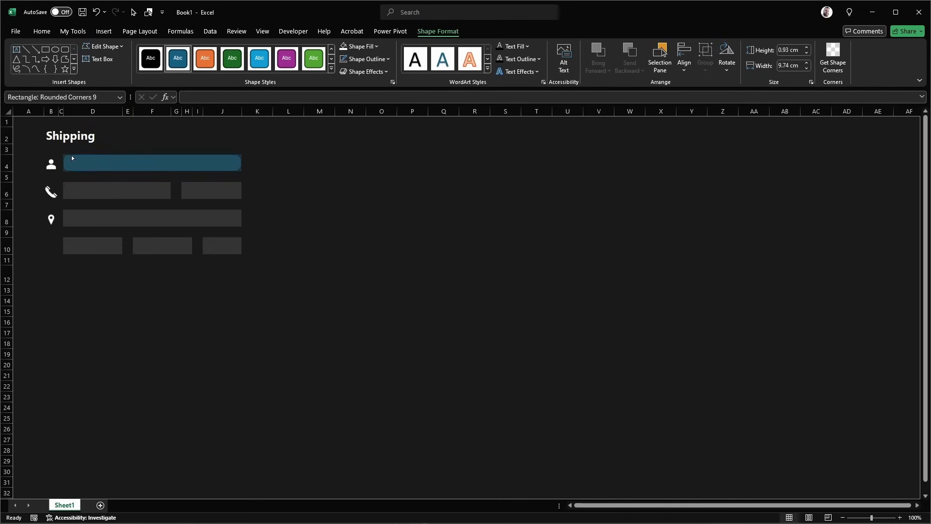
{"action": "left_click", "coordinate": [92, 190]}
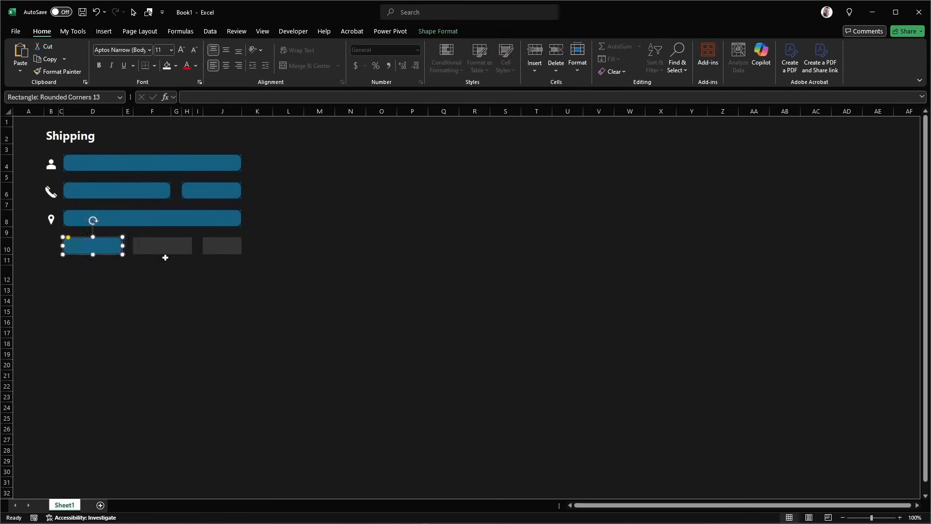
{"action": "left_click", "coordinate": [382, 274]}
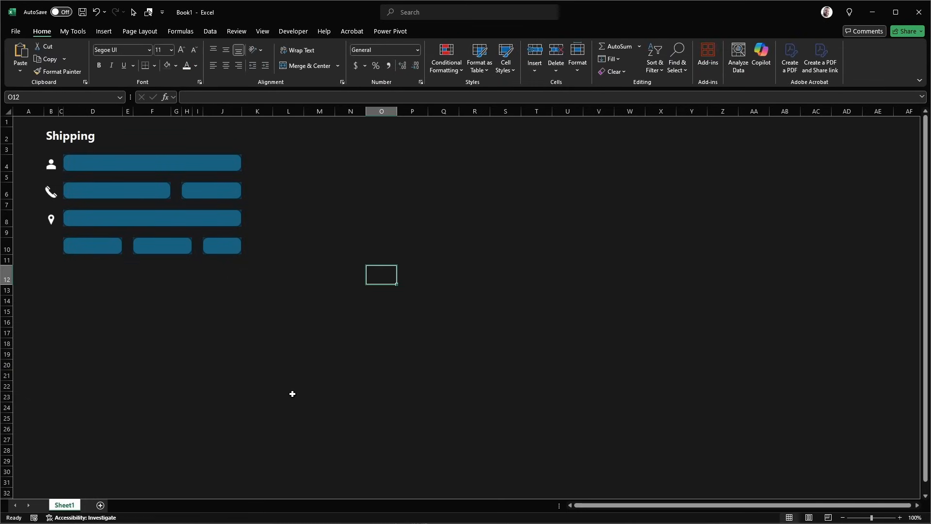
{"action": "left_click", "coordinate": [151, 163]}
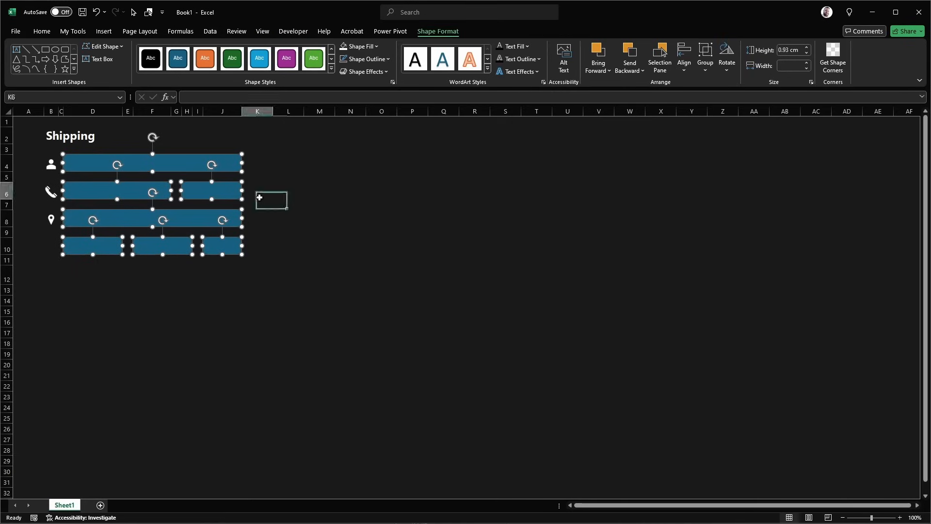
{"action": "left_click", "coordinate": [412, 245]}
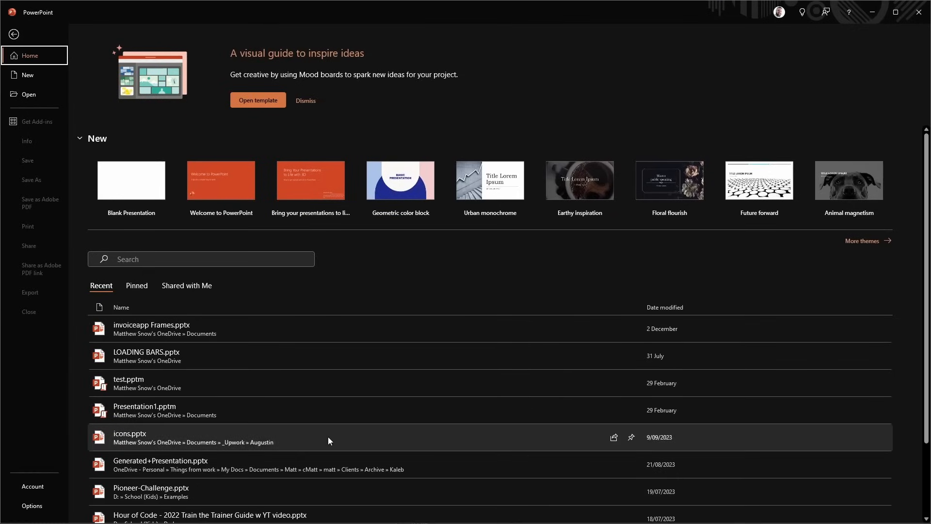
Step: Choose Blank Presentation in PowerPoint, then return to the Excel Shipping form
{"action": "left_click", "coordinate": [130, 180]}
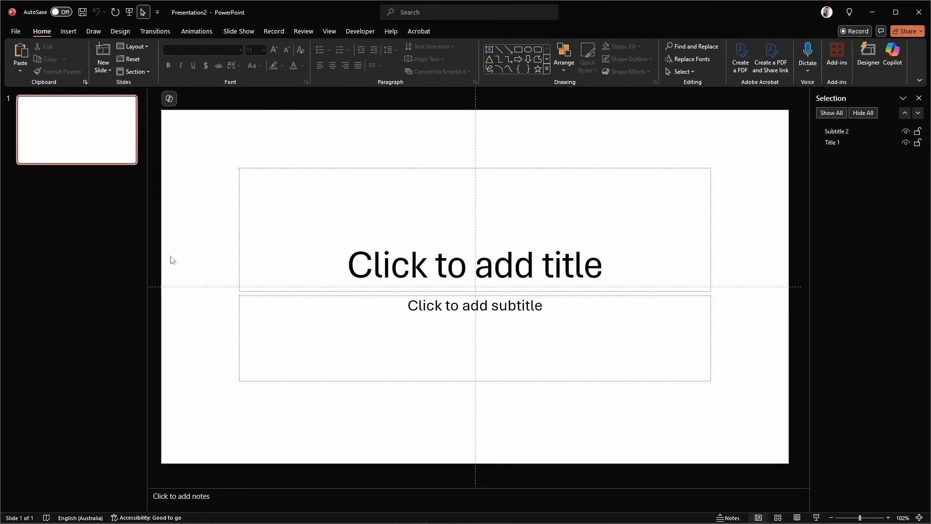
{"action": "left_click", "coordinate": [68, 31]}
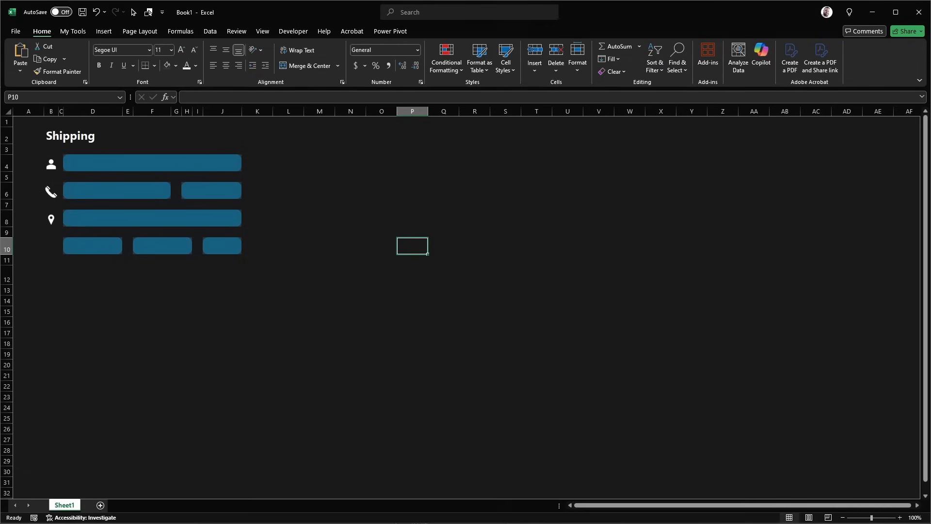
Step: Copy the long blue name bar beside the person icon
{"action": "left_click", "coordinate": [319, 191]}
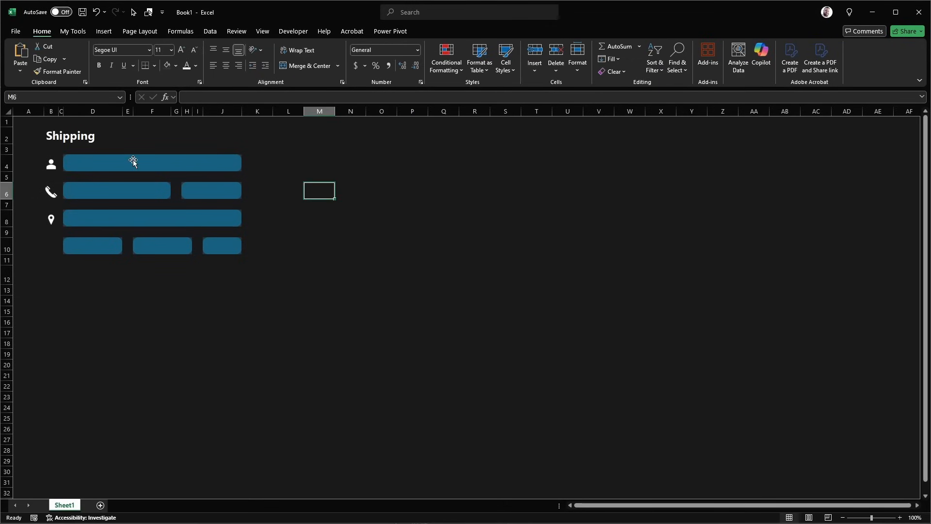
{"action": "left_click", "coordinate": [152, 163]}
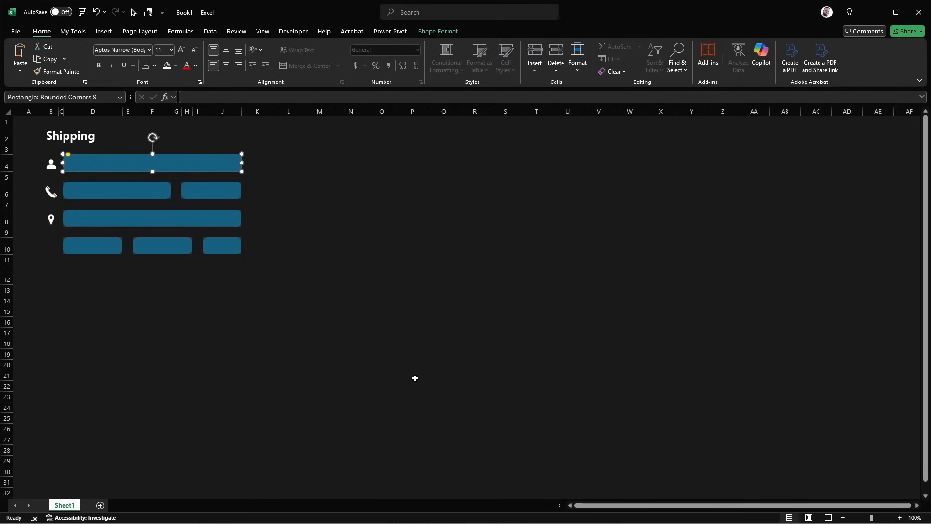
{"action": "mouse_move", "coordinate": [117, 161]}
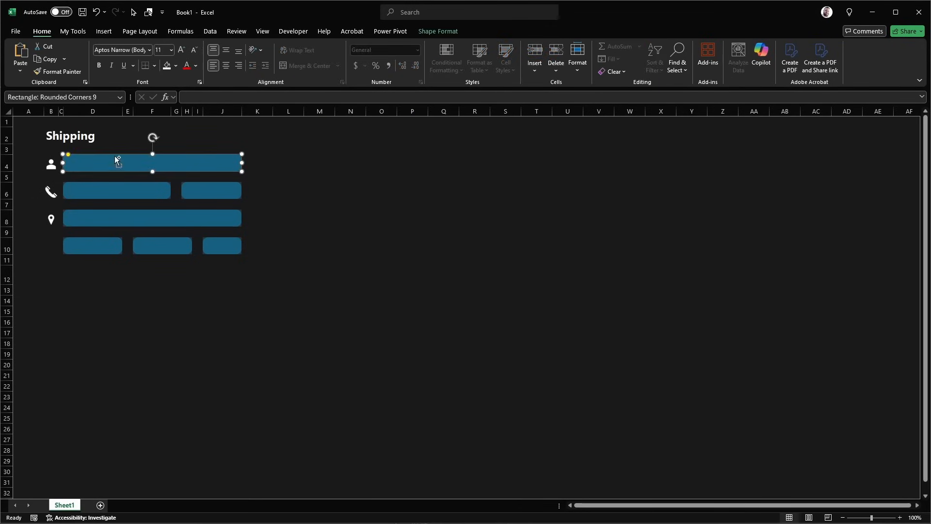
{"action": "right_click", "coordinate": [117, 163]}
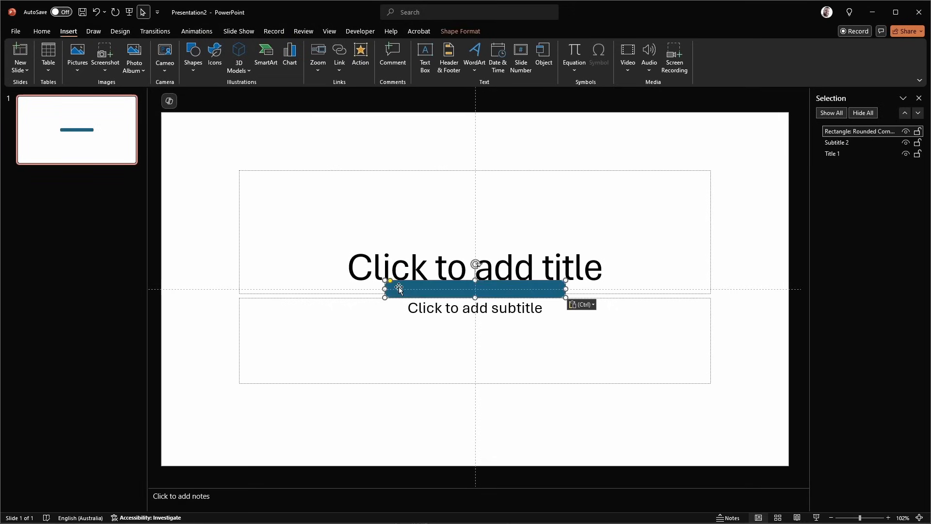
Step: Paste the name bar and send a same-sized rectangle behind it
{"action": "left_click", "coordinate": [192, 56]}
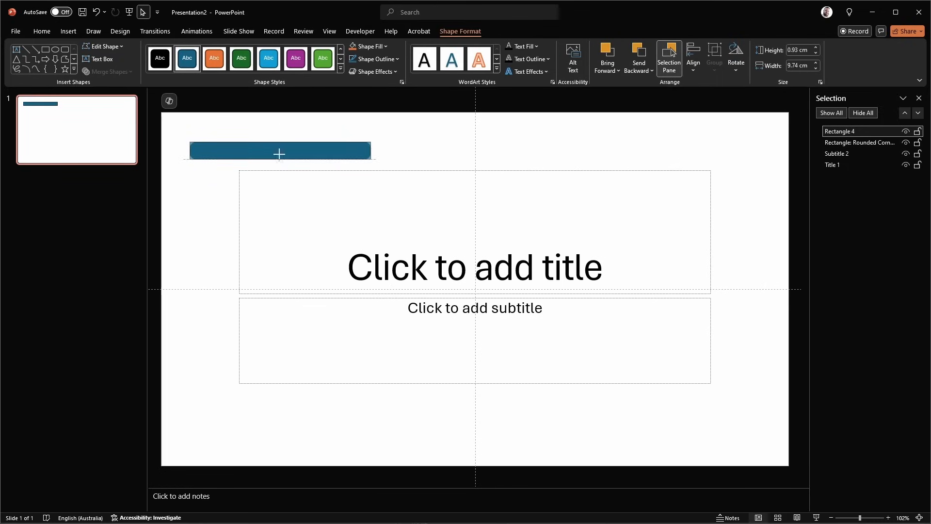
{"action": "right_click", "coordinate": [279, 151]}
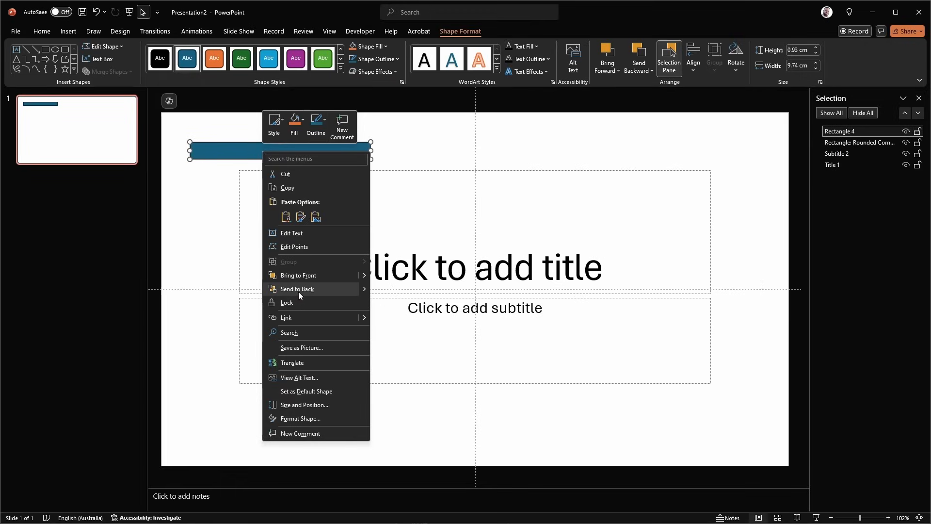
{"action": "left_click", "coordinate": [296, 289]}
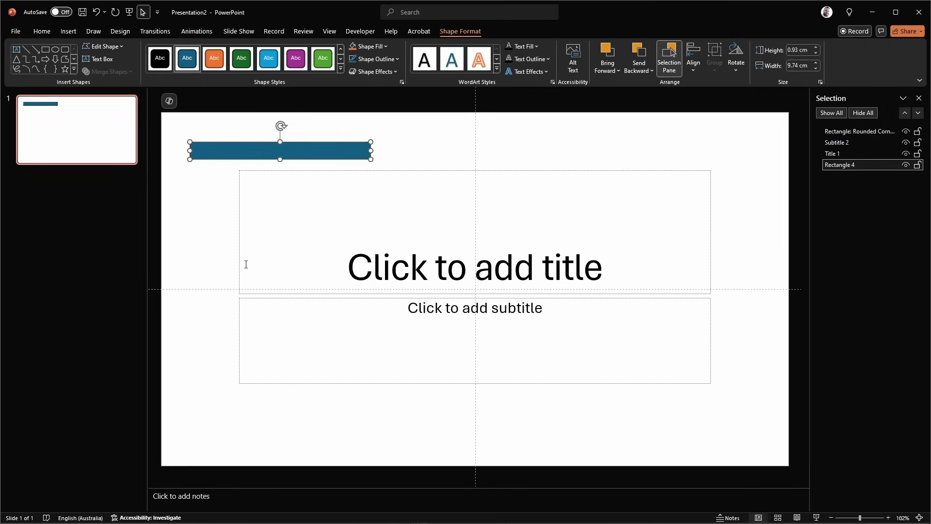
Step: Select both shapes in the Selection Pane and merge them into one shape
{"action": "left_click", "coordinate": [376, 58]}
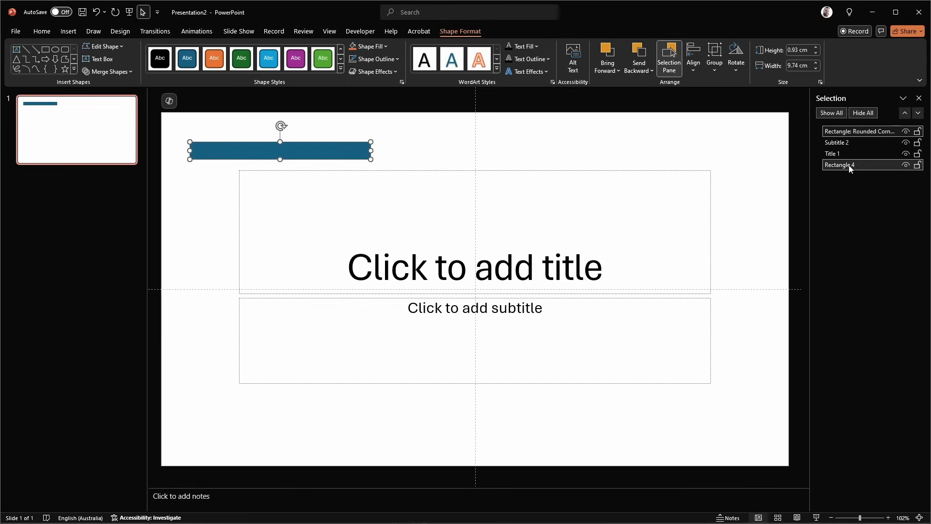
{"action": "left_click", "coordinate": [834, 153]}
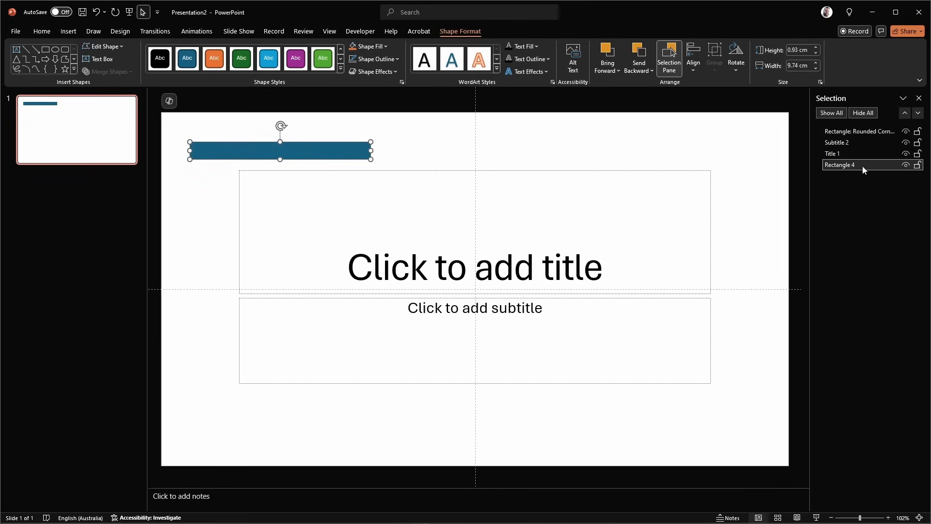
{"action": "left_click", "coordinate": [841, 165]}
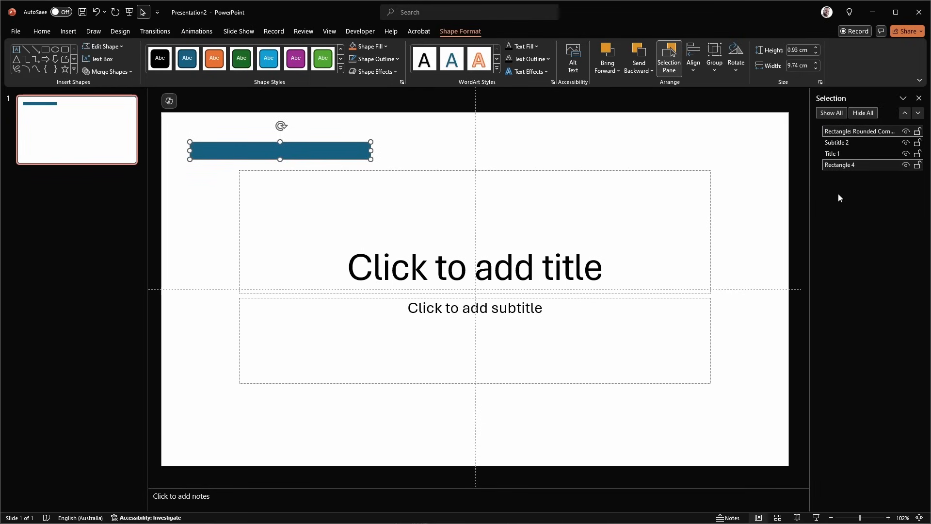
{"action": "left_click", "coordinate": [841, 164]}
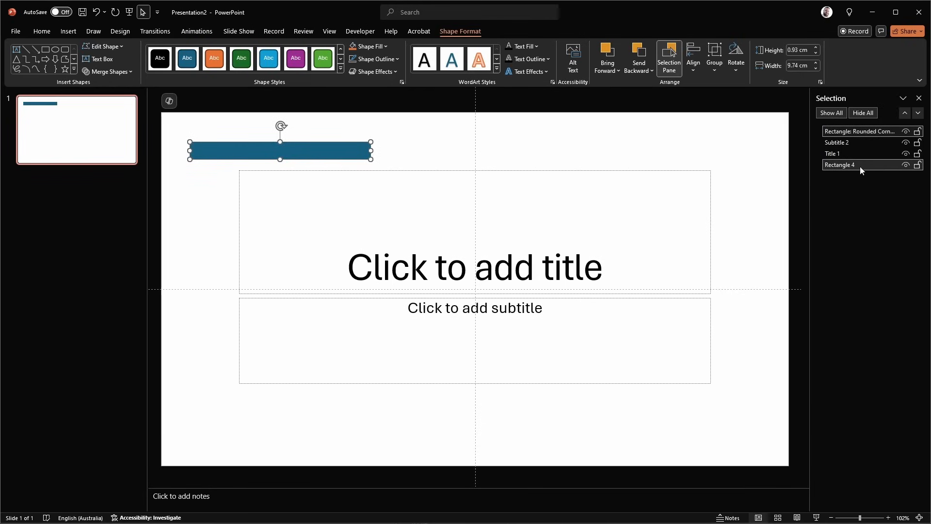
{"action": "left_click", "coordinate": [860, 142]}
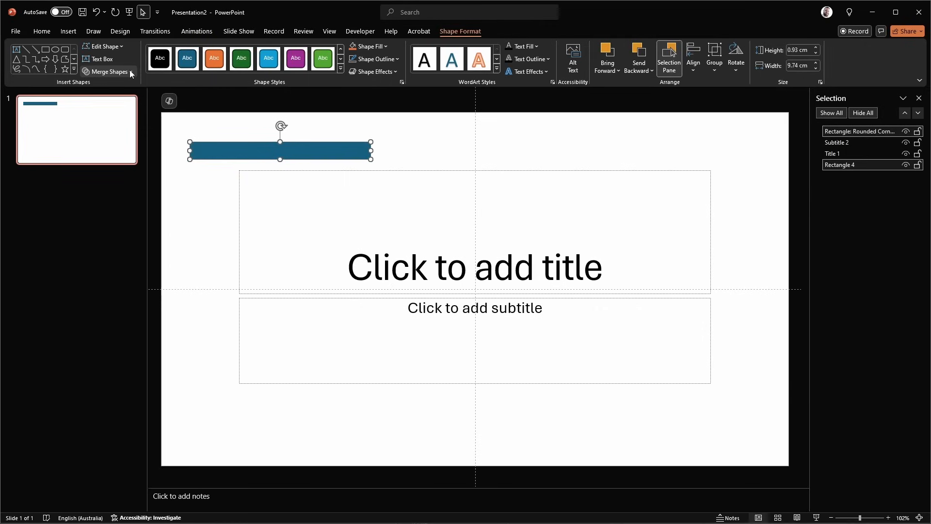
{"action": "left_click", "coordinate": [109, 72]}
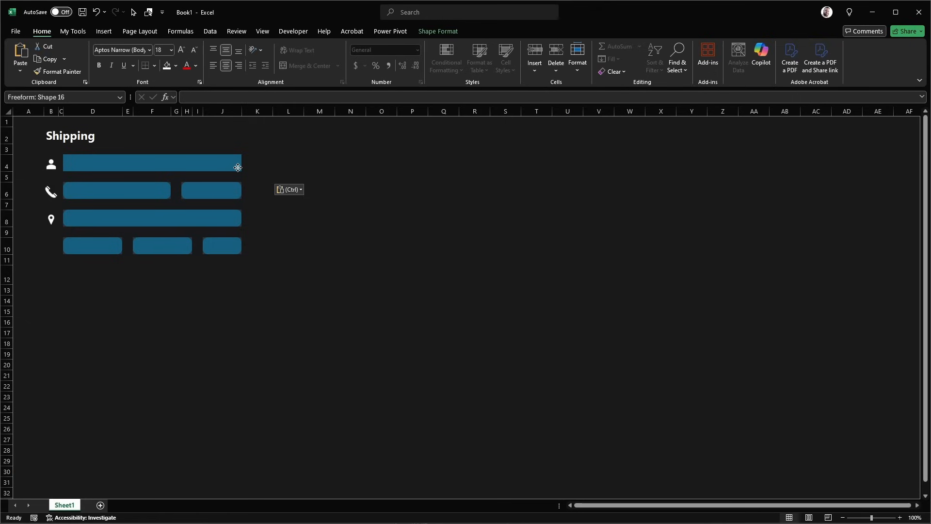
Step: Fill the pasted merged shape with dark grey
{"action": "left_click", "coordinate": [437, 31]}
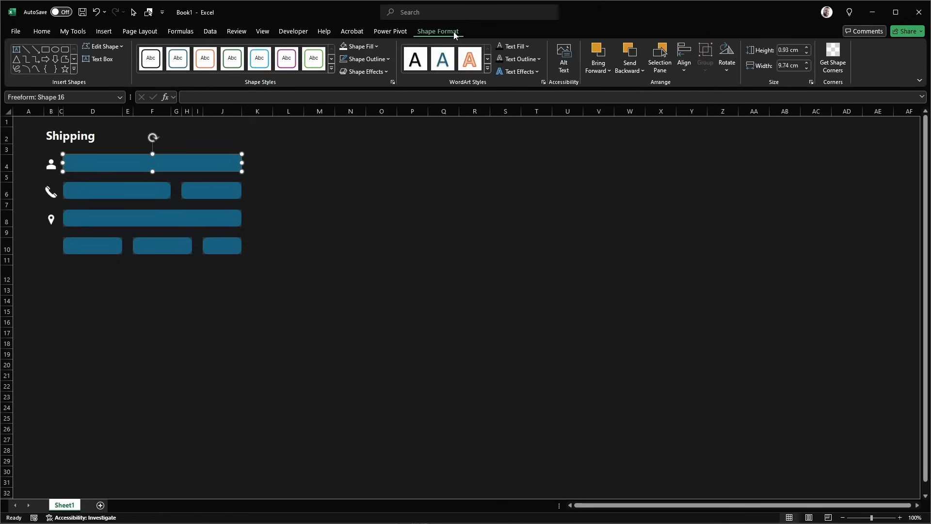
{"action": "mouse_move", "coordinate": [360, 47]}
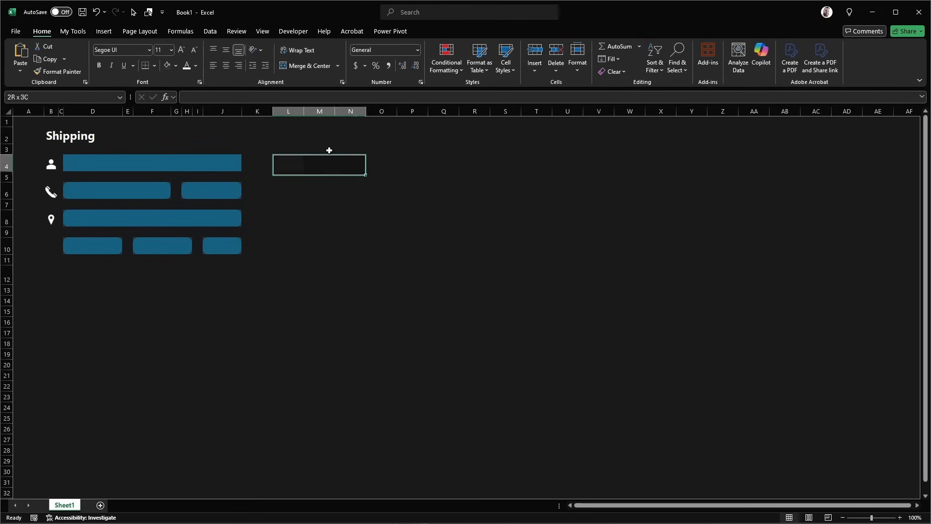
{"action": "left_click", "coordinate": [152, 164]}
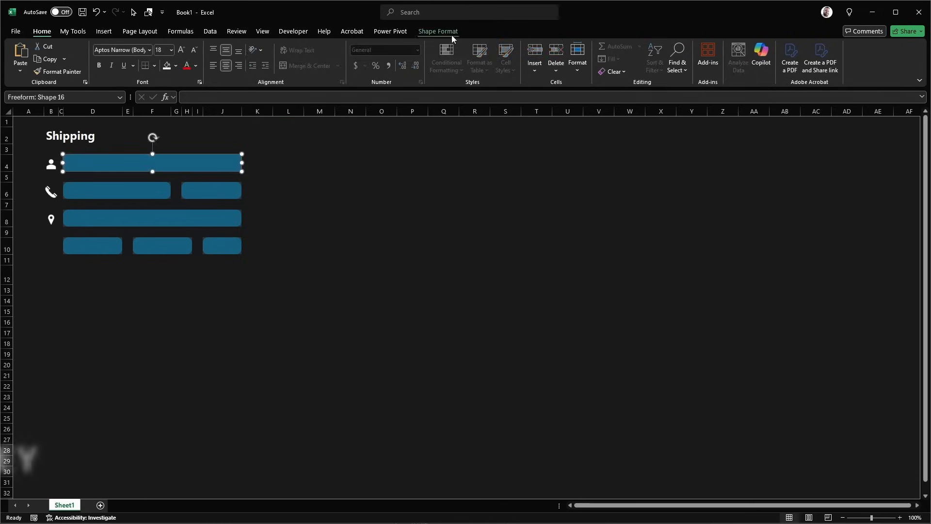
{"action": "left_click", "coordinate": [356, 46]}
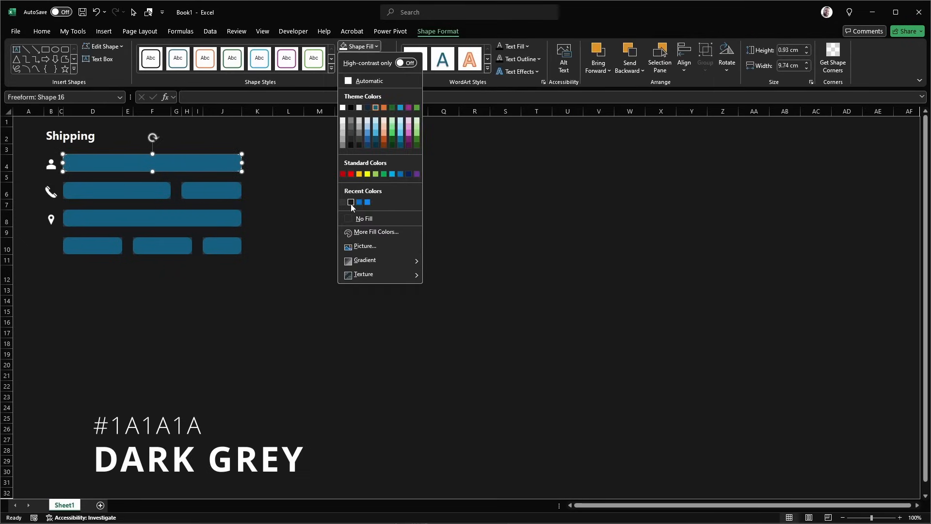
{"action": "left_click", "coordinate": [351, 202]}
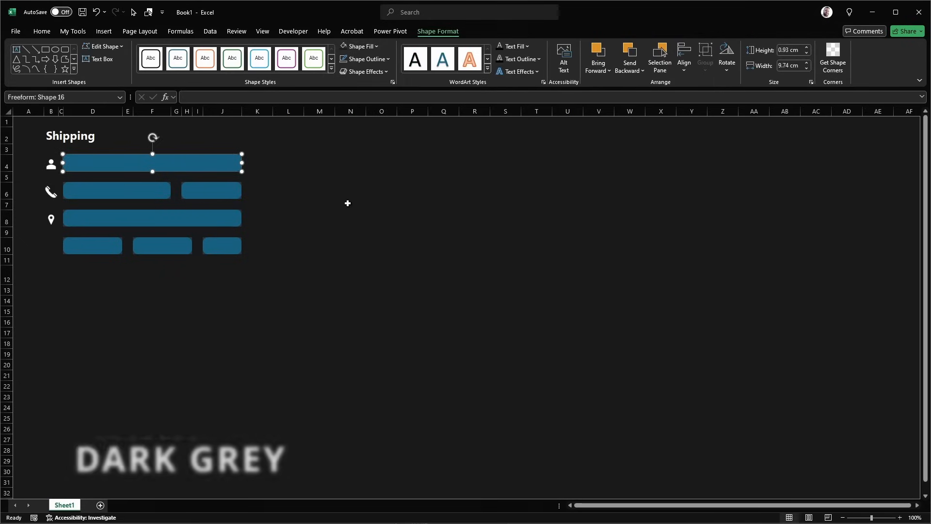
Step: Set the rounded name bar to No Fill and type 'Name Field' in D4
{"action": "left_click", "coordinate": [68, 168]}
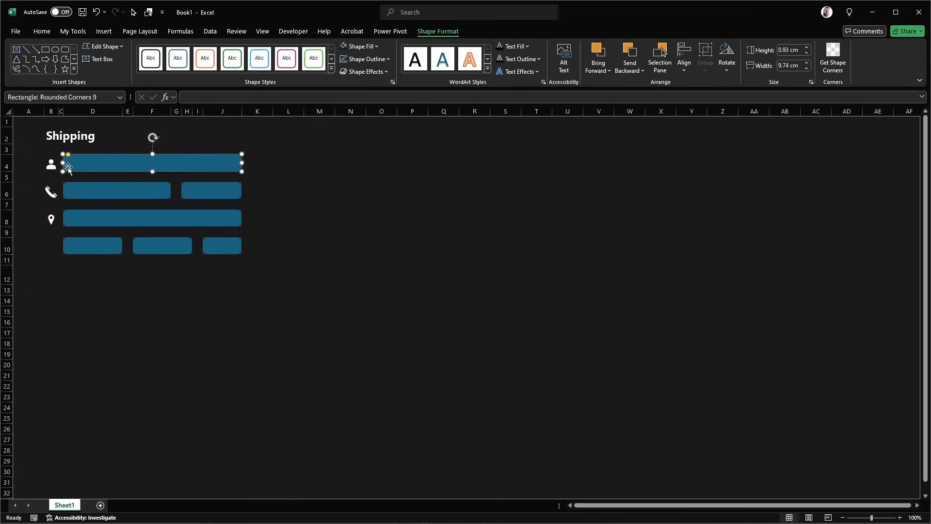
{"action": "left_click", "coordinate": [358, 45]}
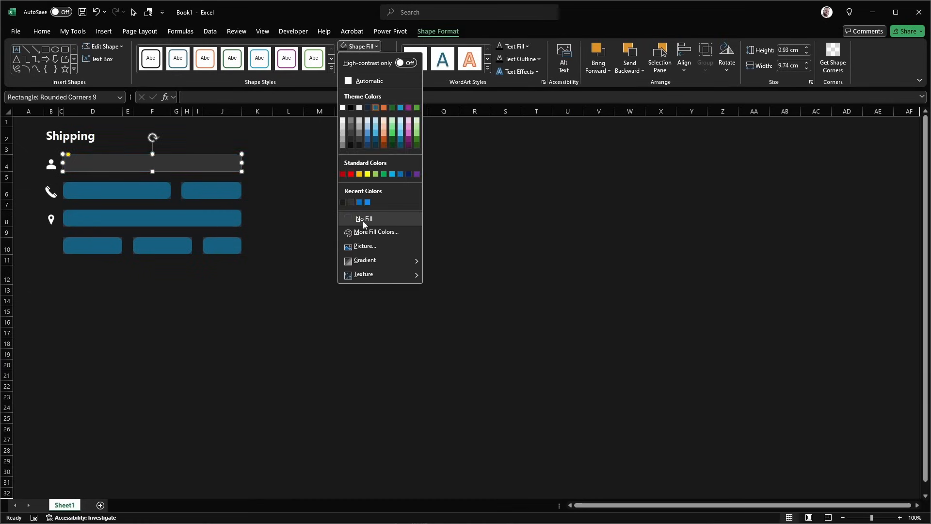
{"action": "left_click", "coordinate": [363, 219]}
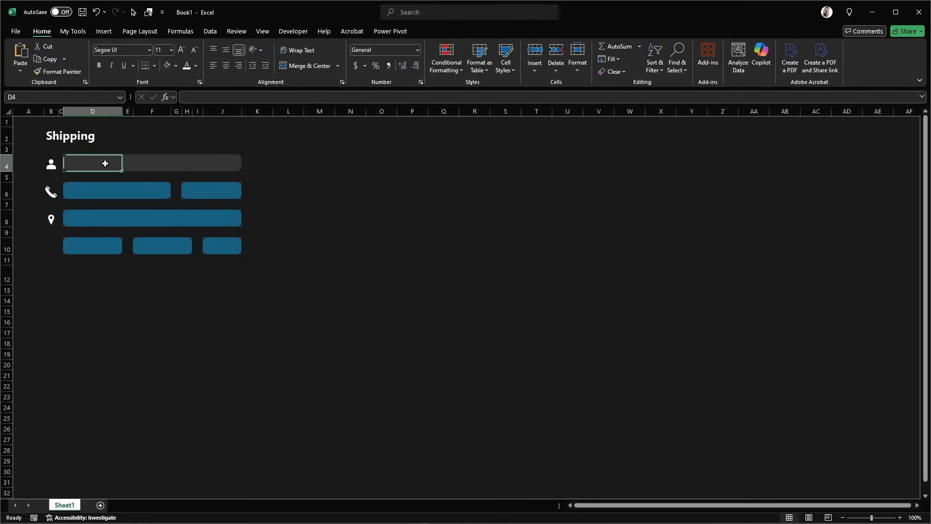
{"action": "type", "text": "asdfjklasdf"}
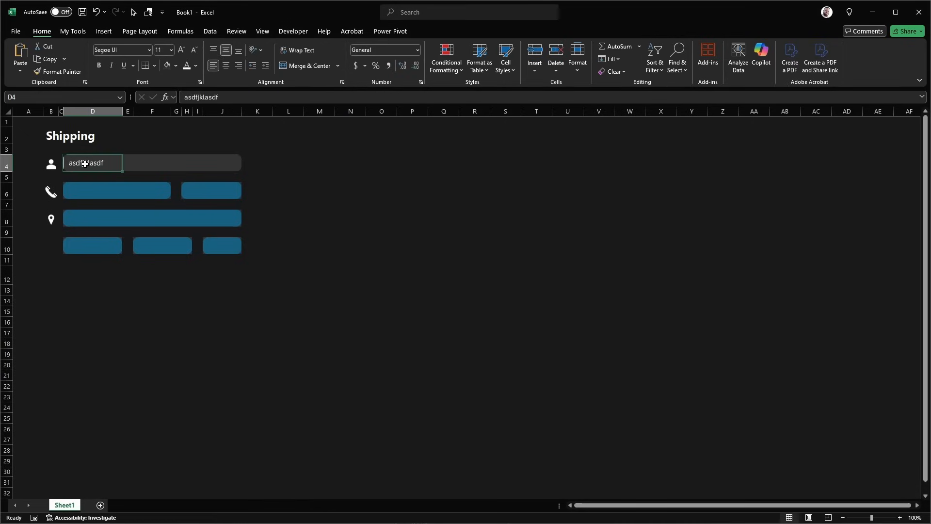
{"action": "type", "text": "Name Field"}
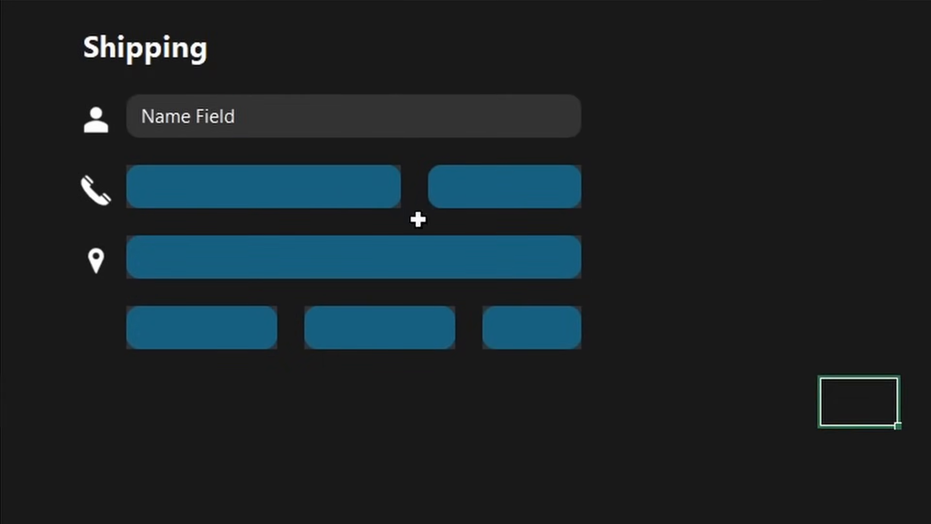
Step: Draw a rounded-rectangle button below the City, State and Zip row
{"action": "left_click", "coordinate": [505, 186]}
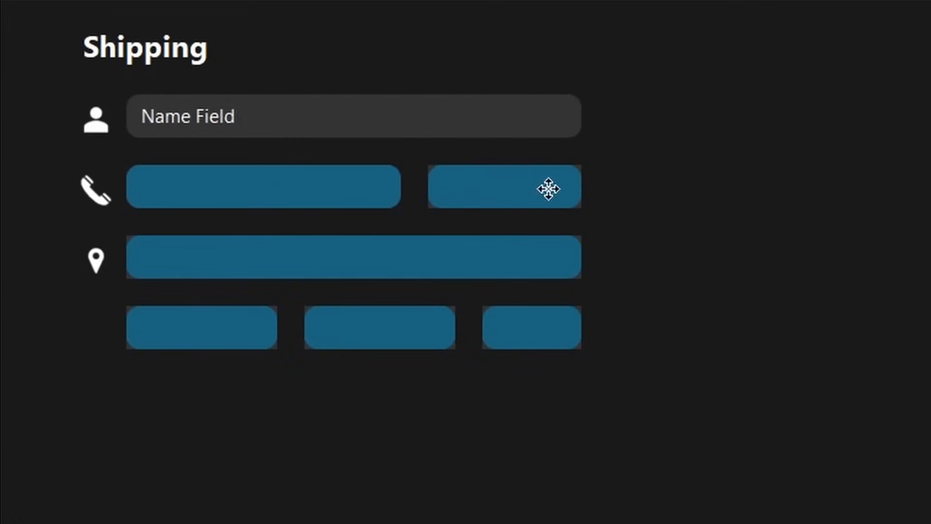
{"action": "left_click", "coordinate": [263, 186]}
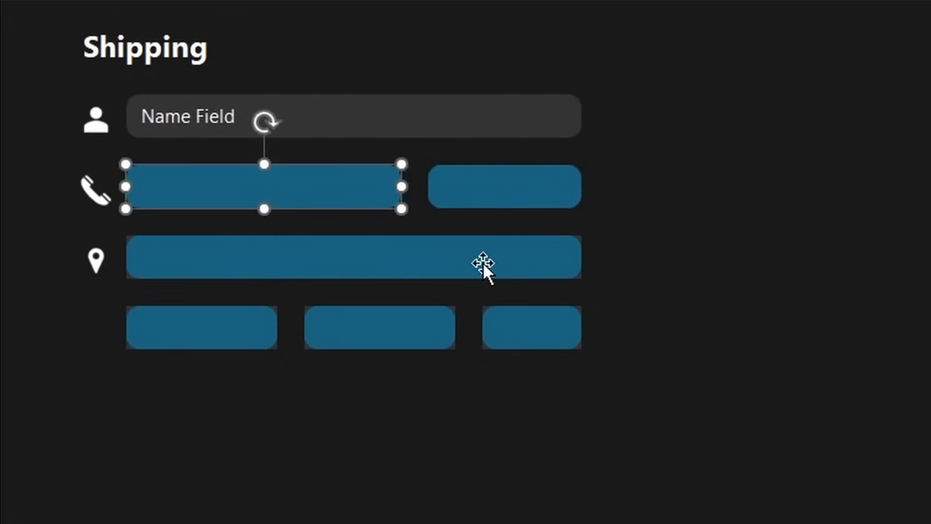
{"action": "left_click", "coordinate": [201, 327]}
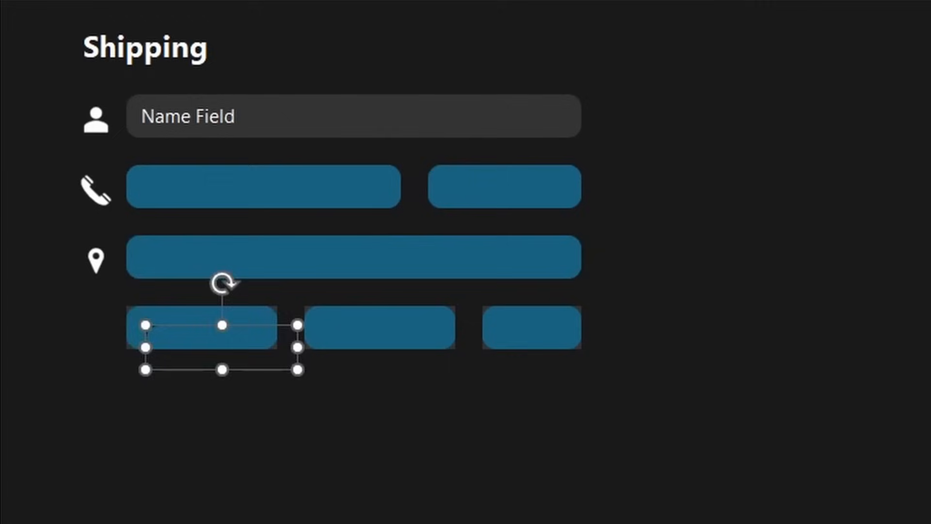
{"action": "left_click_drag", "start_coordinate": [213, 326], "coordinate": [532, 327]}
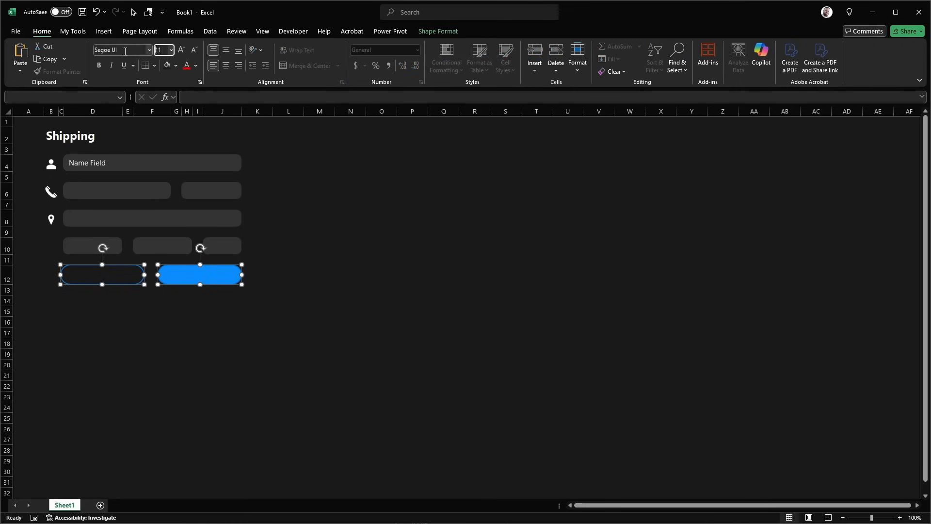
Step: Apply Segoe UI Semibold to the 'Back to cart' and 'Proceed' labels
{"action": "left_click", "coordinate": [149, 50]}
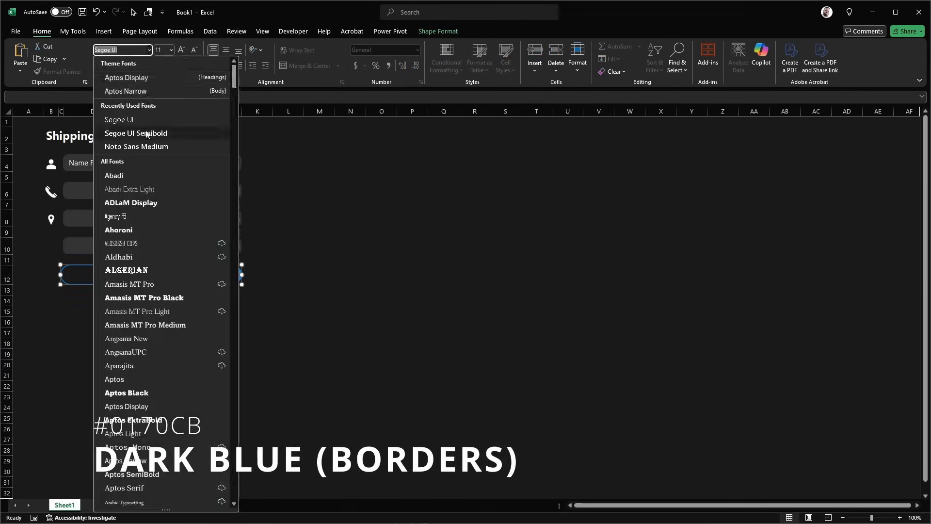
{"action": "left_click", "coordinate": [135, 132]}
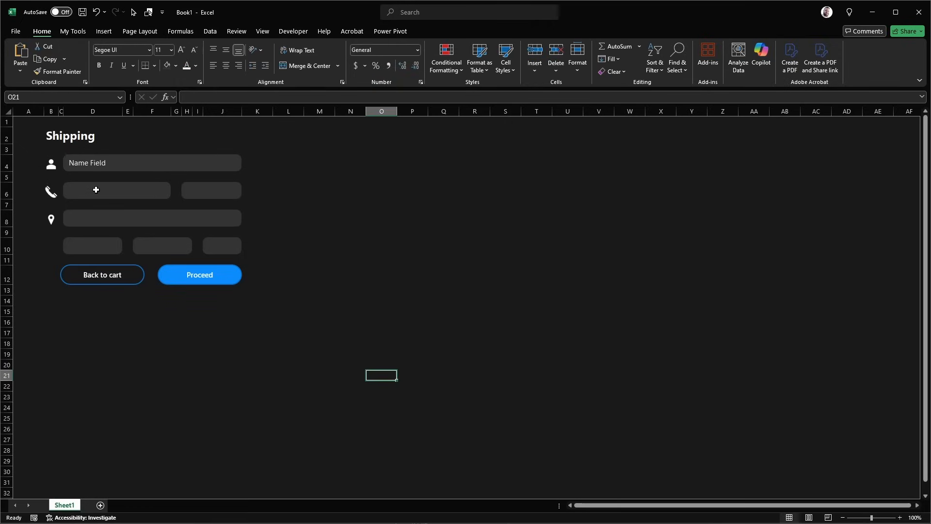
{"action": "mouse_move", "coordinate": [448, 431]}
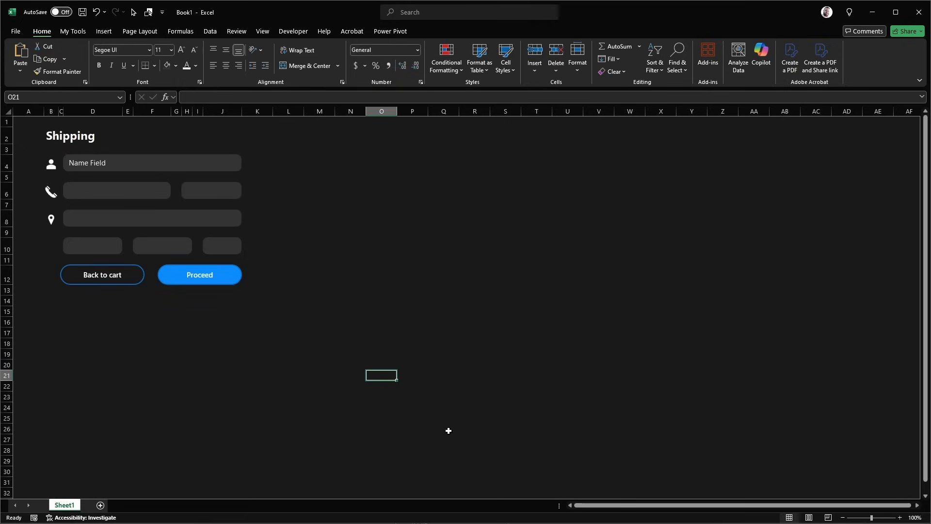
{"action": "mouse_move", "coordinate": [313, 274]}
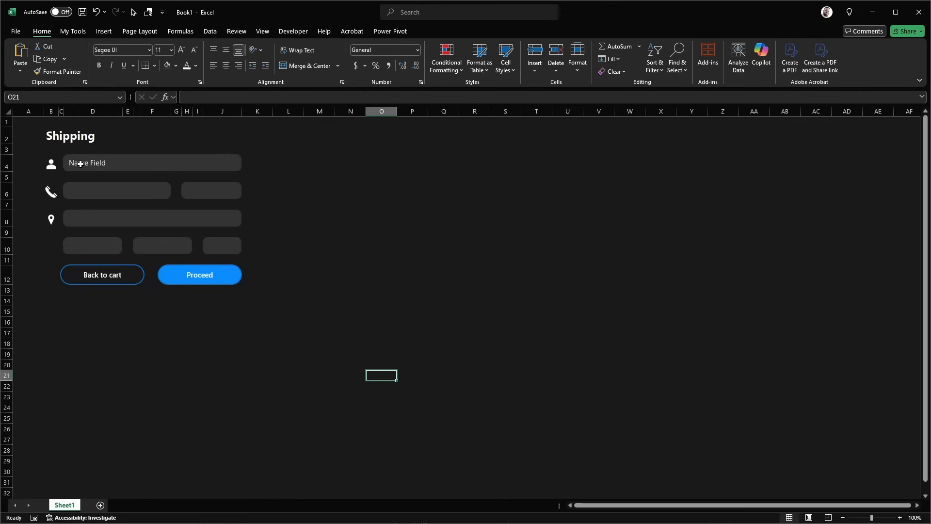
Step: Fill the form cells with grey placeholder labels and start List validation for Mobile
{"action": "left_click", "coordinate": [151, 245]}
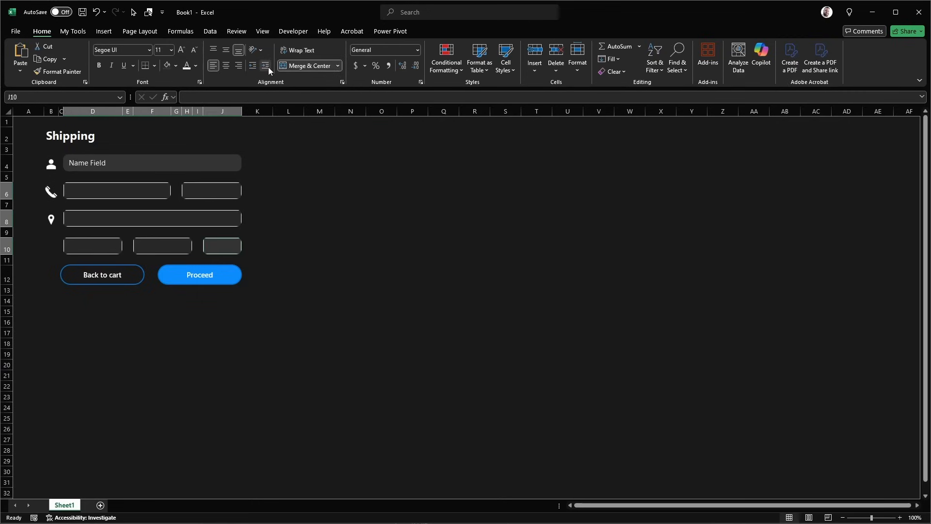
{"action": "mouse_move", "coordinate": [226, 50]}
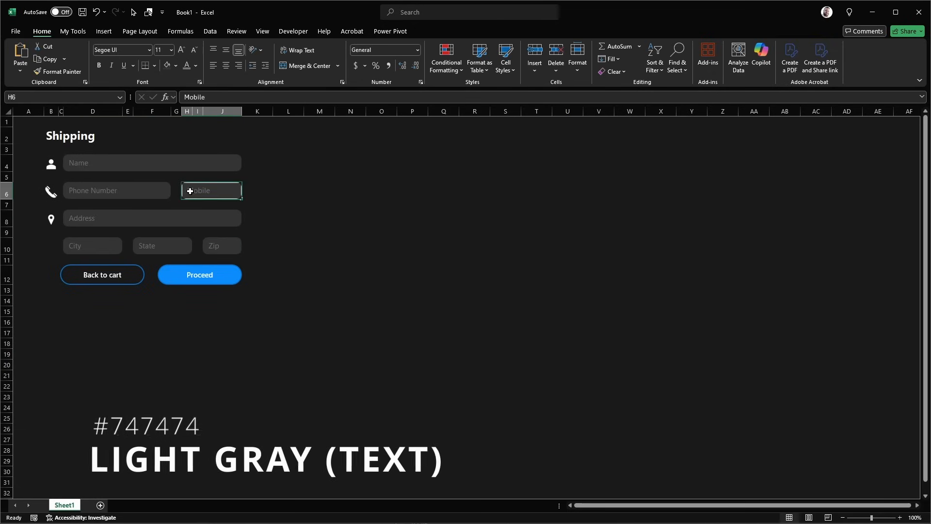
{"action": "left_click", "coordinate": [651, 56]}
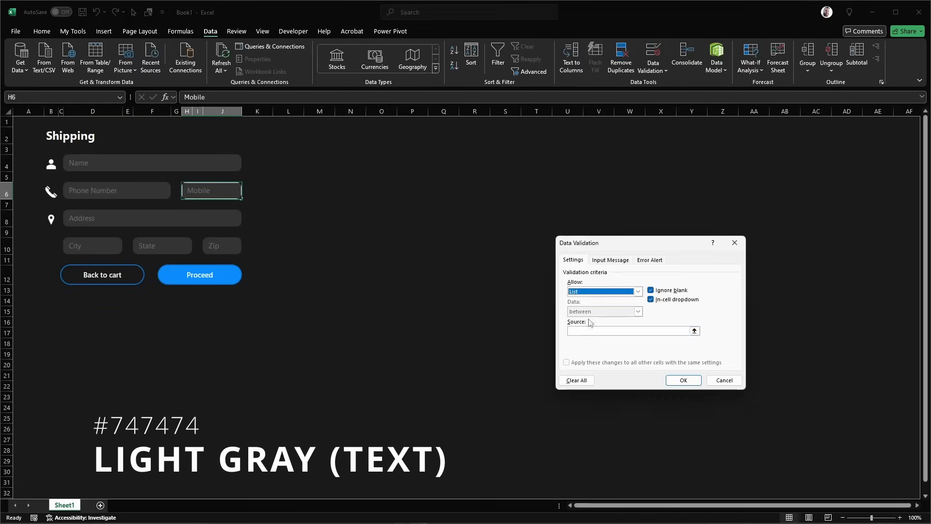
{"action": "left_click", "coordinate": [629, 331]}
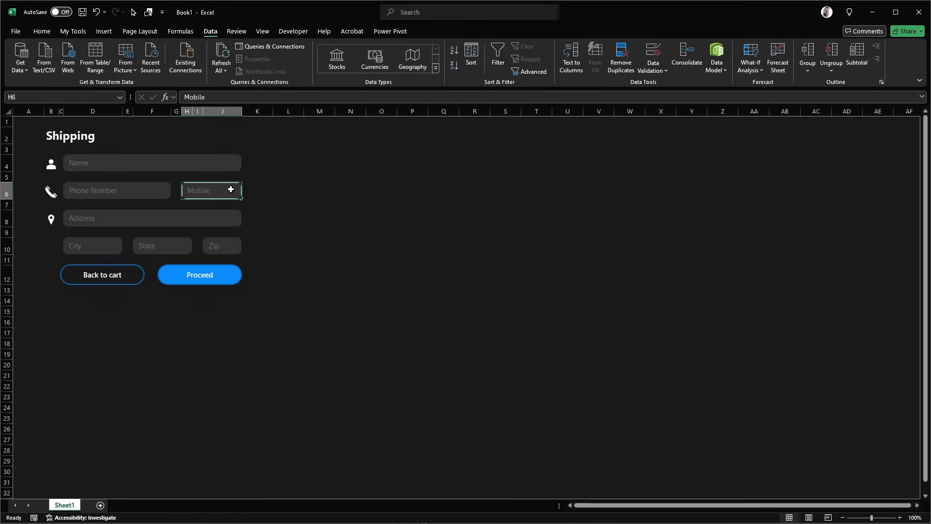
{"action": "mouse_move", "coordinate": [99, 35]}
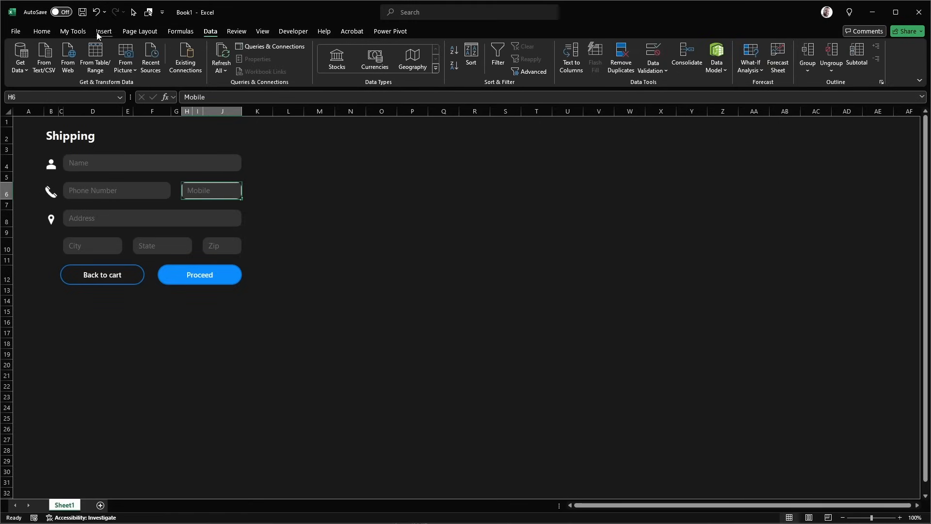
Step: Draw a divider line in the Mobile field and select the chevron icon beside it
{"action": "left_click", "coordinate": [103, 31]}
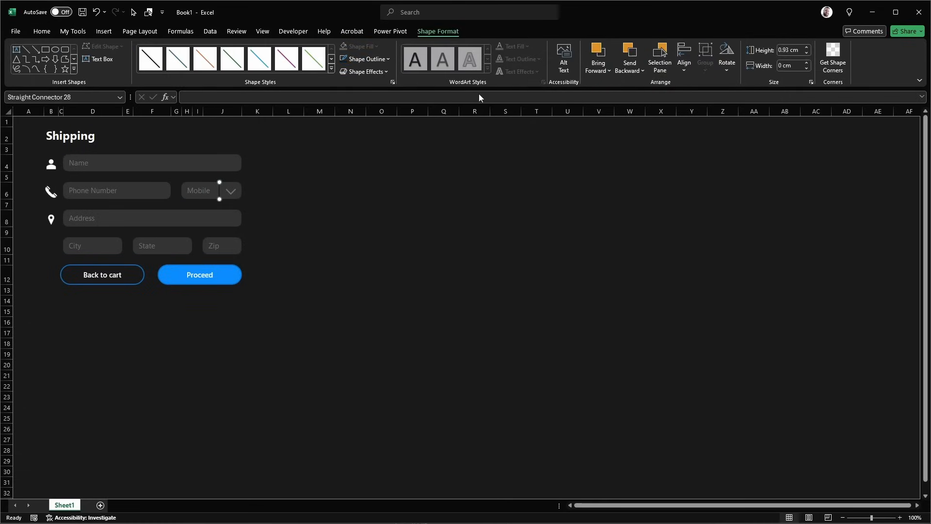
{"action": "left_click", "coordinate": [474, 218]}
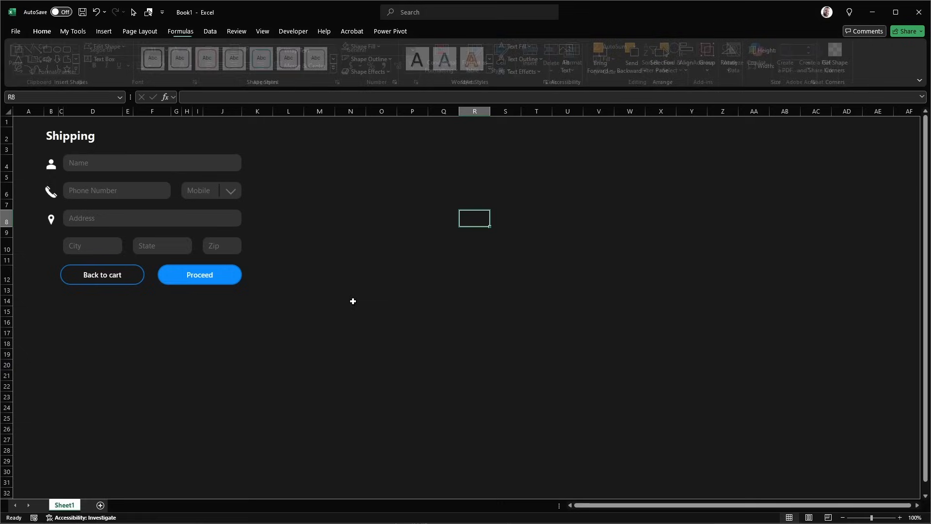
{"action": "left_click", "coordinate": [227, 190]}
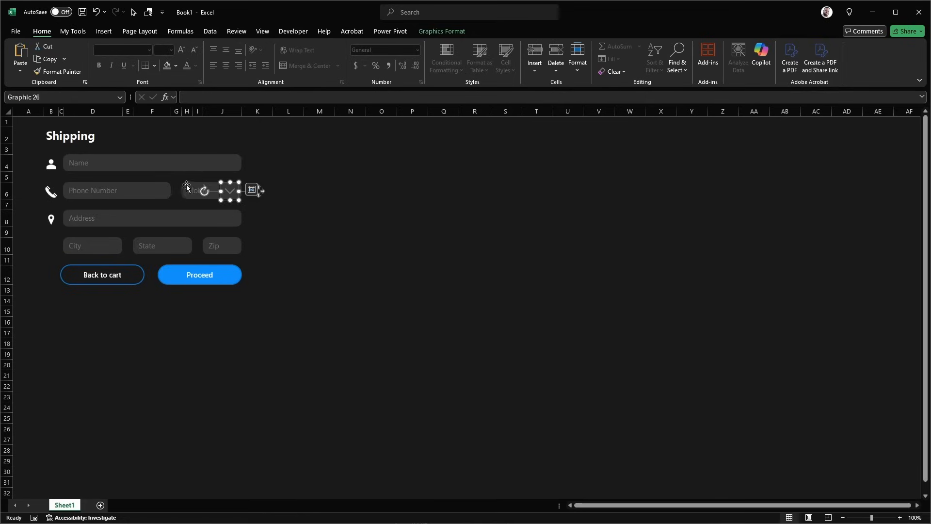
{"action": "left_click", "coordinate": [413, 343]}
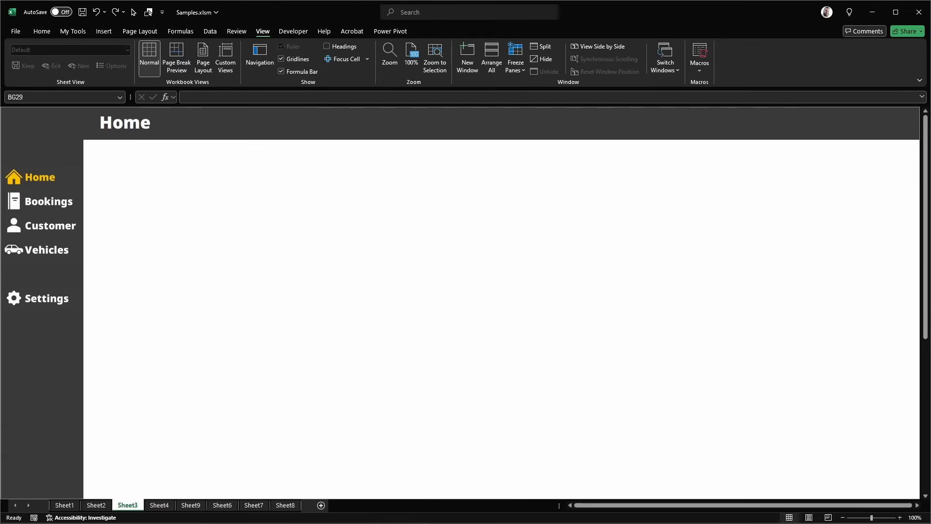
Step: Switch dashboard pages Bookings, Vehicles, Customers, Home, then Vehicles, with row and column headings shown
{"action": "left_click", "coordinate": [49, 201]}
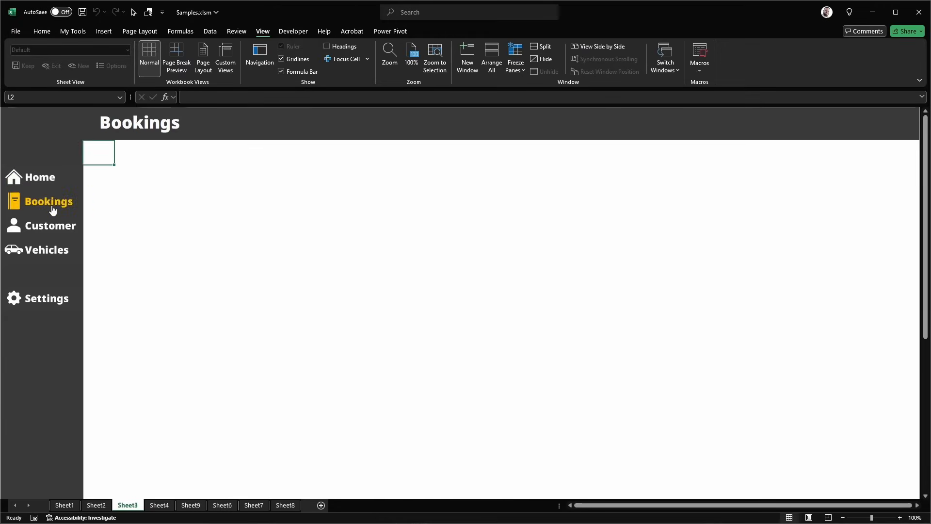
{"action": "left_click", "coordinate": [46, 249]}
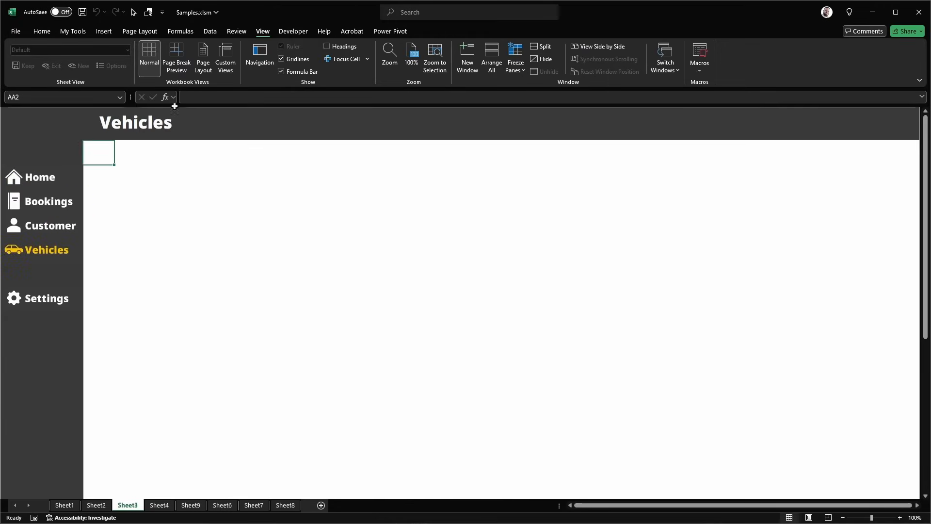
{"action": "left_click", "coordinate": [326, 47]}
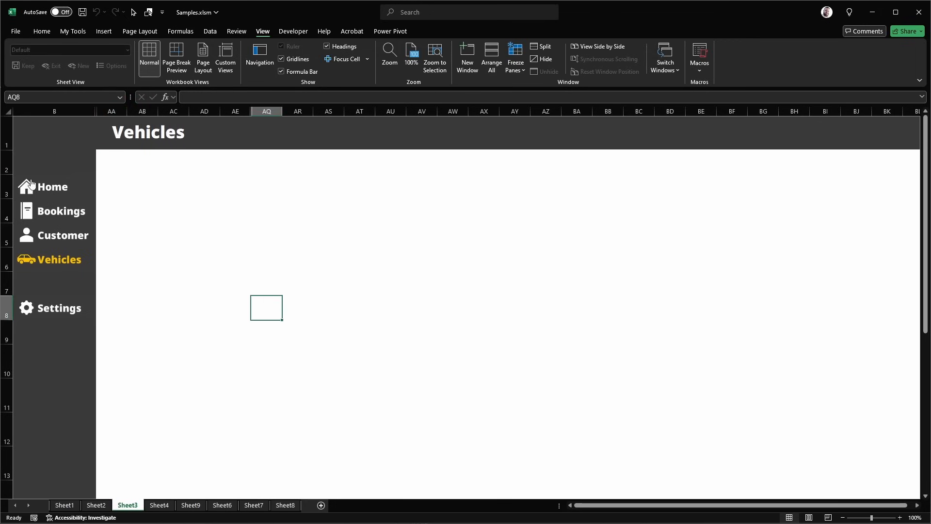
{"action": "left_click", "coordinate": [62, 235]}
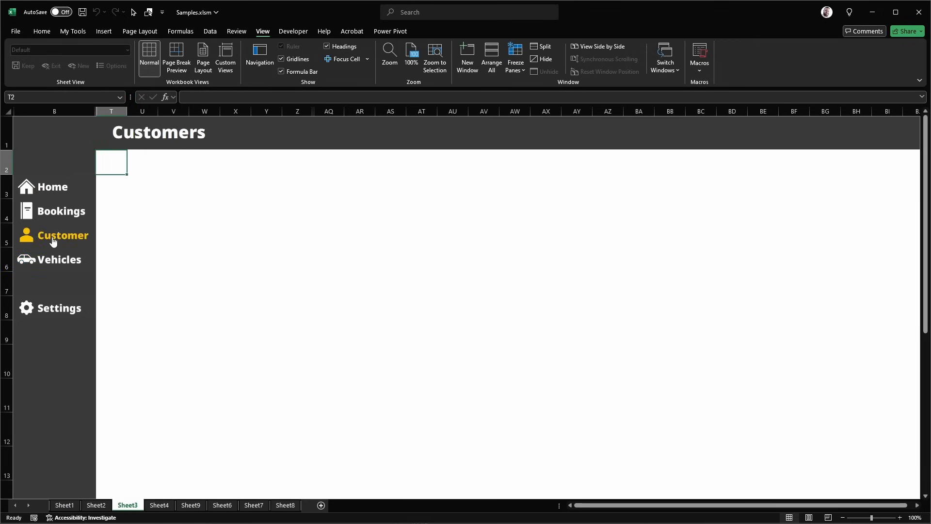
{"action": "left_click", "coordinate": [52, 186]}
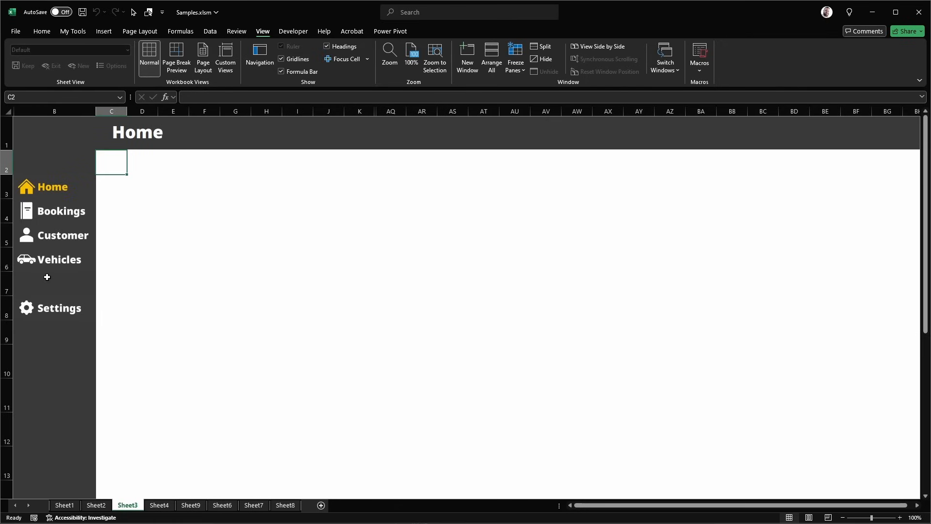
{"action": "left_click", "coordinate": [60, 259]}
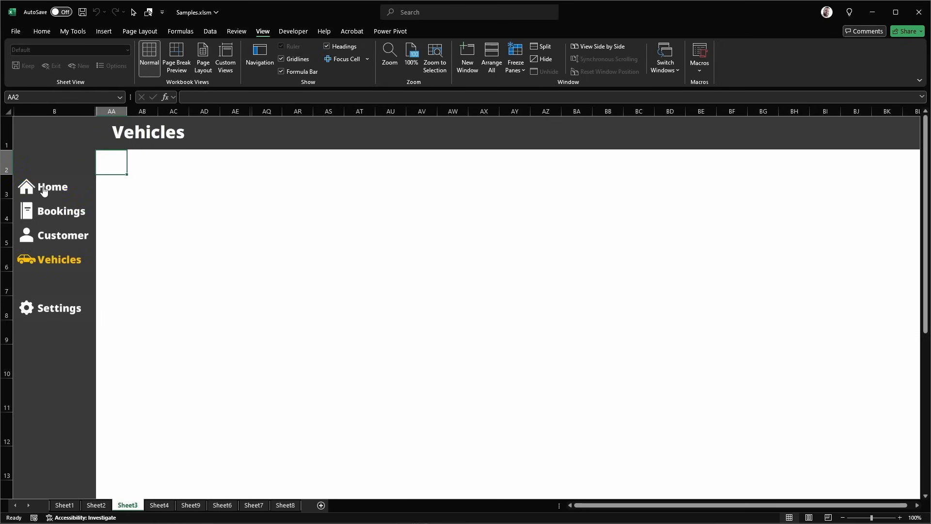
{"action": "left_click", "coordinate": [103, 31]}
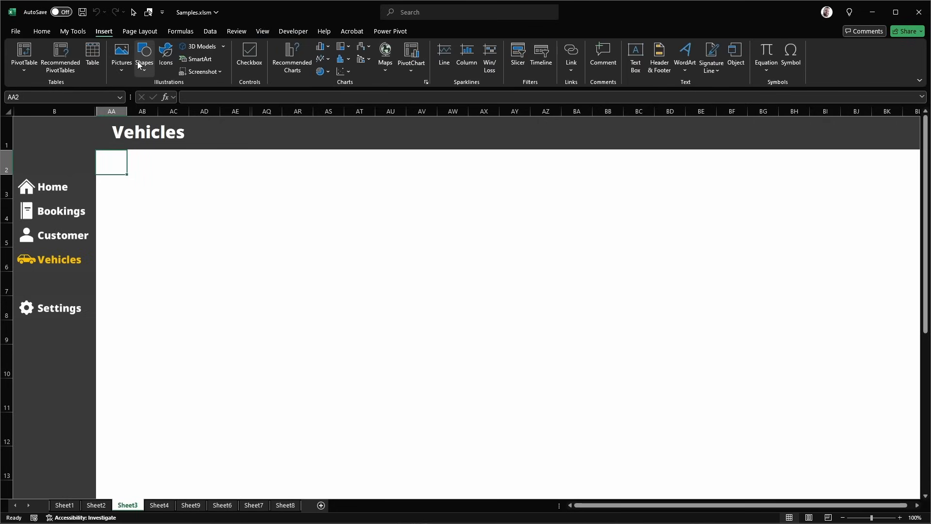
{"action": "mouse_move", "coordinate": [57, 315]}
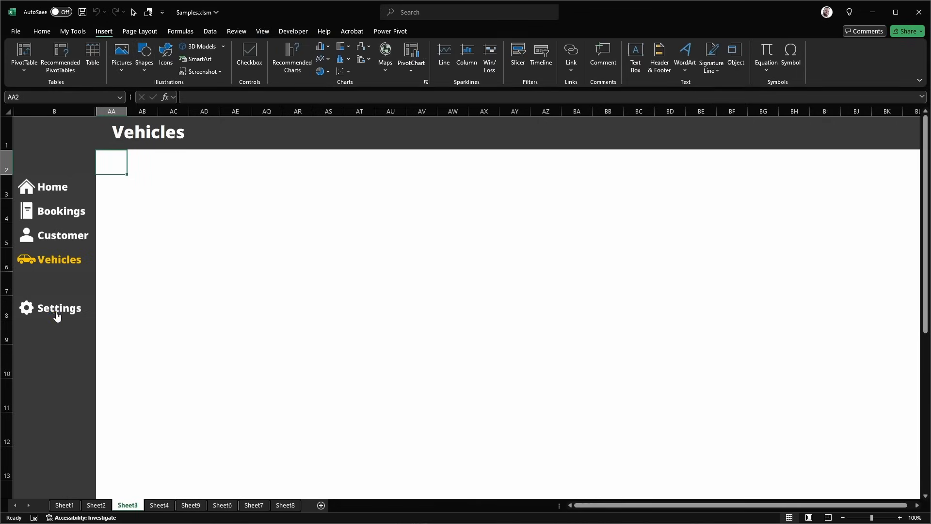
Step: Drag the Settings button shape off the sidebar onto the white sheet area
{"action": "left_click", "coordinate": [59, 313]}
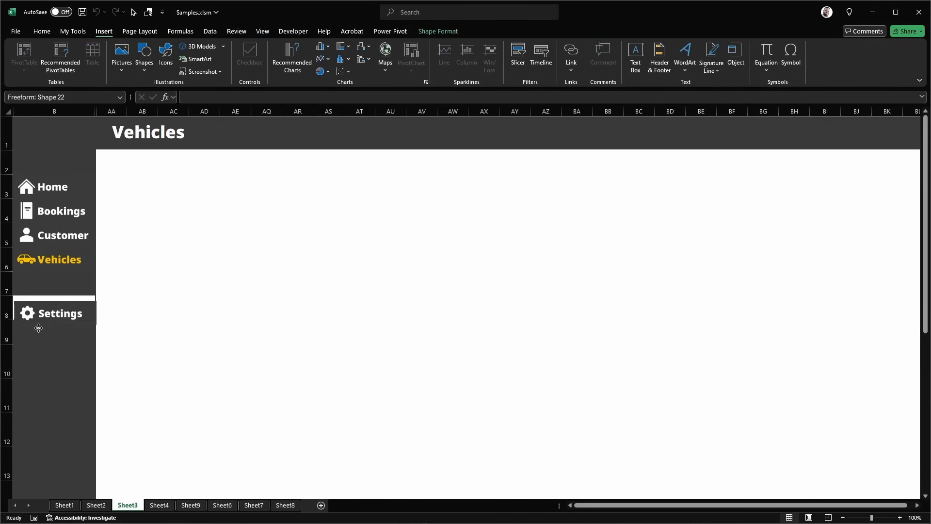
{"action": "left_click_drag", "start_coordinate": [53, 313], "coordinate": [233, 289]}
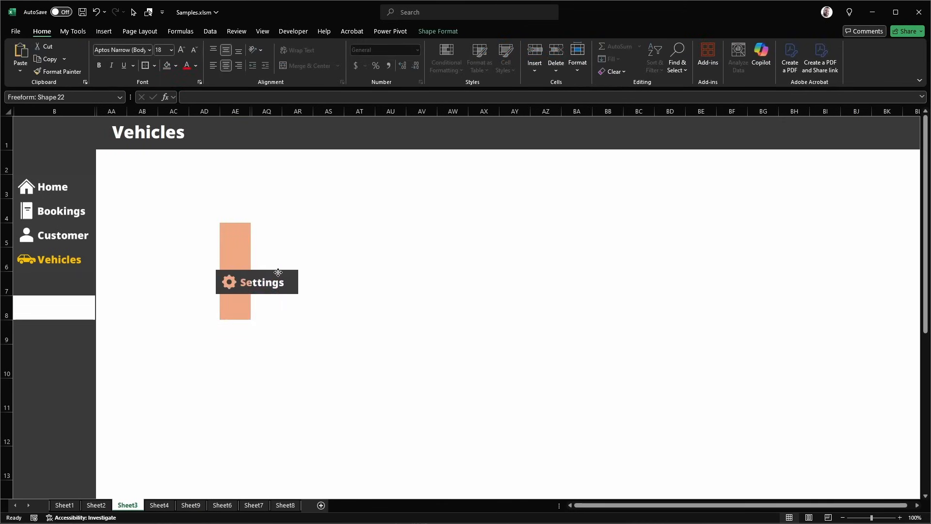
{"action": "left_click", "coordinate": [256, 281]}
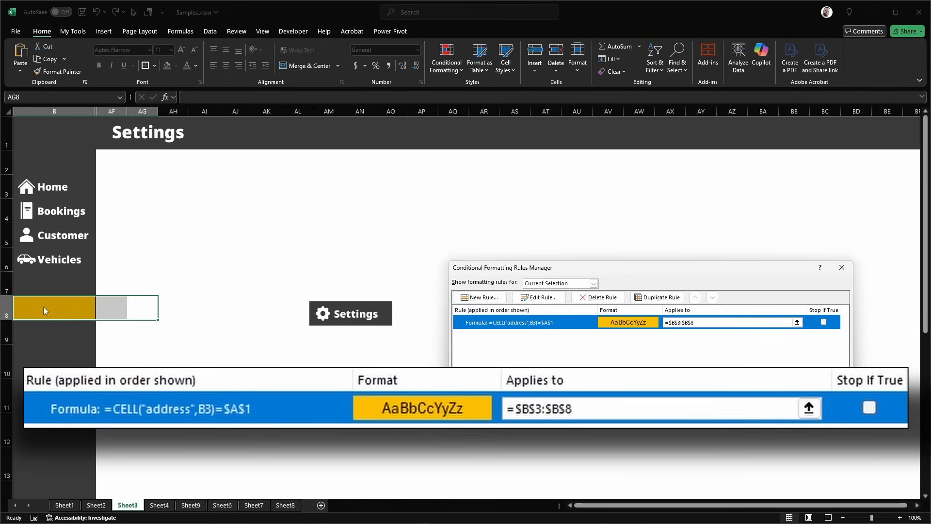
{"action": "mouse_move", "coordinate": [552, 263]}
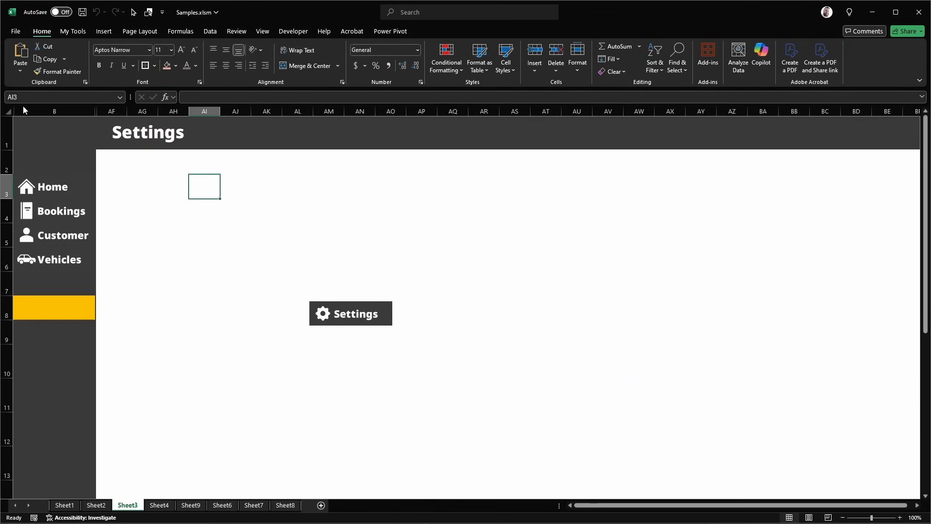
{"action": "right_click", "coordinate": [54, 111]}
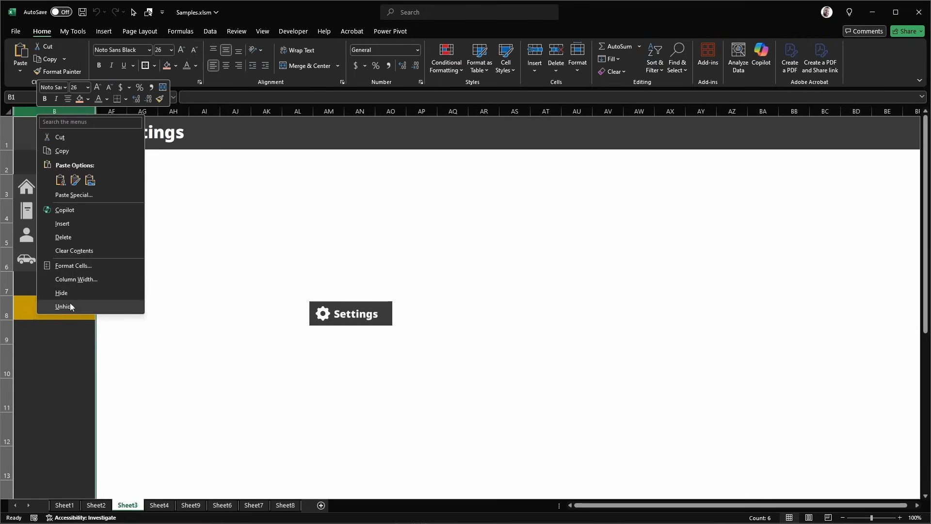
{"action": "left_click", "coordinate": [63, 307]}
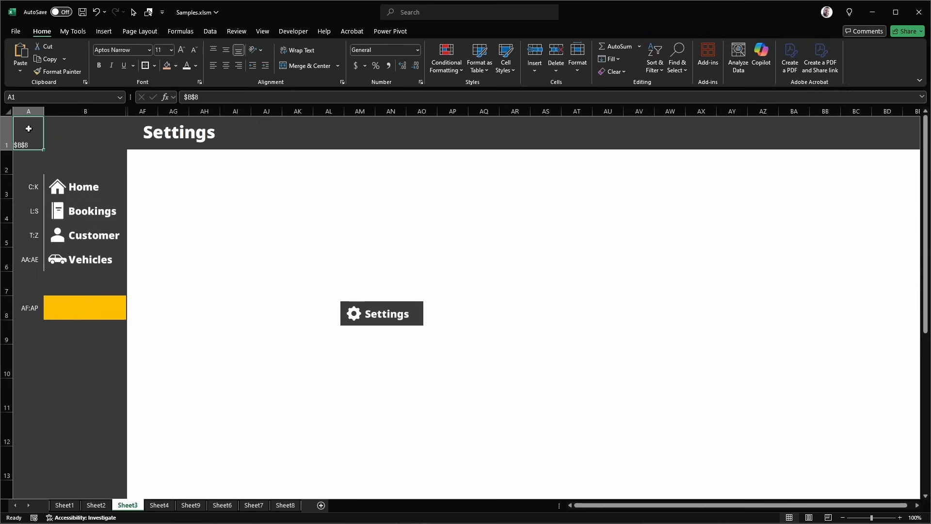
{"action": "left_click", "coordinate": [28, 186]}
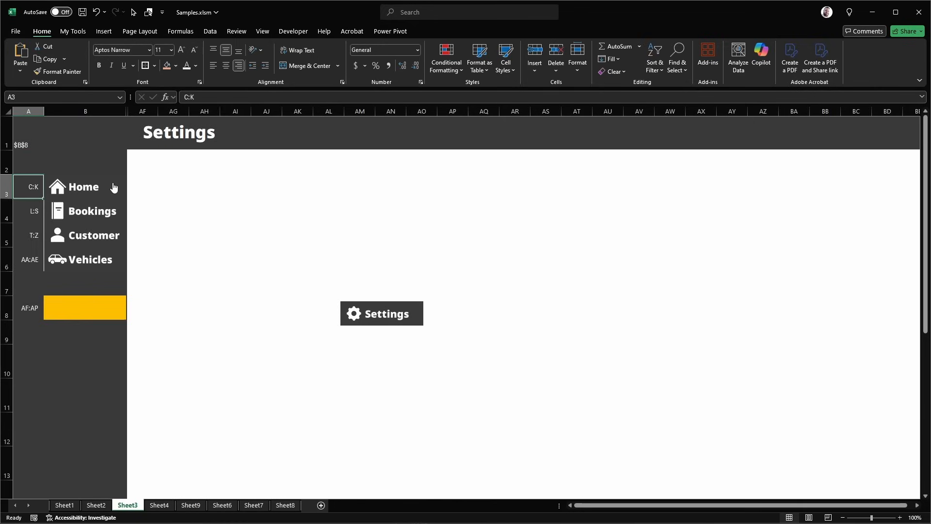
{"action": "mouse_move", "coordinate": [81, 205]}
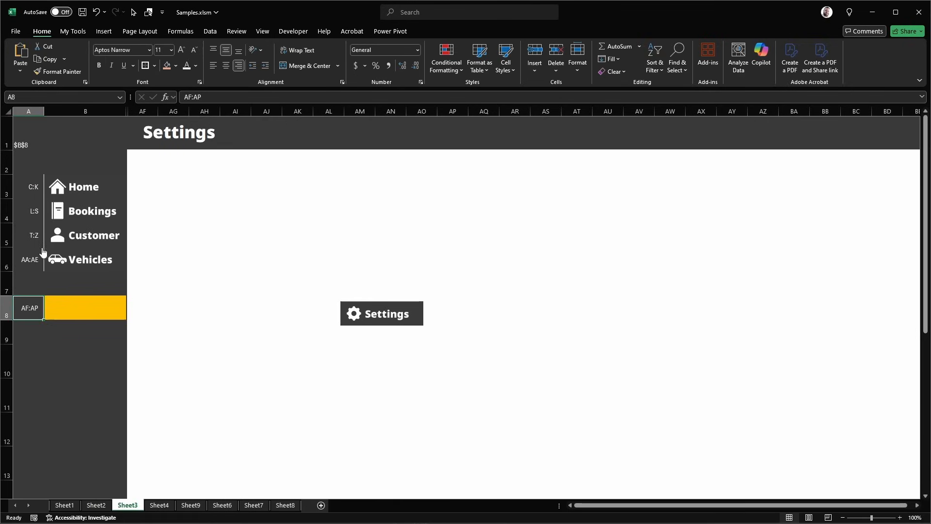
Step: Edit the Settings range, move the Settings button to sidebar row 8, and show Customers
{"action": "double_click", "coordinate": [28, 308]}
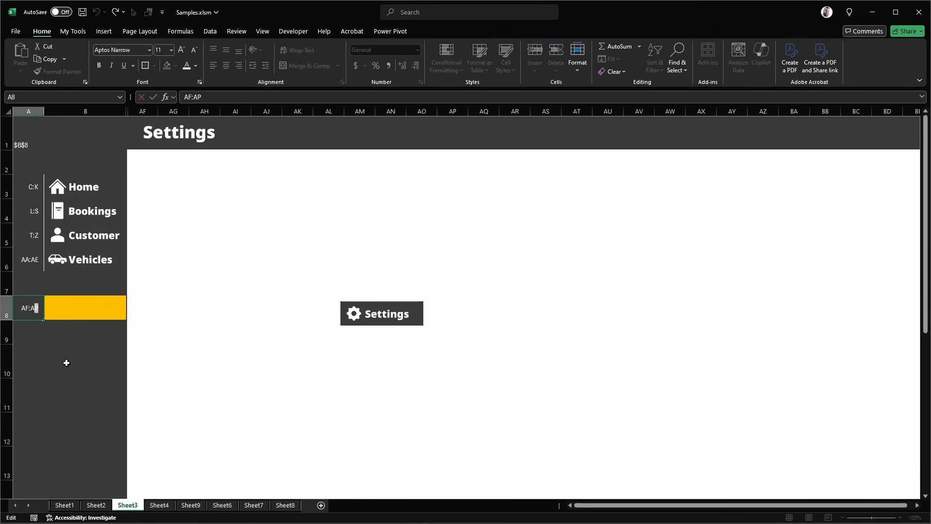
{"action": "left_click", "coordinate": [381, 313]}
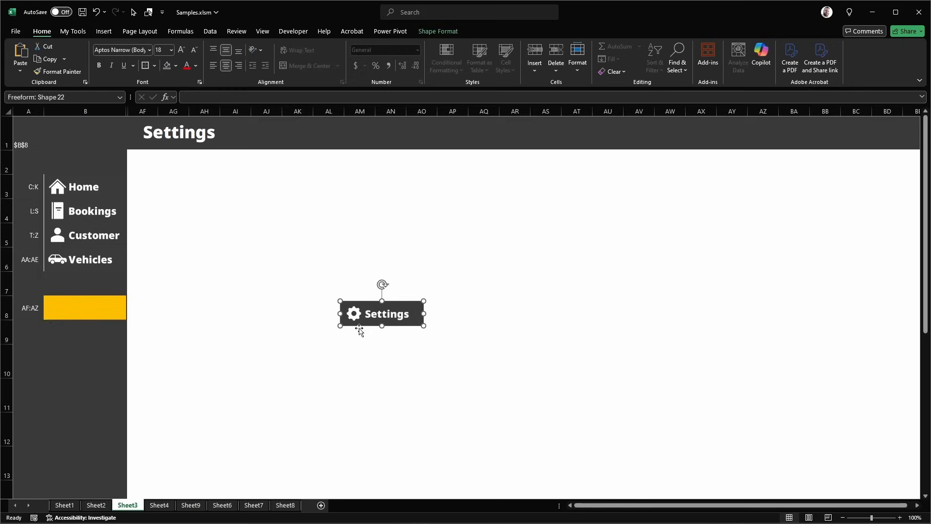
{"action": "left_click_drag", "start_coordinate": [382, 314], "coordinate": [85, 307]}
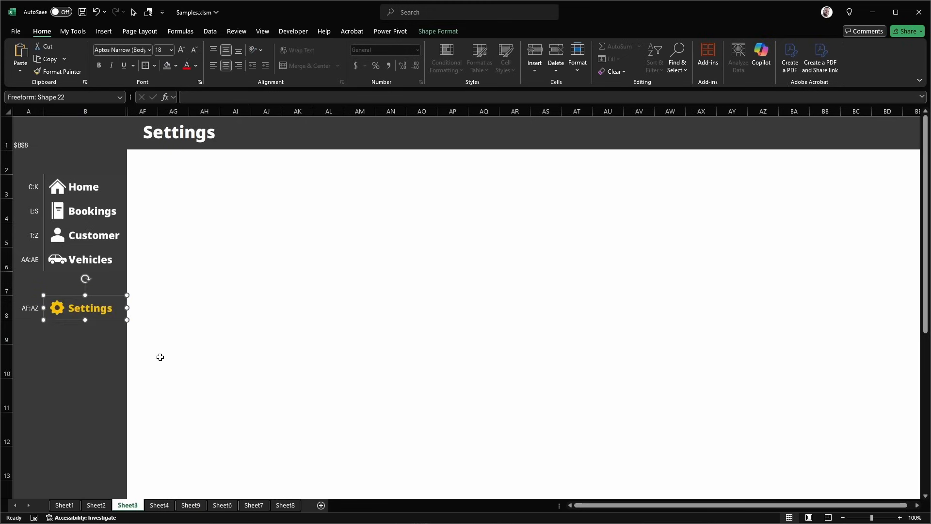
{"action": "left_click", "coordinate": [142, 162]}
{"action": "type", "text": "AB"}
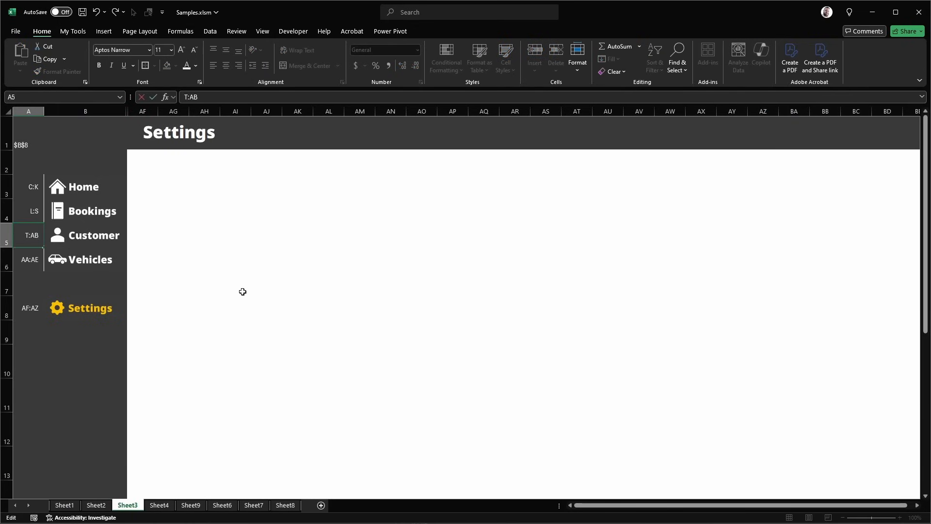
{"action": "left_click", "coordinate": [93, 235]}
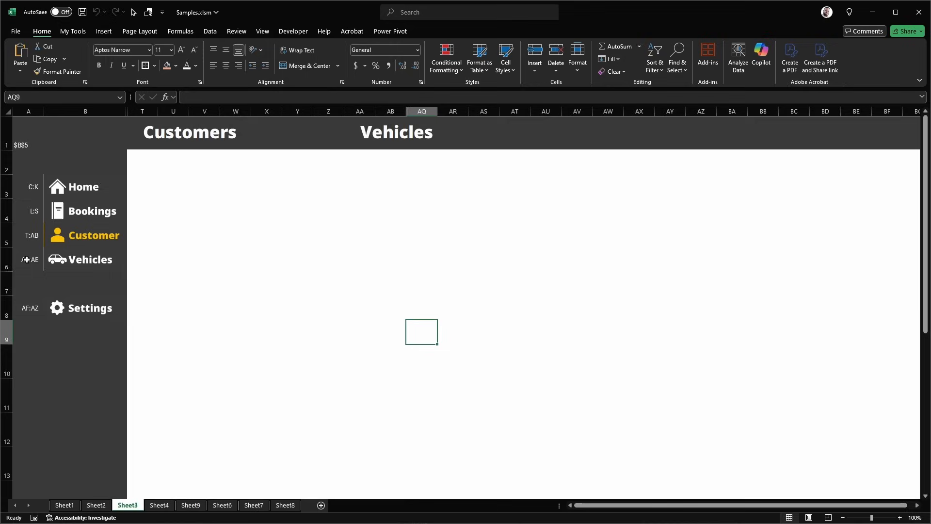
Step: Hide the range-label column A and select the Settings button shape
{"action": "right_click", "coordinate": [24, 111]}
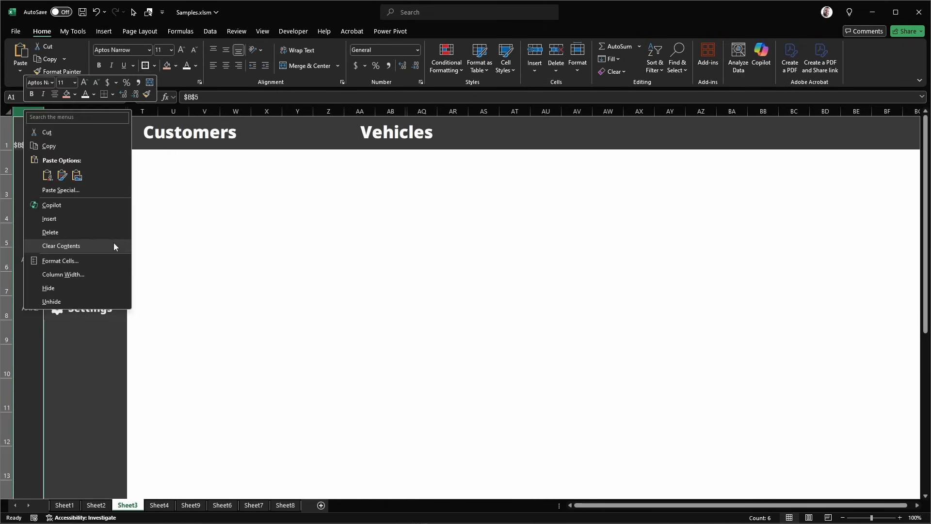
{"action": "left_click", "coordinate": [235, 331]}
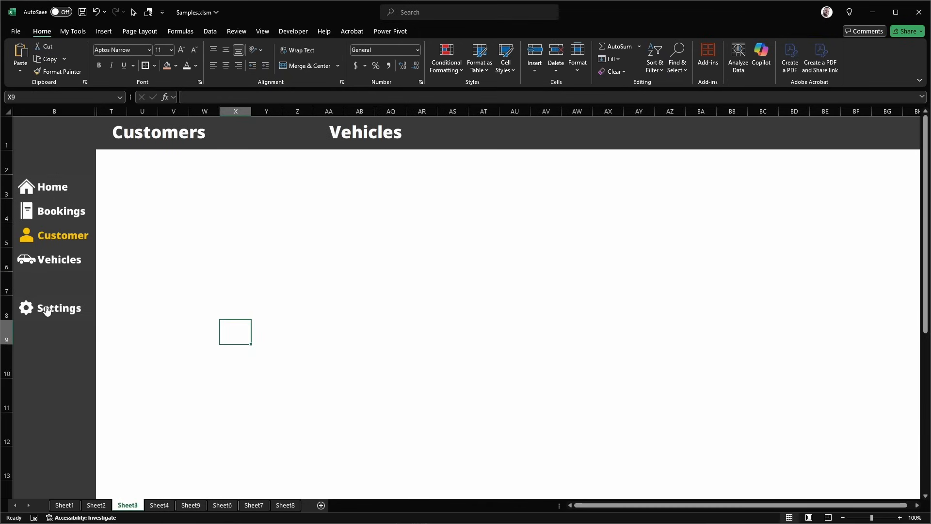
{"action": "left_click", "coordinate": [50, 307]}
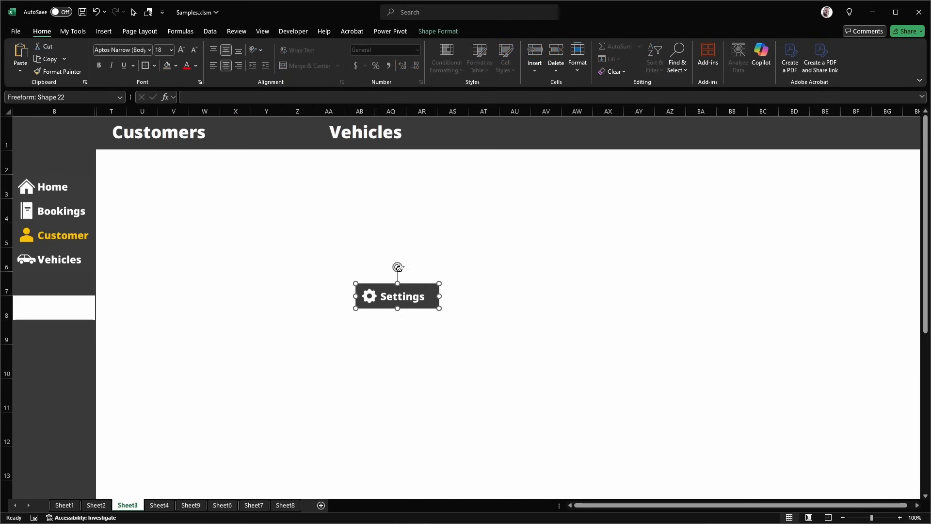
{"action": "left_click", "coordinate": [104, 32]}
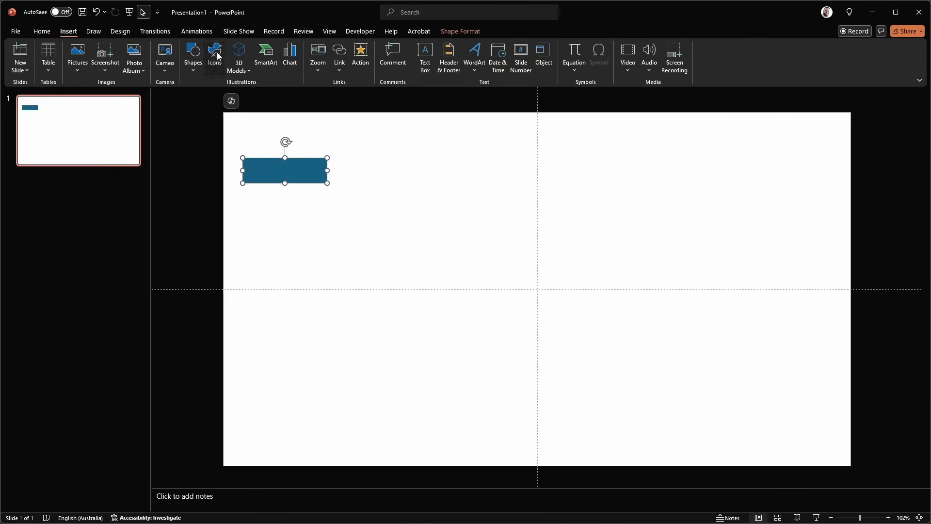
Step: Insert a cog icon found by searching 'cog', then add a plain WordArt text label
{"action": "left_click", "coordinate": [214, 56]}
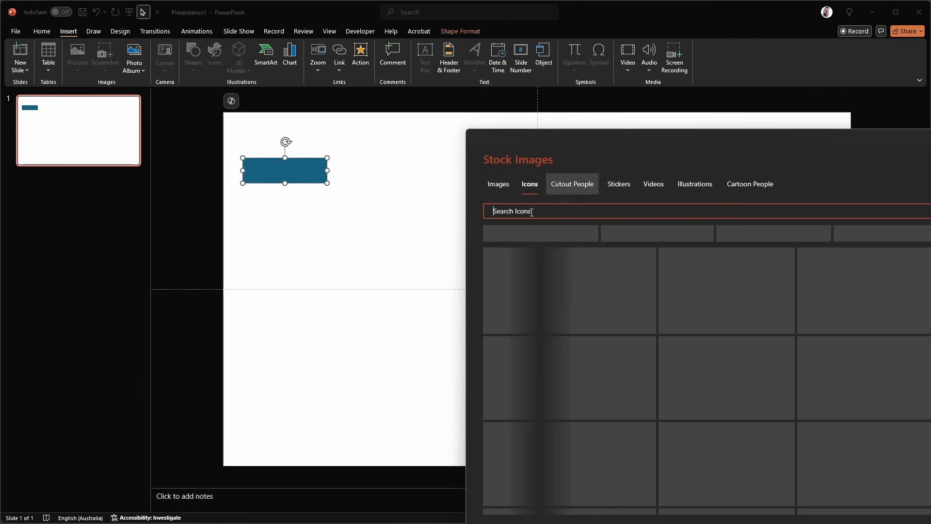
{"action": "type", "text": "cog"}
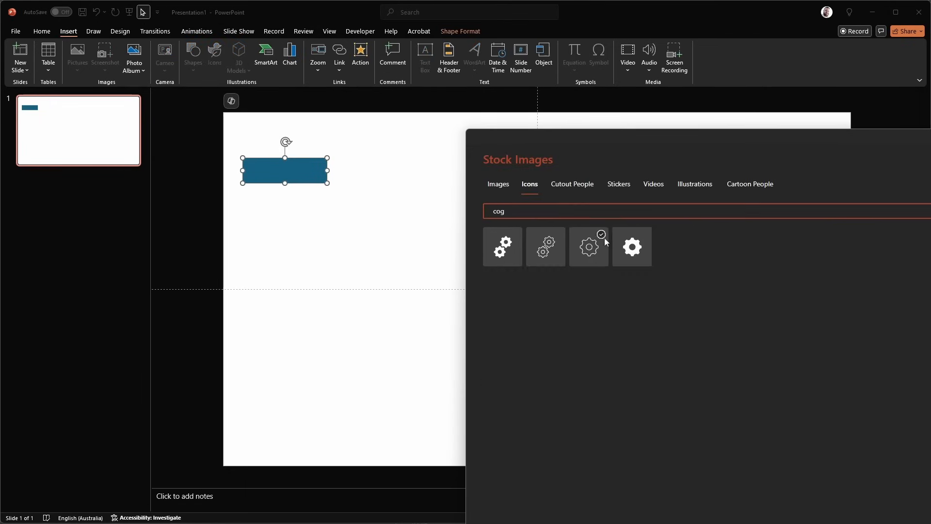
{"action": "left_click", "coordinate": [588, 247]}
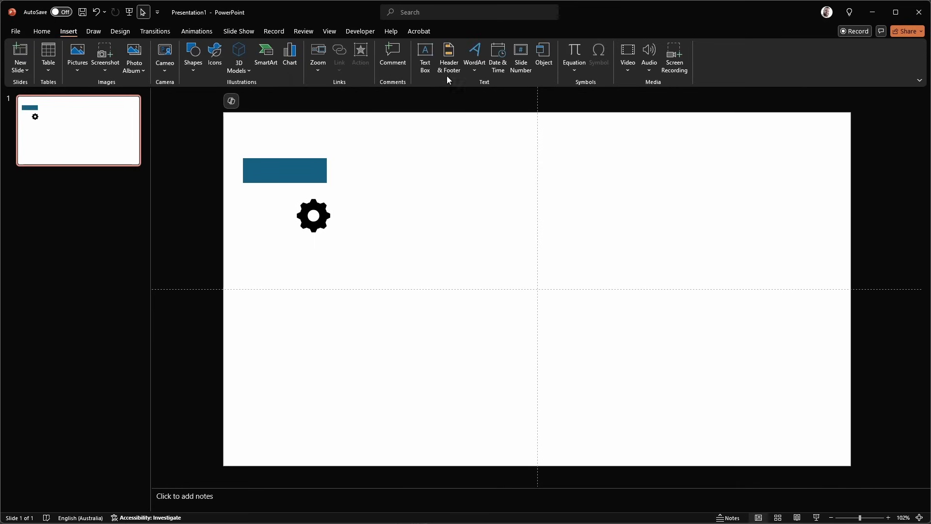
{"action": "mouse_move", "coordinate": [424, 57]}
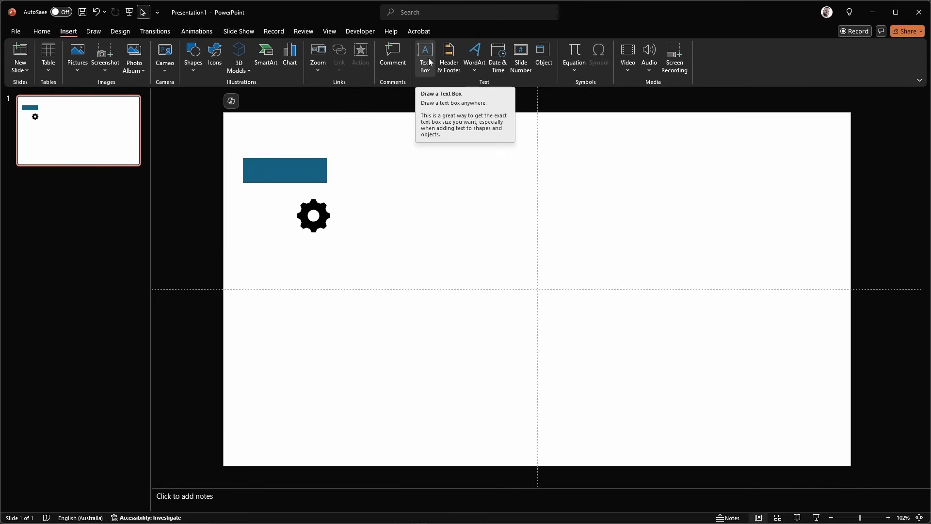
{"action": "left_click", "coordinate": [474, 56]}
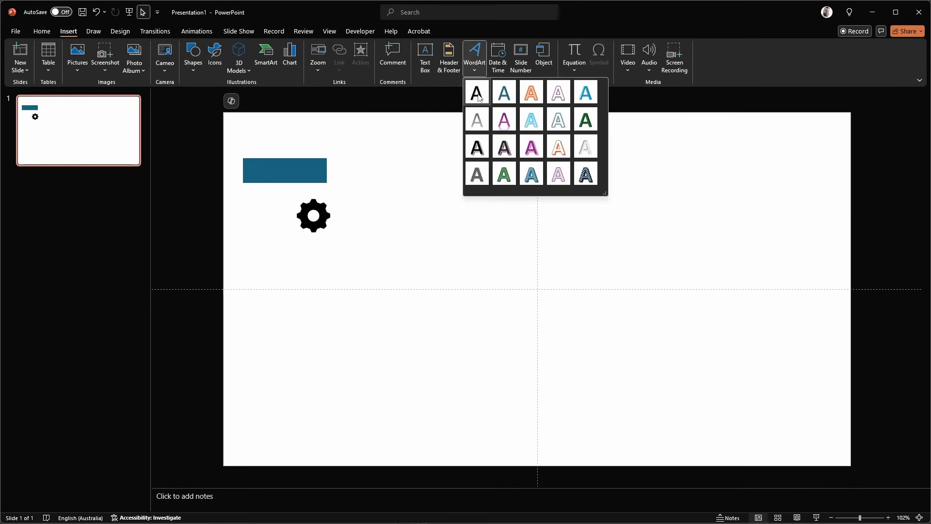
{"action": "left_click", "coordinate": [477, 92]}
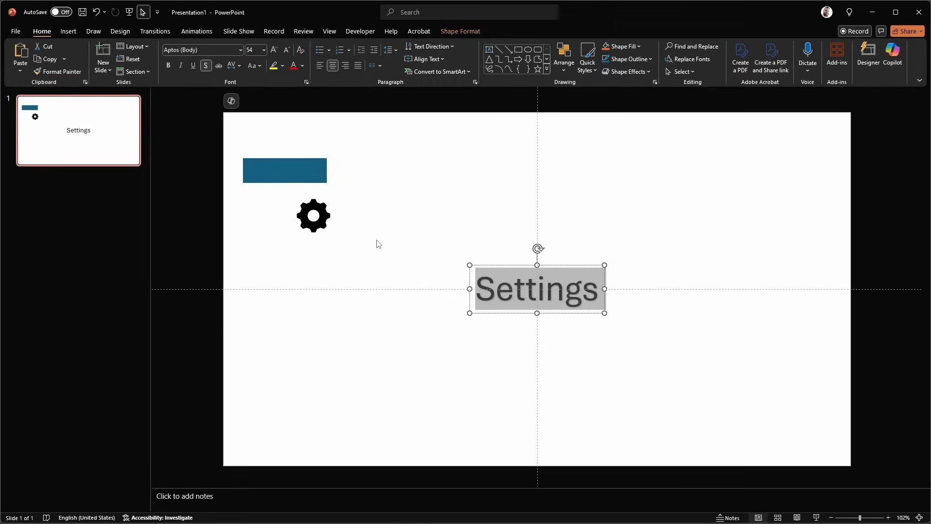
Step: Place the Settings label on the blue rectangle at 18 pt, bold and right-aligned
{"action": "left_click", "coordinate": [240, 49]}
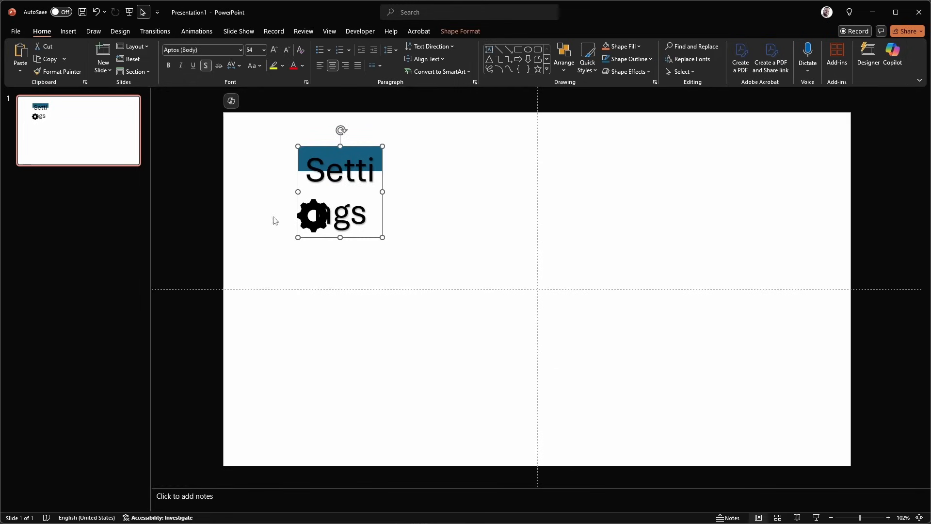
{"action": "left_click", "coordinate": [264, 50]}
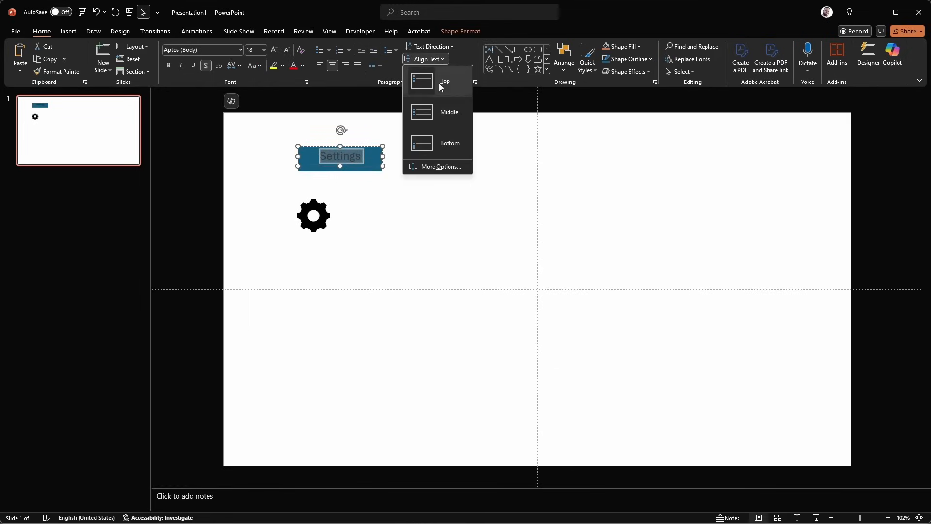
{"action": "left_click", "coordinate": [444, 81]}
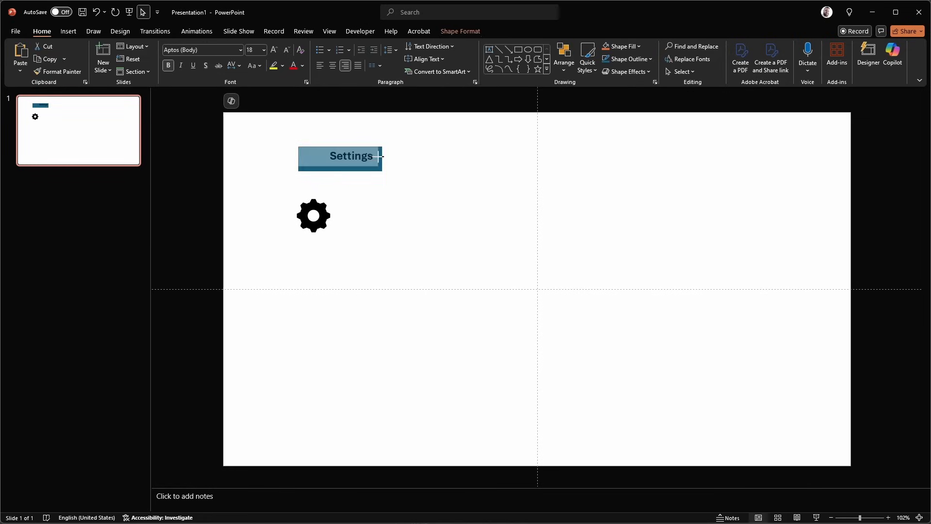
{"action": "left_click", "coordinate": [340, 156]}
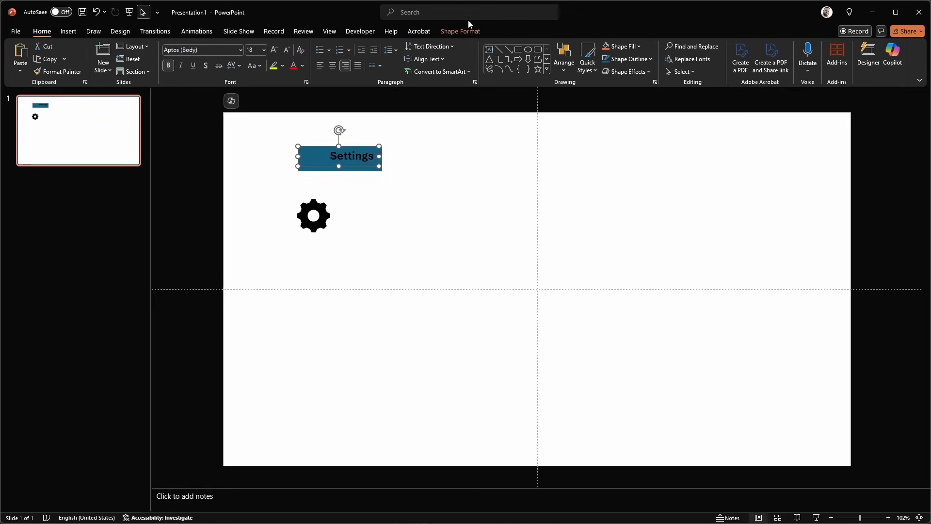
{"action": "left_click", "coordinate": [459, 31]}
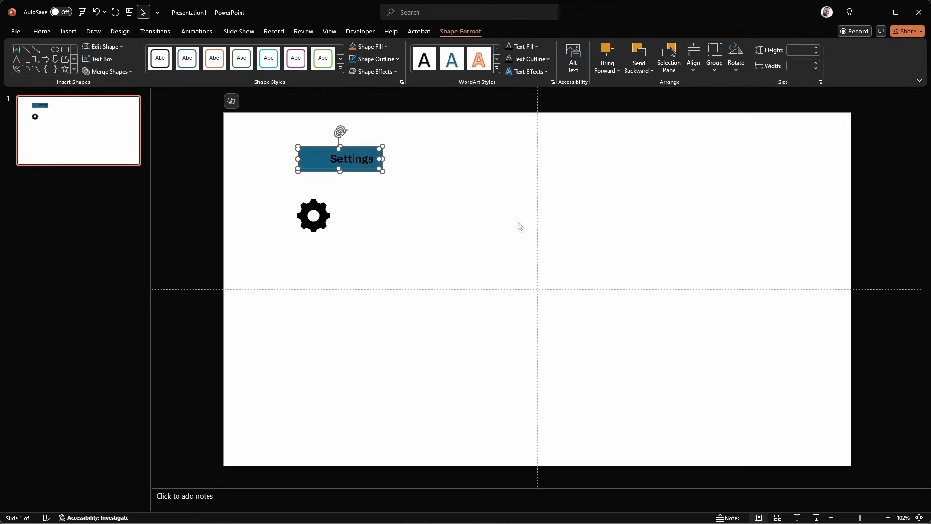
Step: Nudge the Settings label and drag the cog icon onto the rectangle's left end
{"action": "left_click_drag", "start_coordinate": [313, 215], "coordinate": [324, 166]}
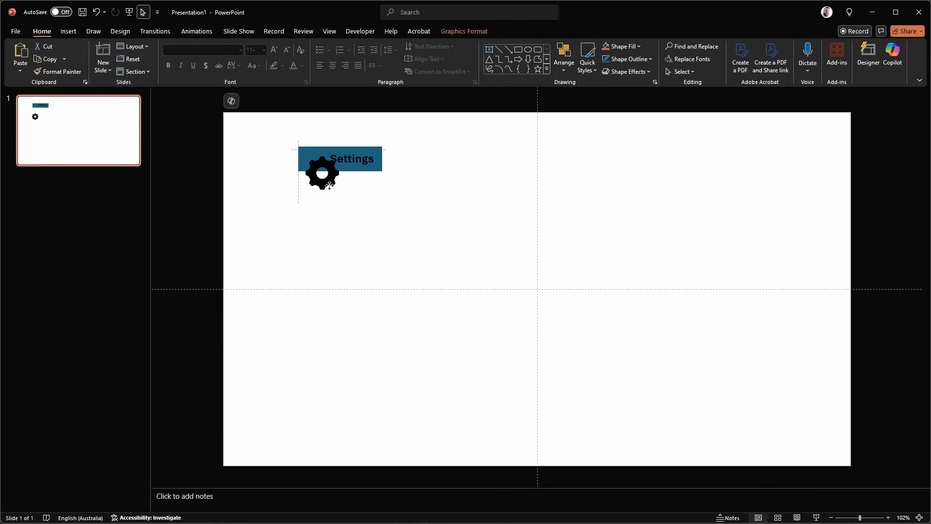
{"action": "left_click_drag", "start_coordinate": [322, 172], "coordinate": [309, 159]}
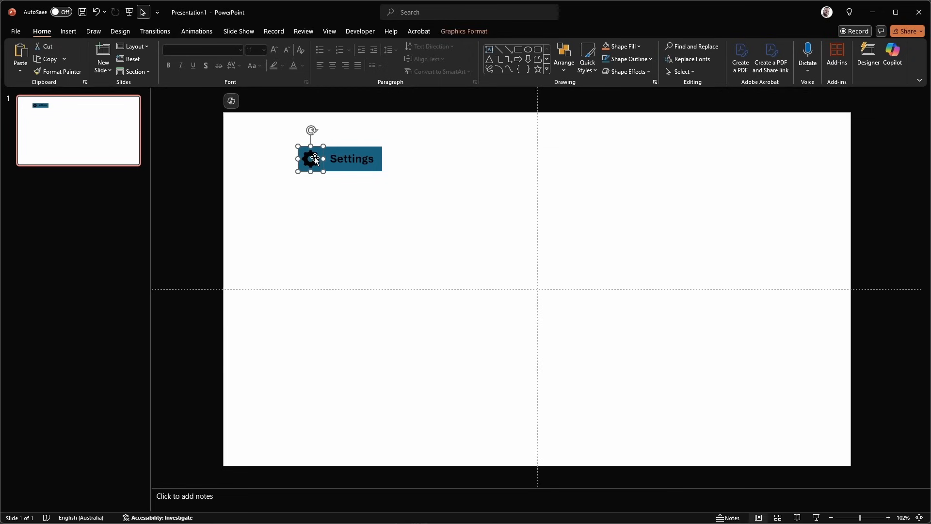
Step: Select the cog, label and rectangle together and apply Merge Shapes > Subtract
{"action": "right_click", "coordinate": [315, 158]}
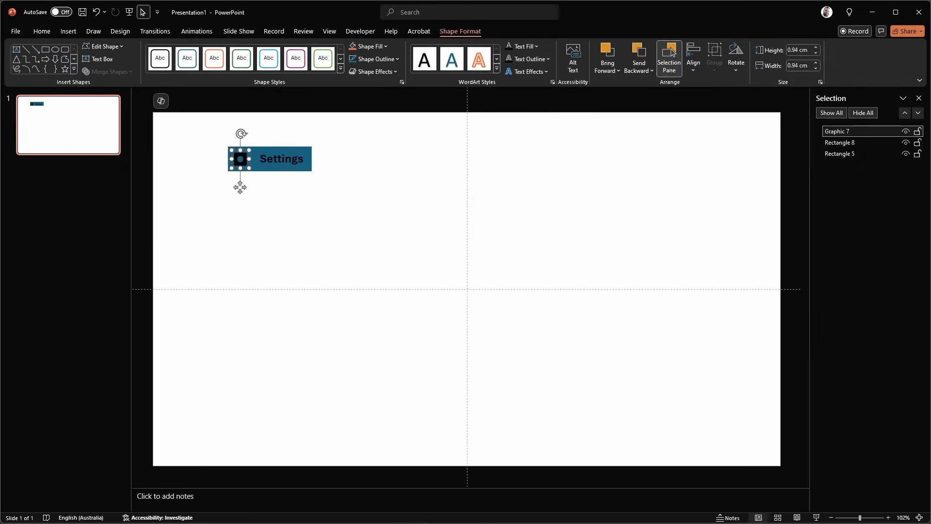
{"action": "left_click", "coordinate": [237, 250]}
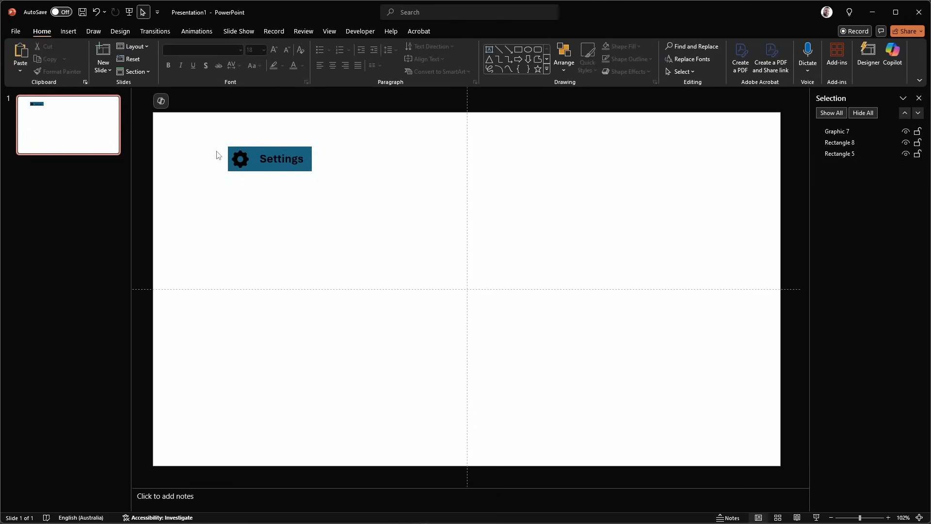
{"action": "left_click", "coordinate": [269, 158]}
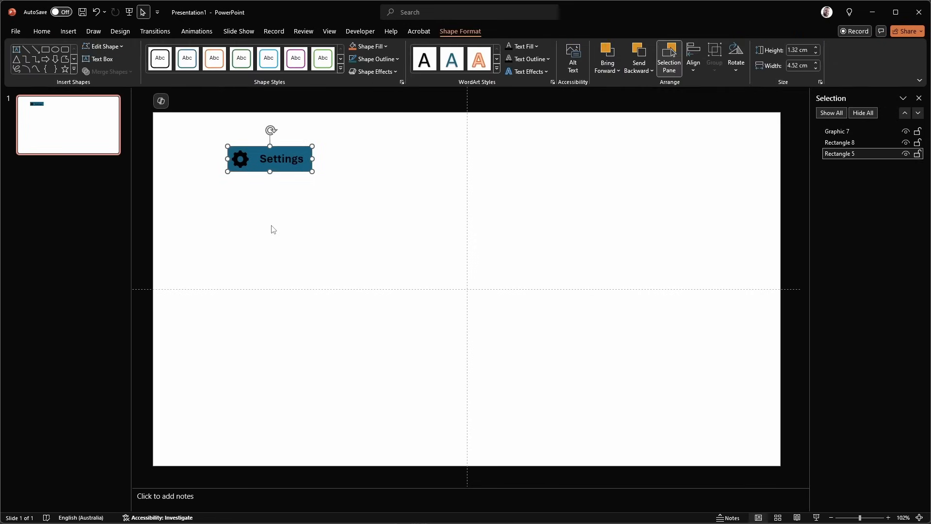
{"action": "left_click", "coordinate": [239, 159]}
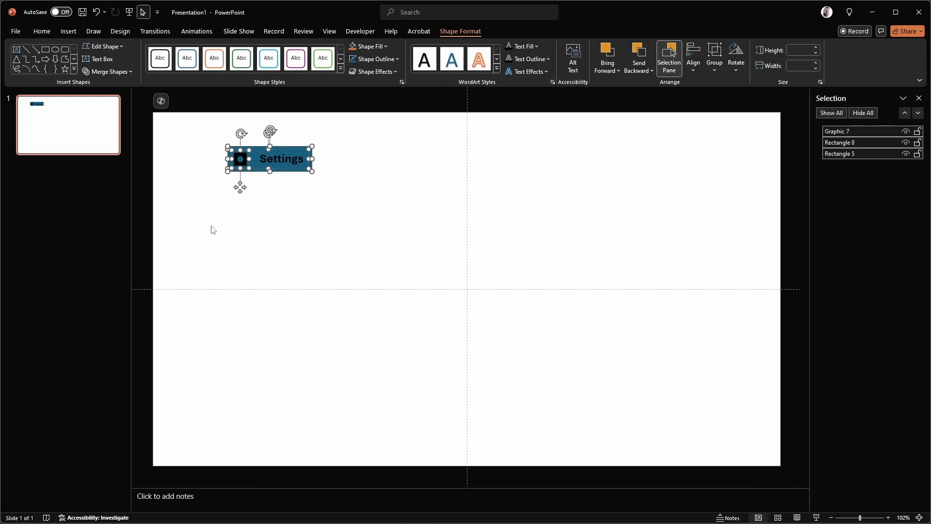
{"action": "left_click", "coordinate": [111, 71]}
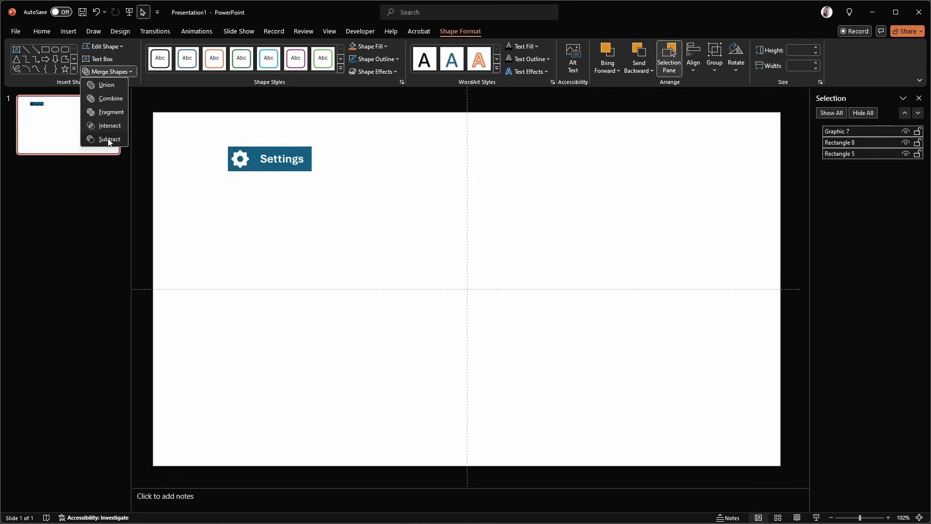
{"action": "left_click", "coordinate": [109, 139]}
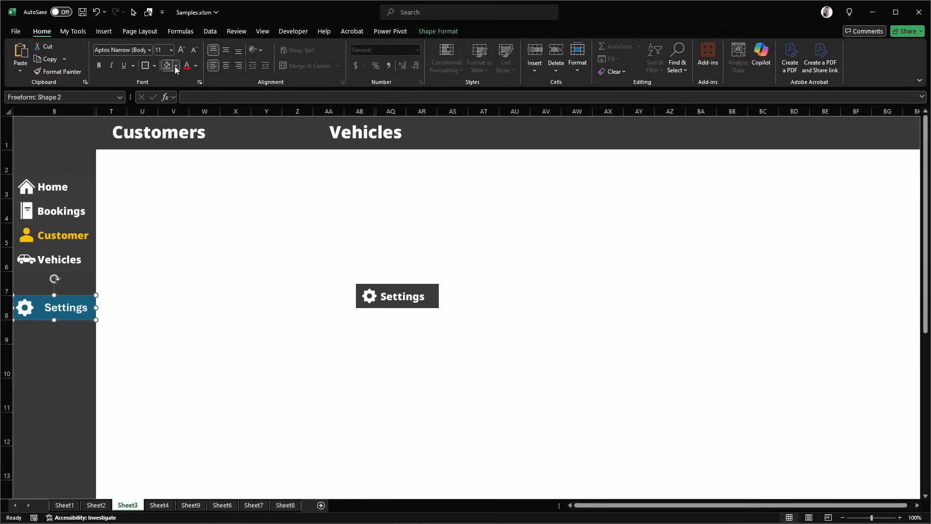
Step: Set the pasted Settings button's fill to No Fill
{"action": "left_click", "coordinate": [177, 66]}
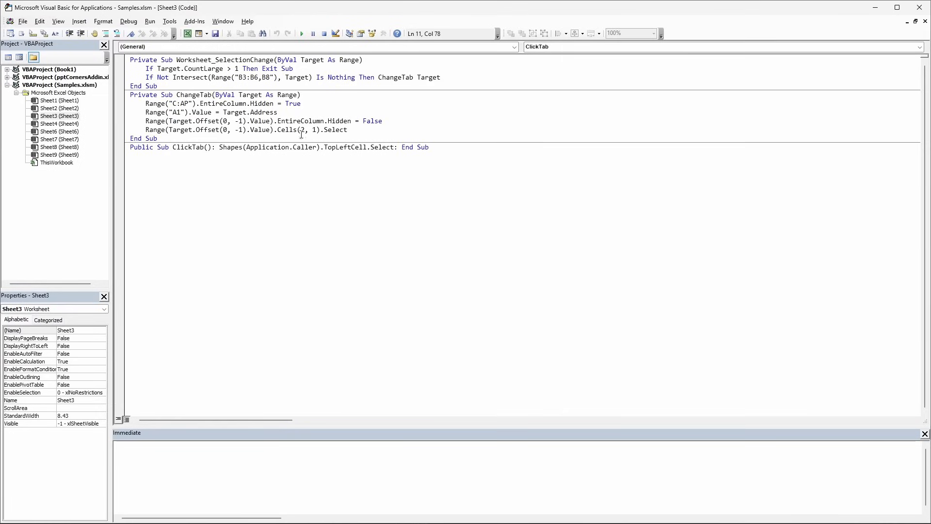
{"action": "left_click", "coordinate": [58, 116]}
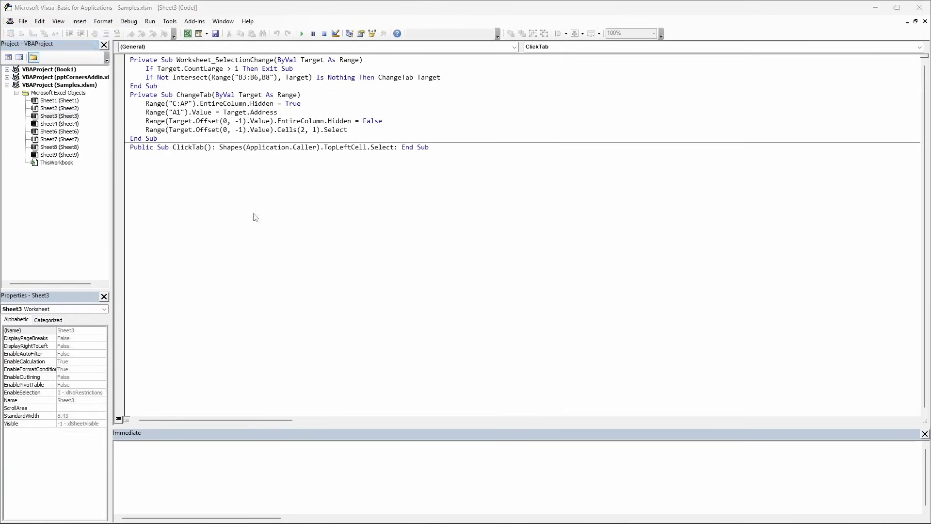
{"action": "key", "text": "alt+F11"}
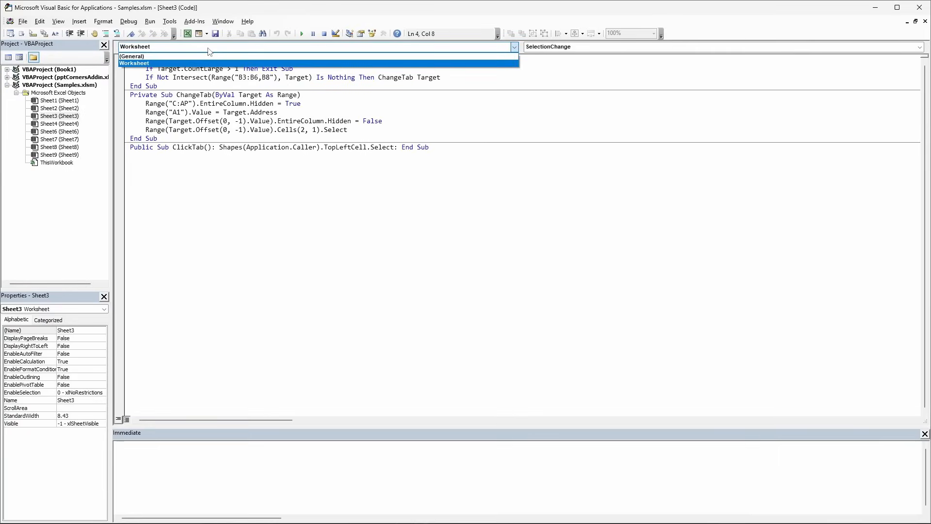
{"action": "left_click", "coordinate": [133, 64]}
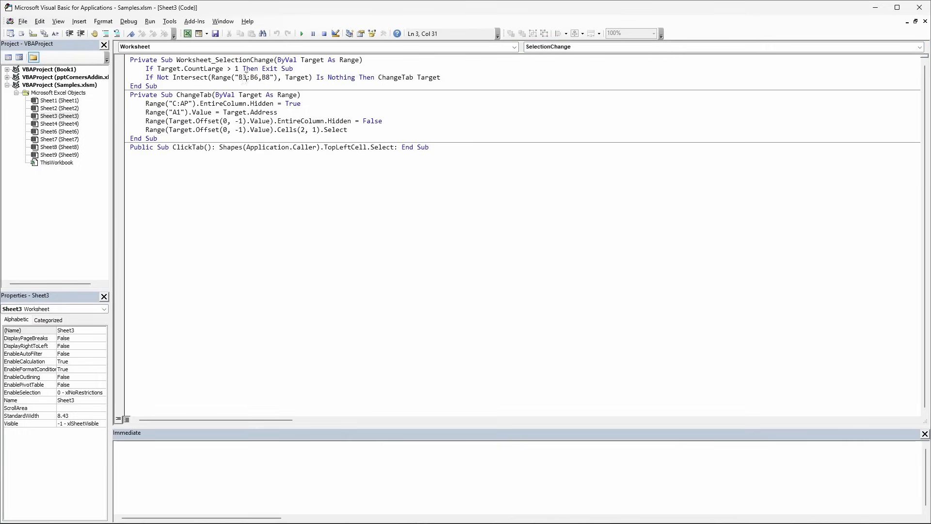
{"action": "triple_click", "coordinate": [218, 68]}
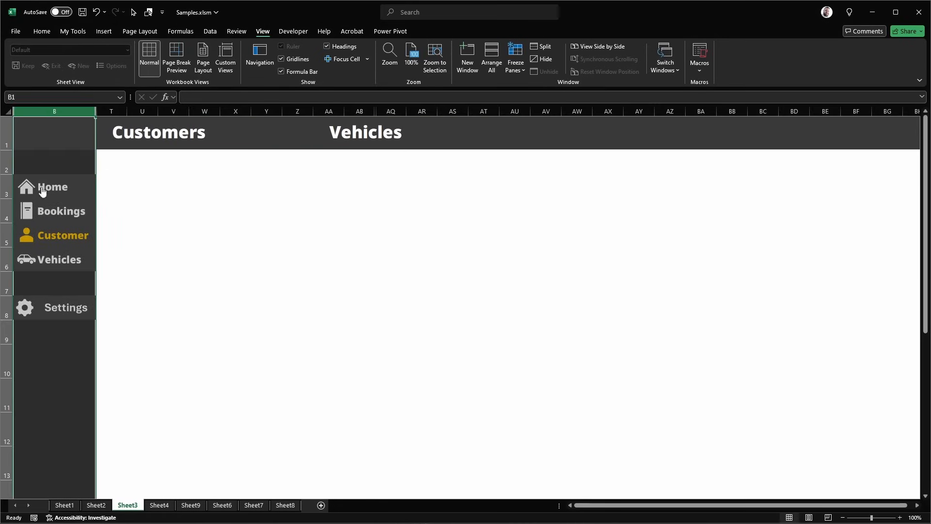
{"action": "left_click", "coordinate": [53, 210]}
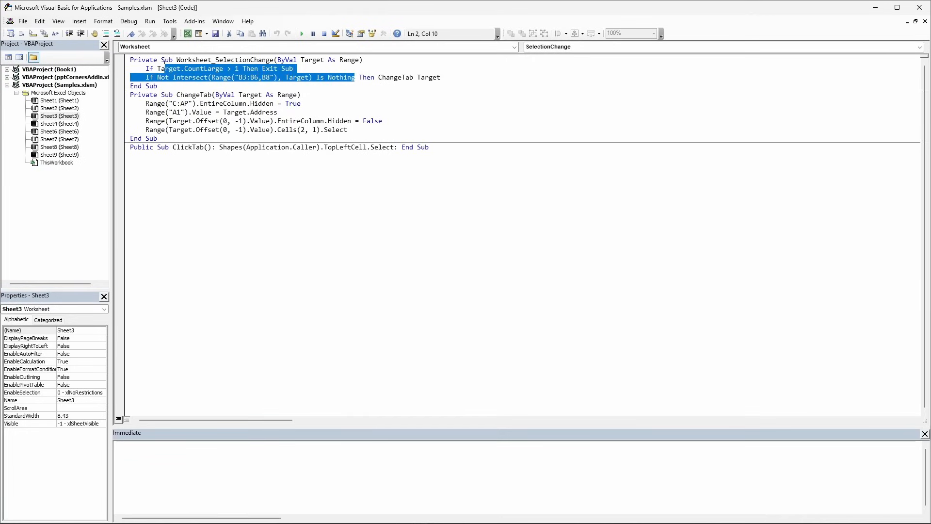
{"action": "left_click", "coordinate": [342, 77]}
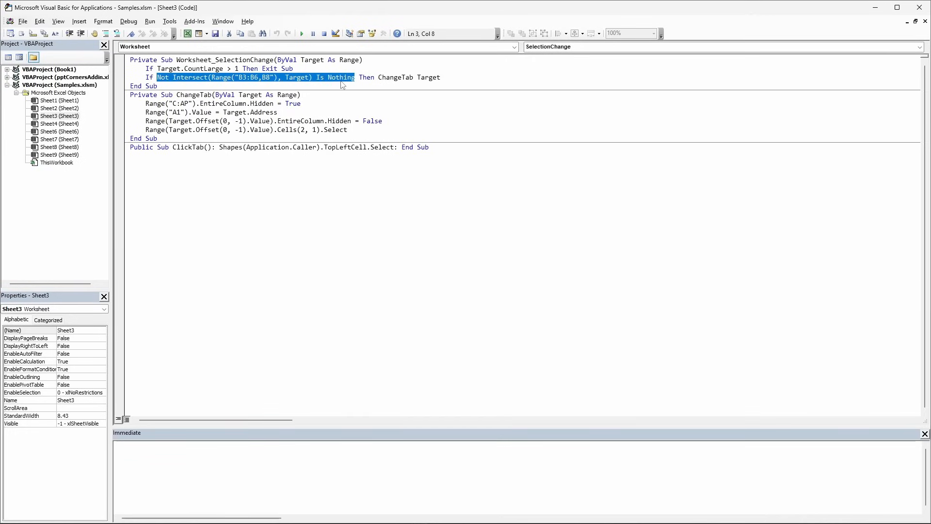
{"action": "mouse_move", "coordinate": [202, 51]}
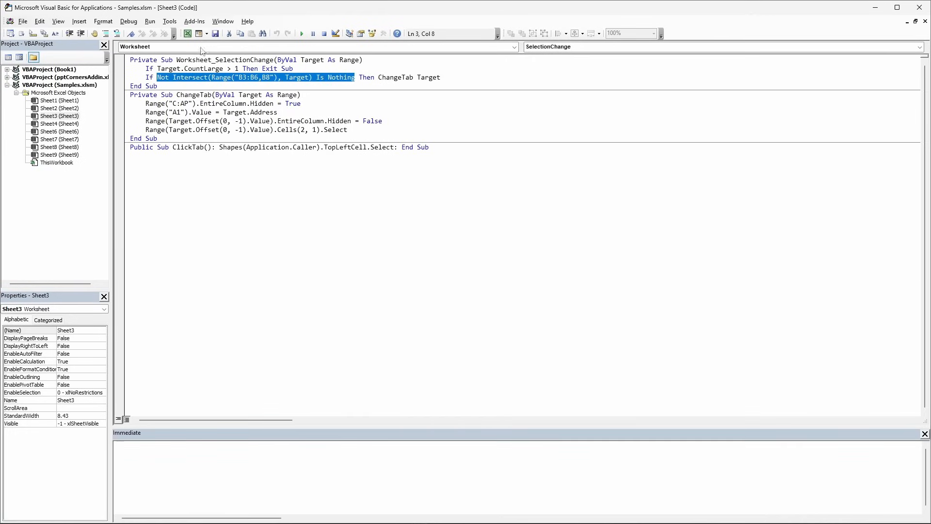
{"action": "mouse_move", "coordinate": [285, 83]}
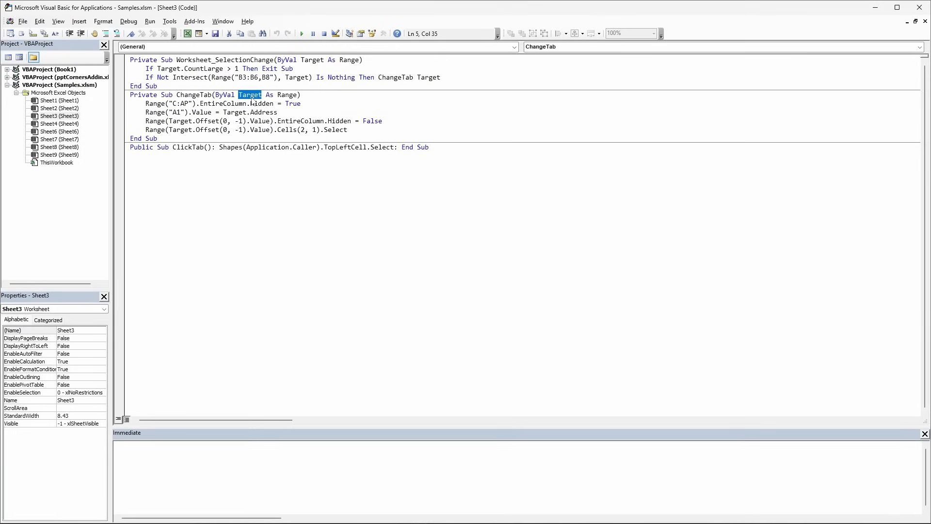
{"action": "double_click", "coordinate": [182, 103]}
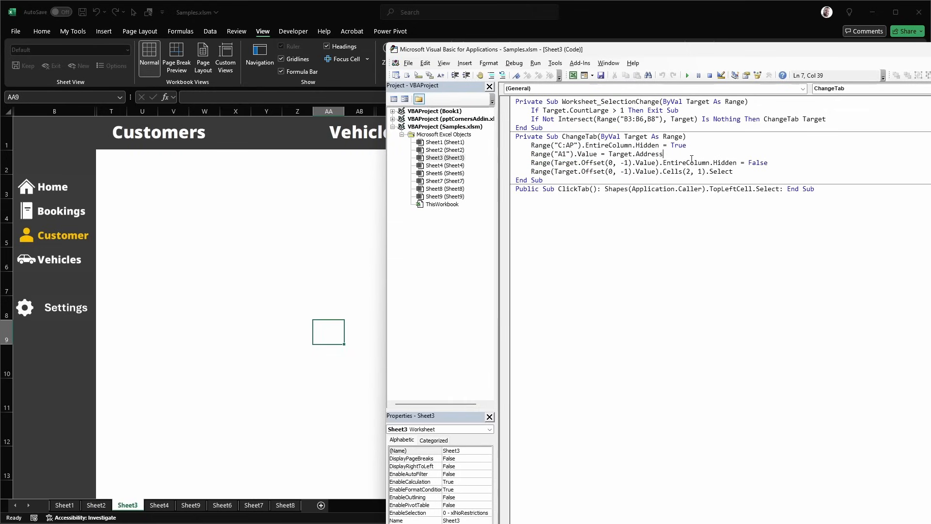
Step: Break on the ChangeTab macro and step through it after picking a sidebar cell
{"action": "double_click", "coordinate": [594, 162]}
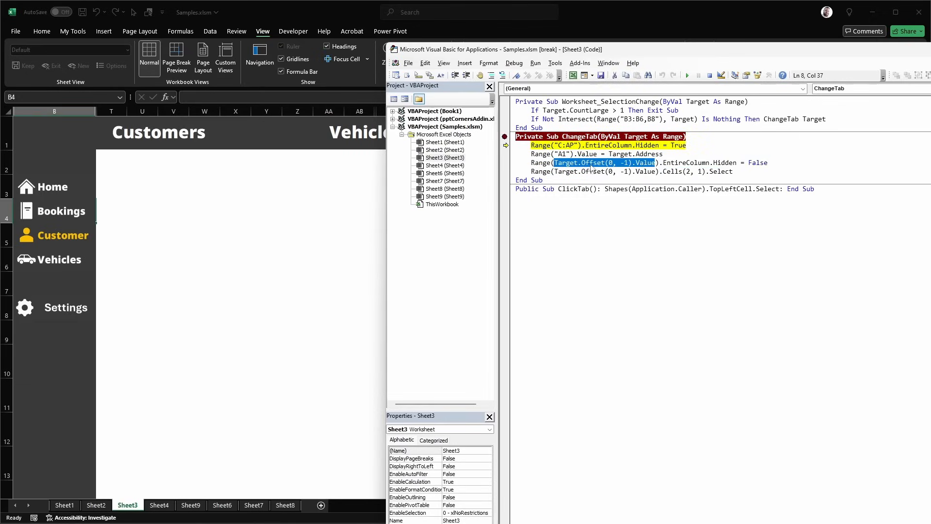
{"action": "mouse_move", "coordinate": [592, 167]}
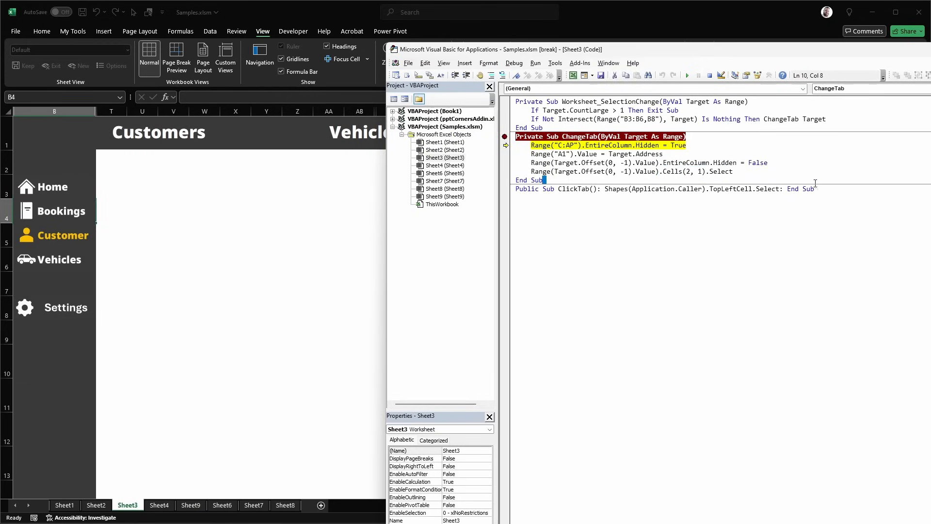
{"action": "left_click", "coordinate": [649, 189]}
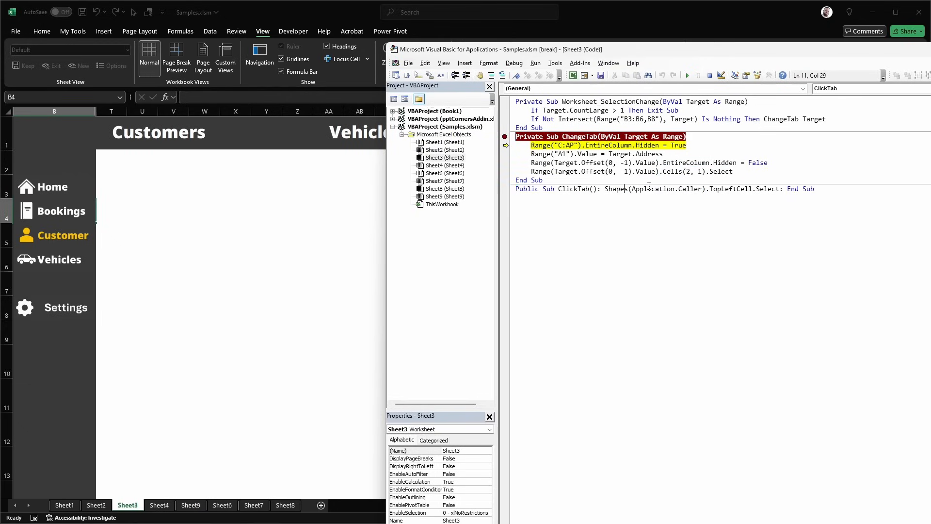
{"action": "mouse_move", "coordinate": [650, 189]}
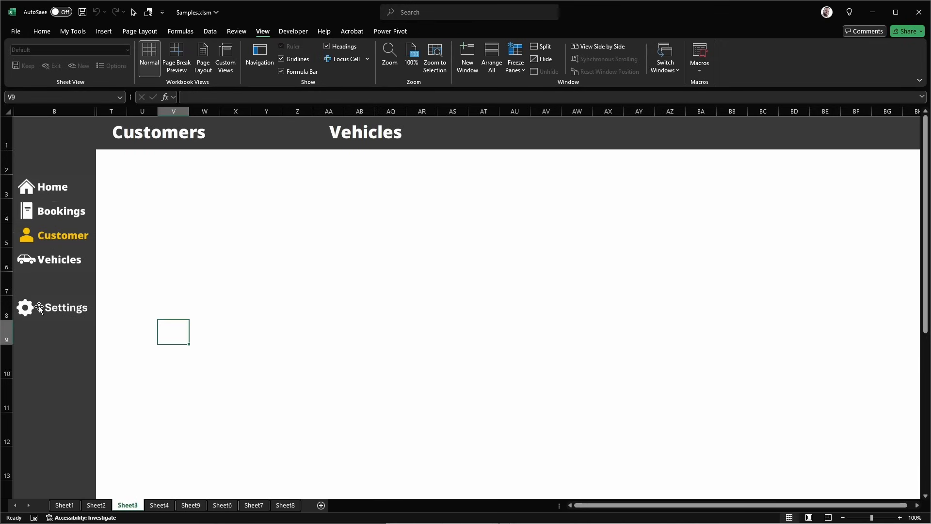
Step: Assign ClickTab to the Settings shape, test it, then view the Sheet1 login screen
{"action": "right_click", "coordinate": [25, 307]}
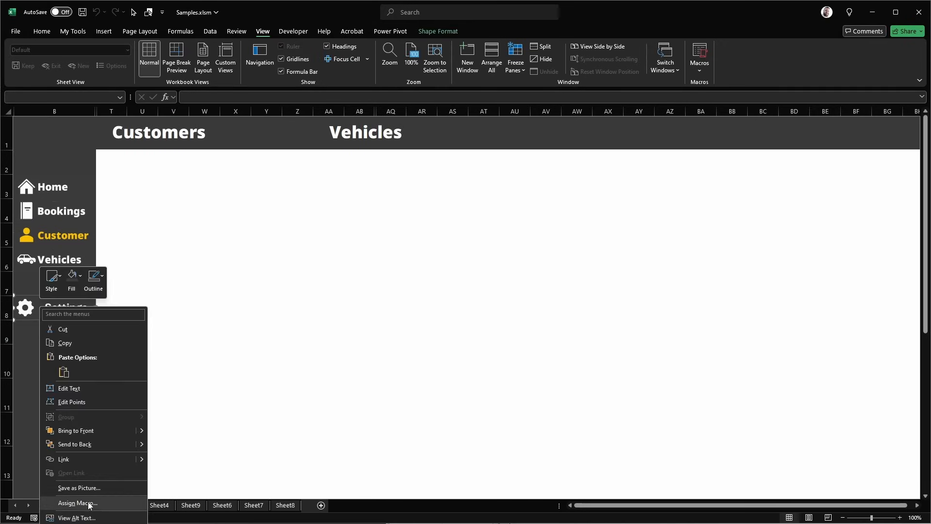
{"action": "left_click", "coordinate": [77, 503]}
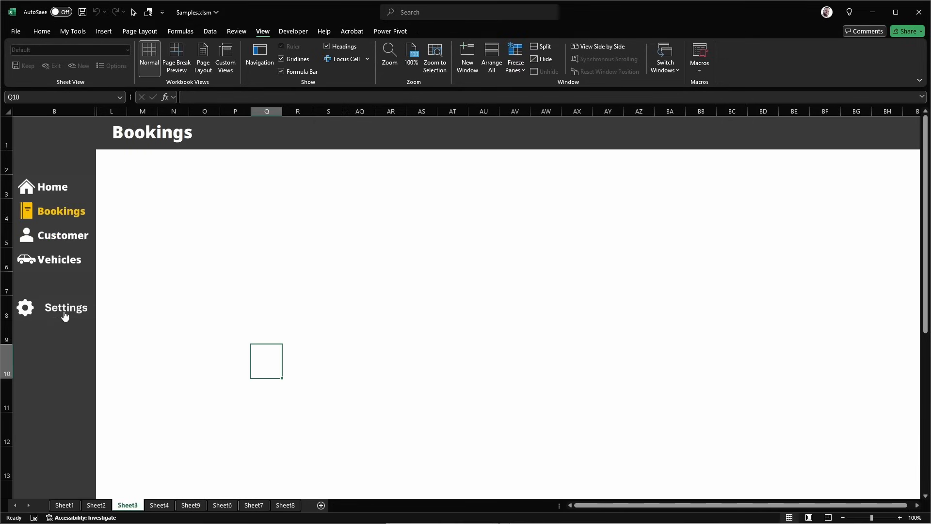
{"action": "left_click", "coordinate": [65, 307]}
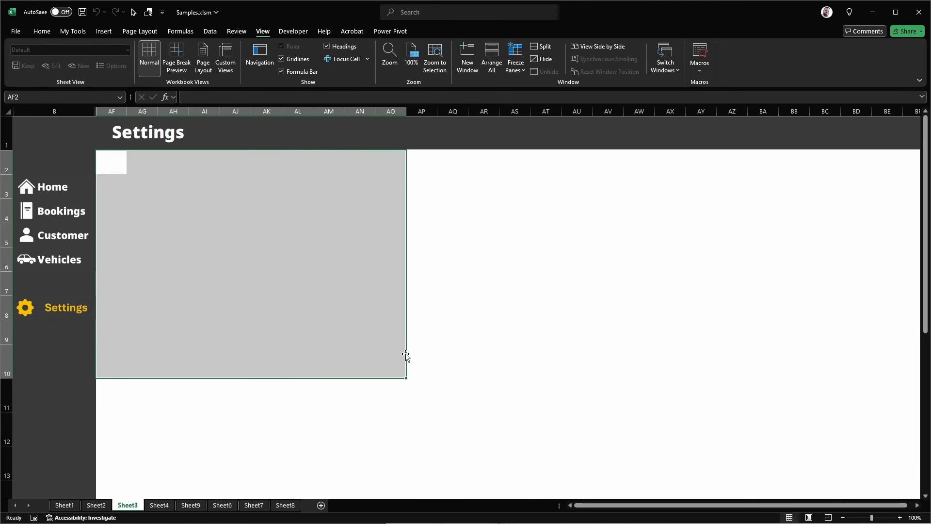
{"action": "left_click", "coordinate": [329, 464]}
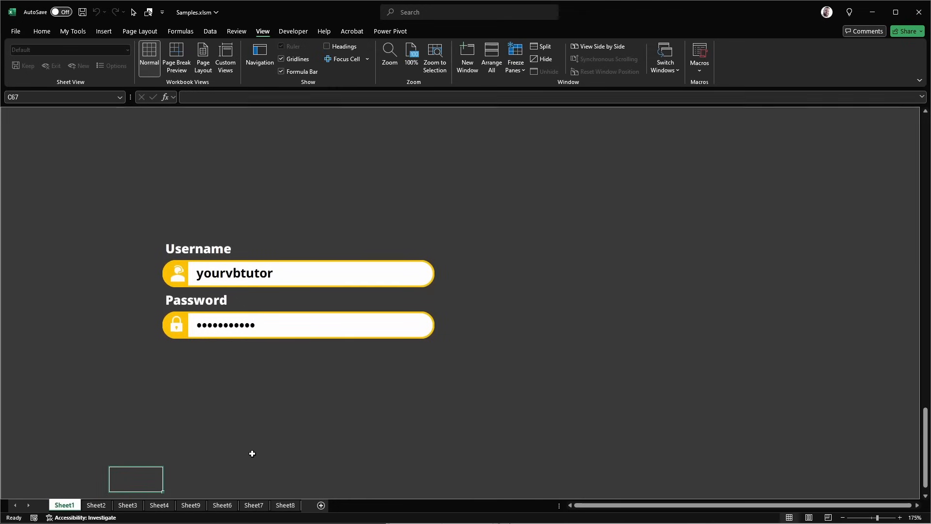
Step: Visit Sheet2's rounded menu, the Sheet3 sidebar, Sheet4 dashboard and Customer Form
{"action": "left_click", "coordinate": [95, 505]}
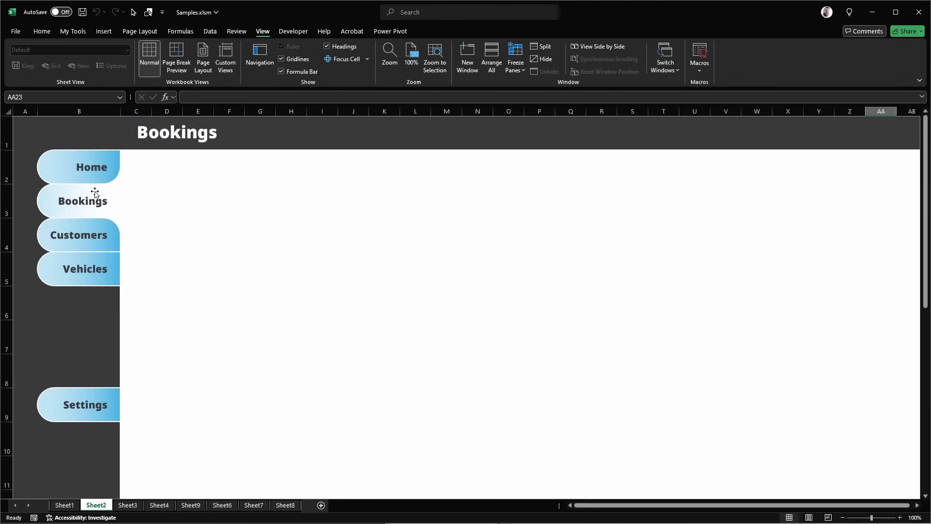
{"action": "left_click", "coordinate": [92, 167]}
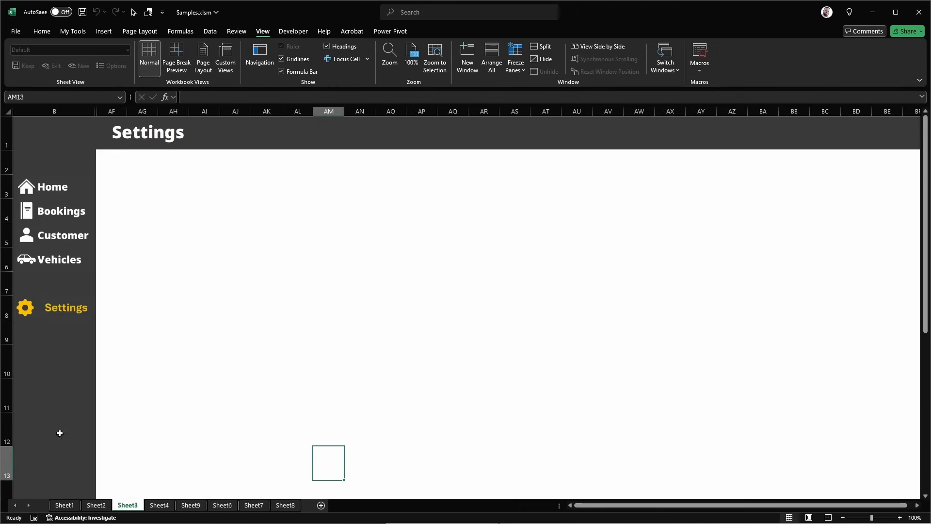
{"action": "left_click", "coordinate": [158, 505]}
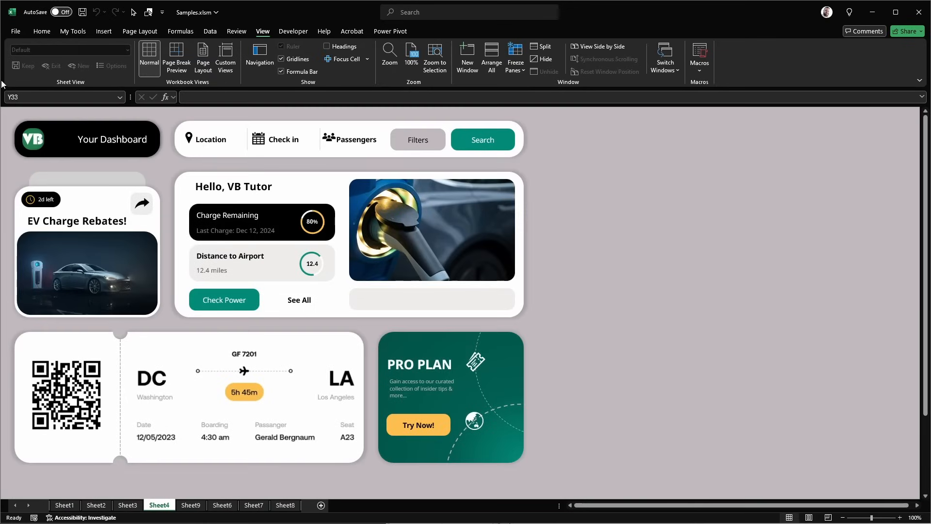
{"action": "mouse_move", "coordinate": [646, 351]}
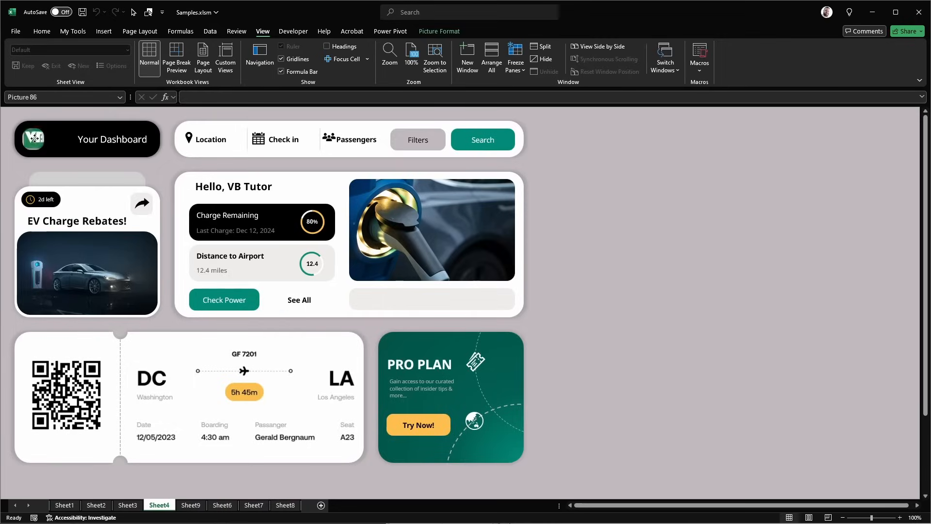
{"action": "left_click", "coordinate": [222, 505]}
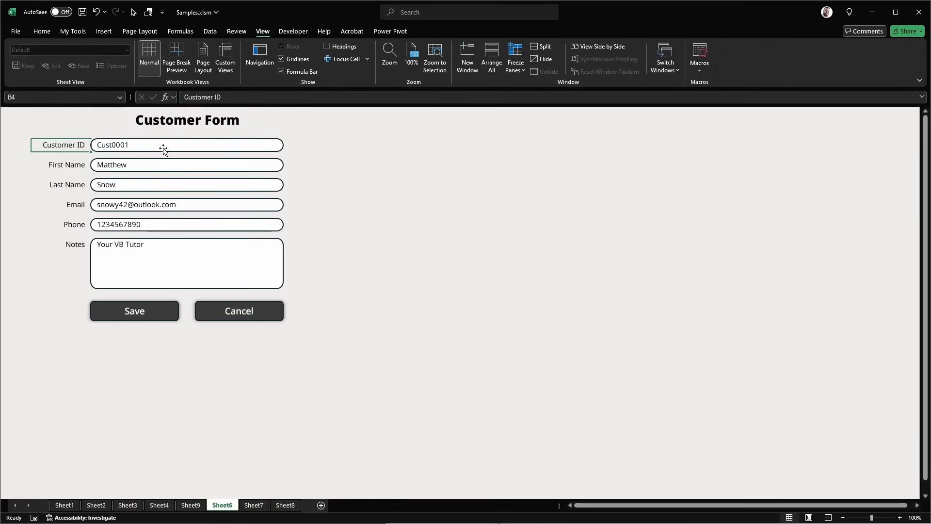
Step: Select the First Name cell, view the Shipping form, then return to Your Dashboard
{"action": "left_click", "coordinate": [185, 164]}
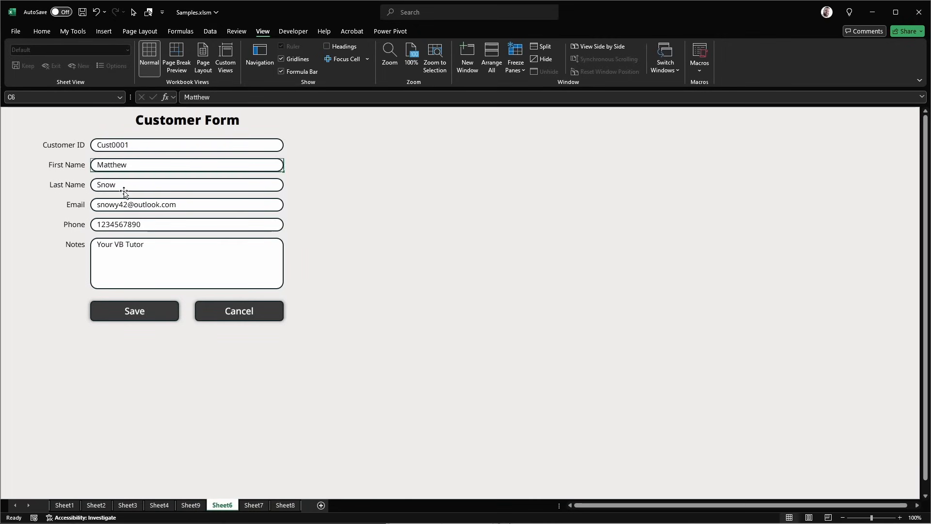
{"action": "left_click", "coordinate": [253, 505]}
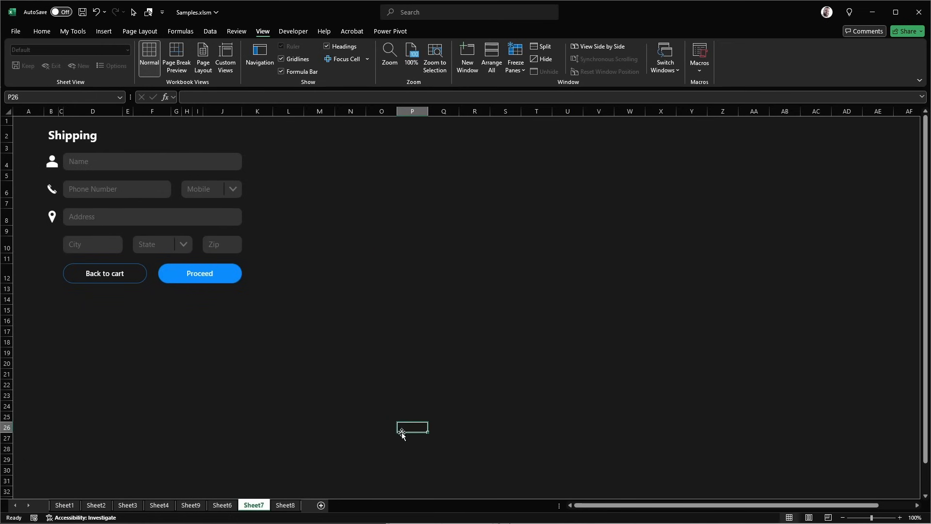
{"action": "left_click", "coordinate": [41, 31]}
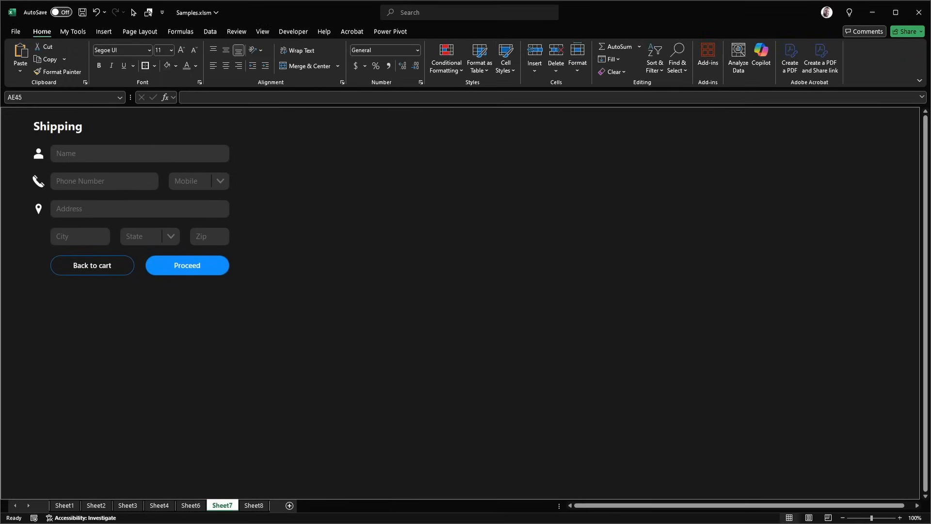
{"action": "left_click", "coordinate": [158, 505]}
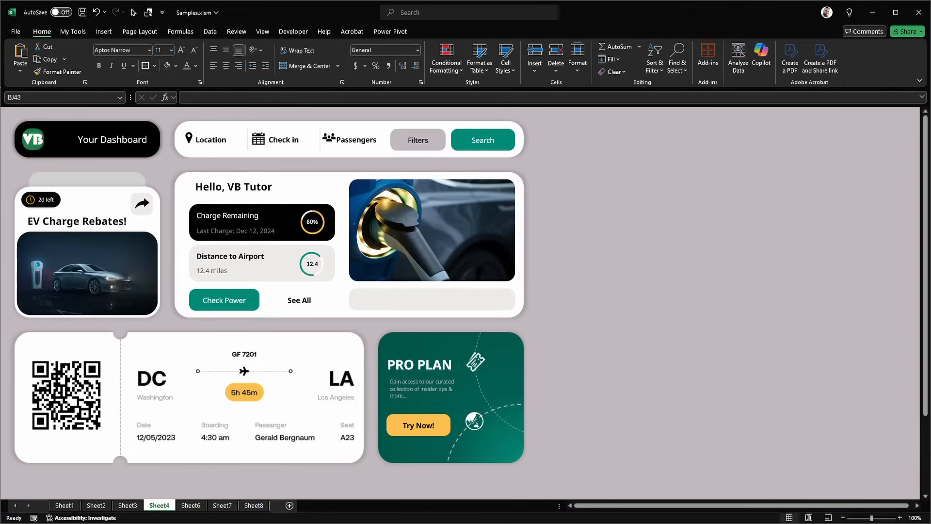